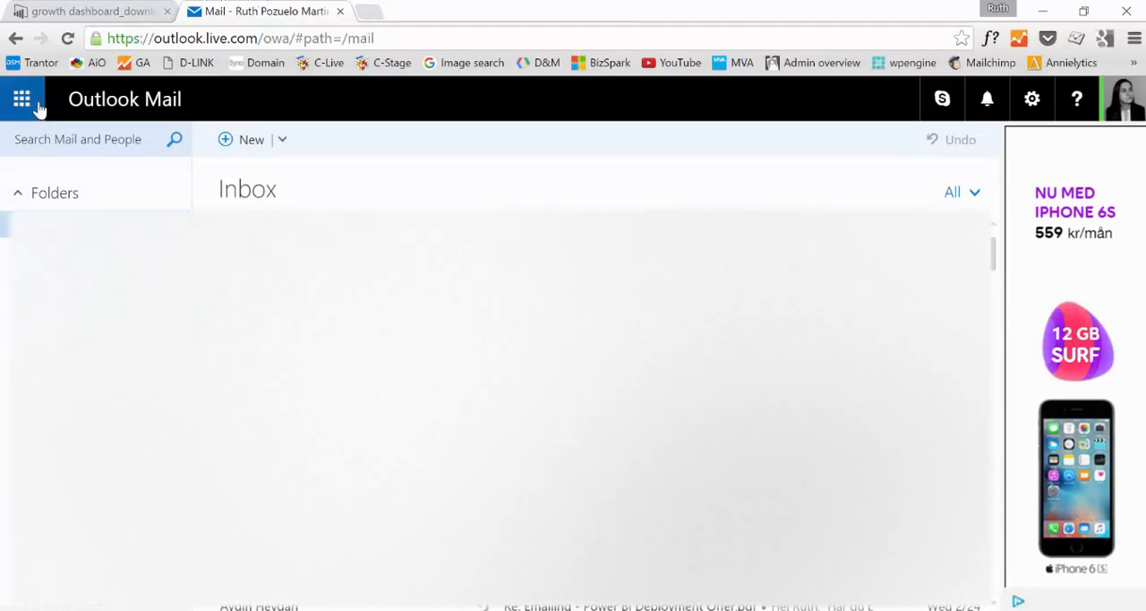
Switch from Outlook Mail to OneDrive via the app launcher
click(25, 98)
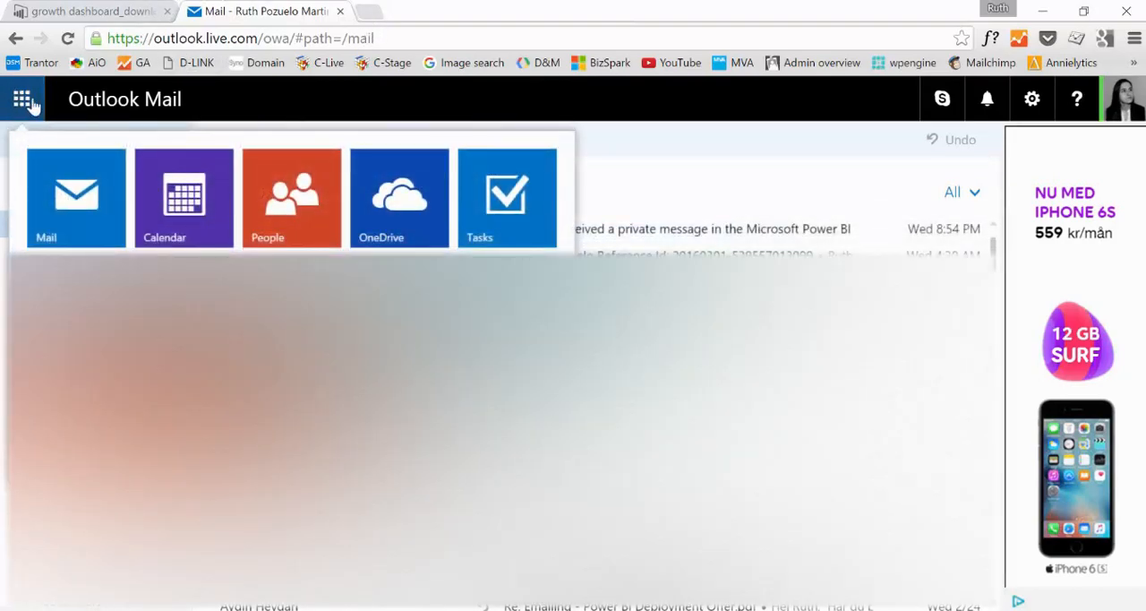
click(398, 197)
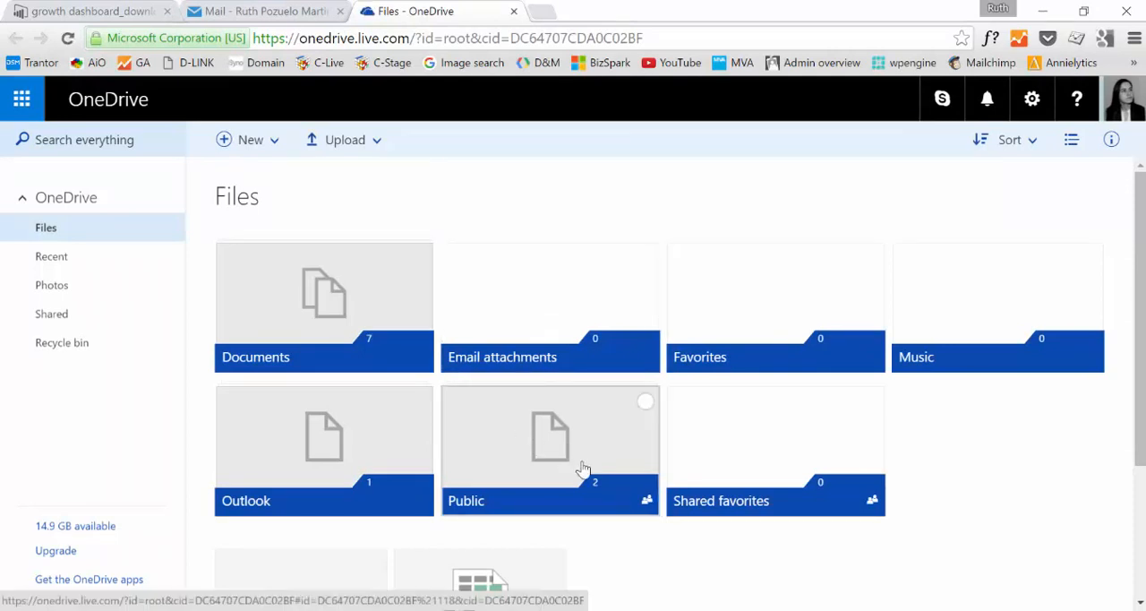
Create a new Excel survey, Survey1, inside the OneDrive Public folder
double_click(550, 448)
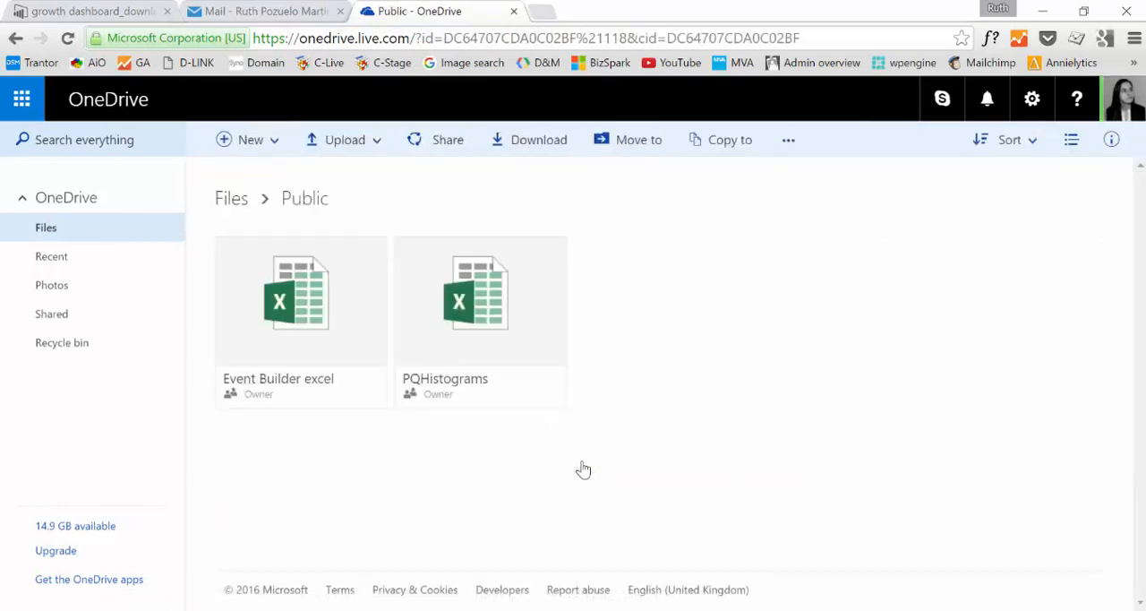
mouse_move(426, 207)
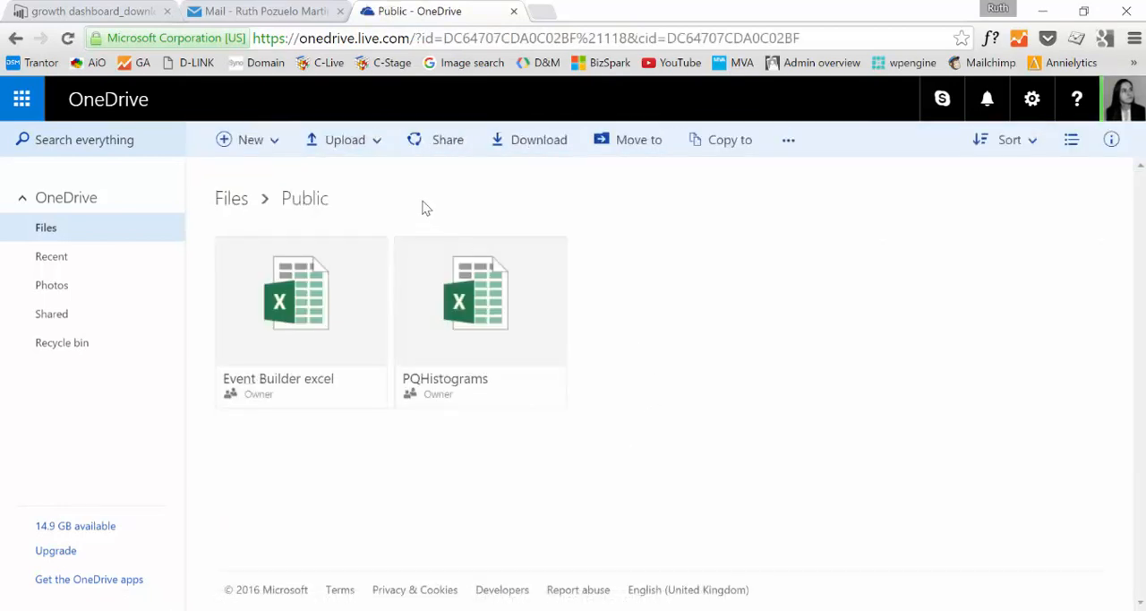
click(250, 139)
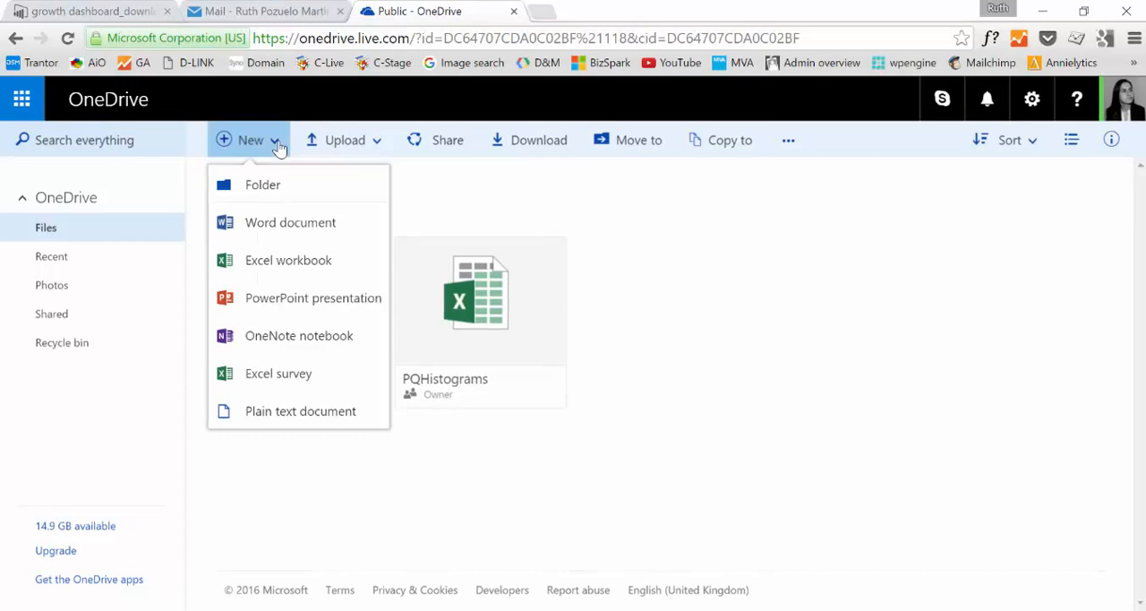
mouse_move(285, 380)
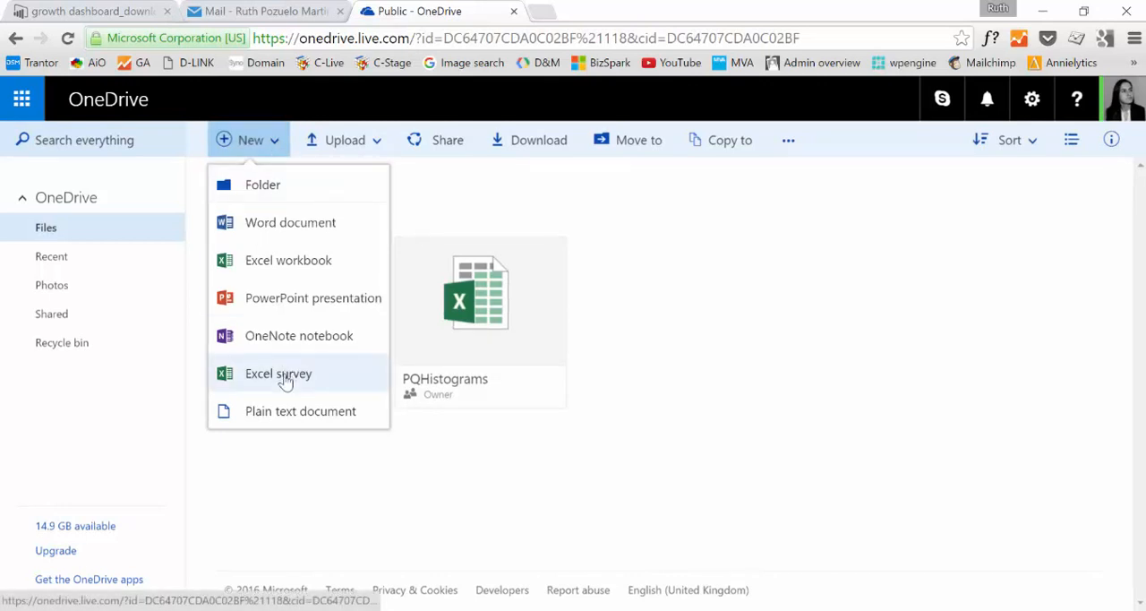
click(278, 374)
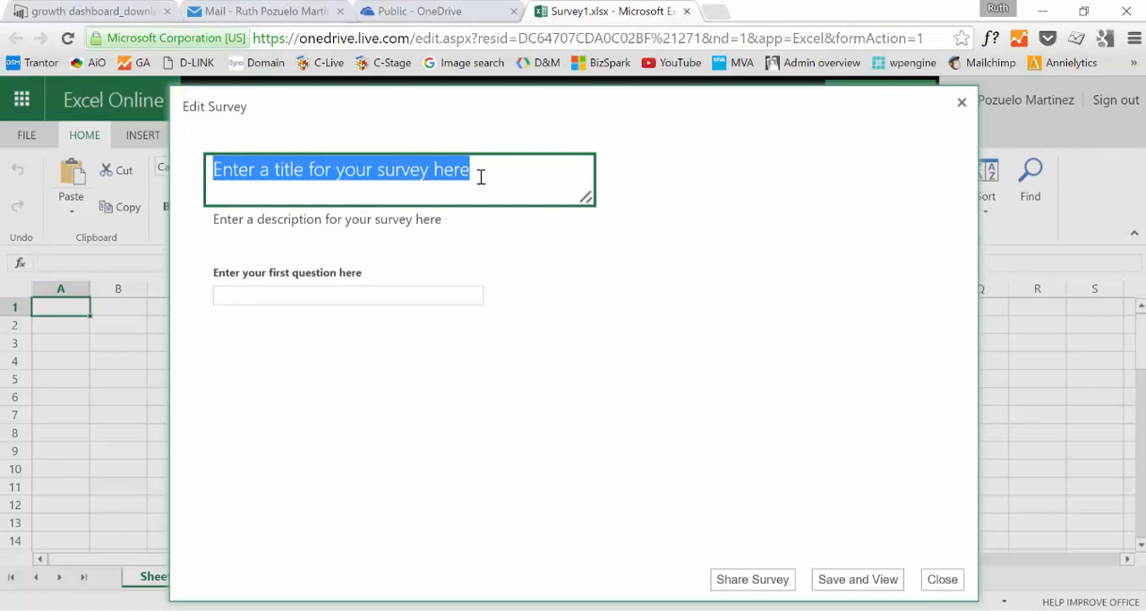
Title the survey 'Your feedback is requested'
text(Your f)
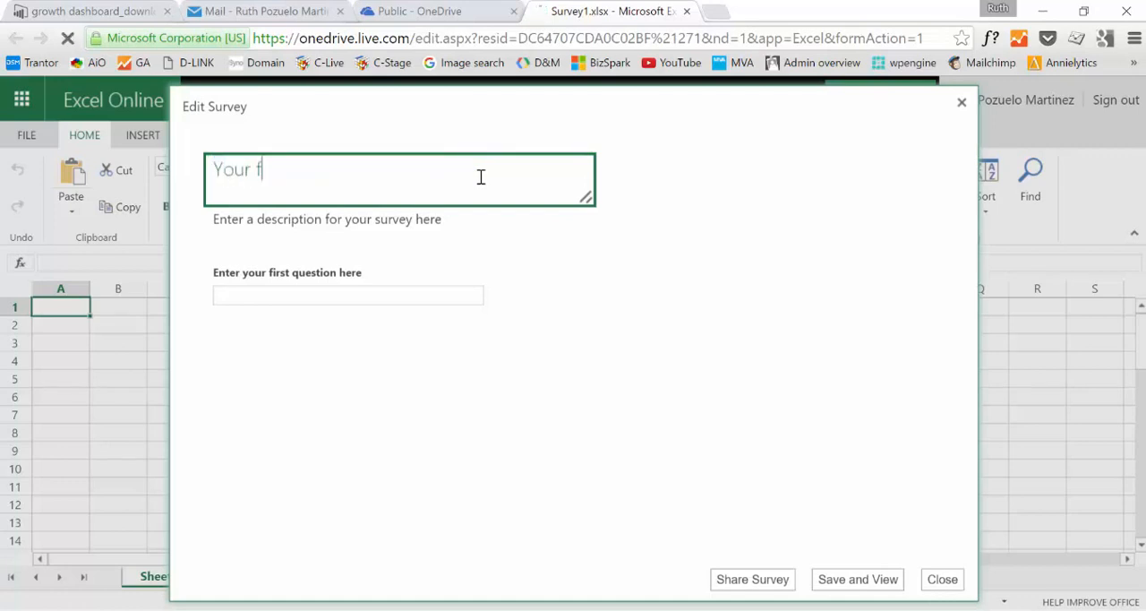
text(eedback is re)
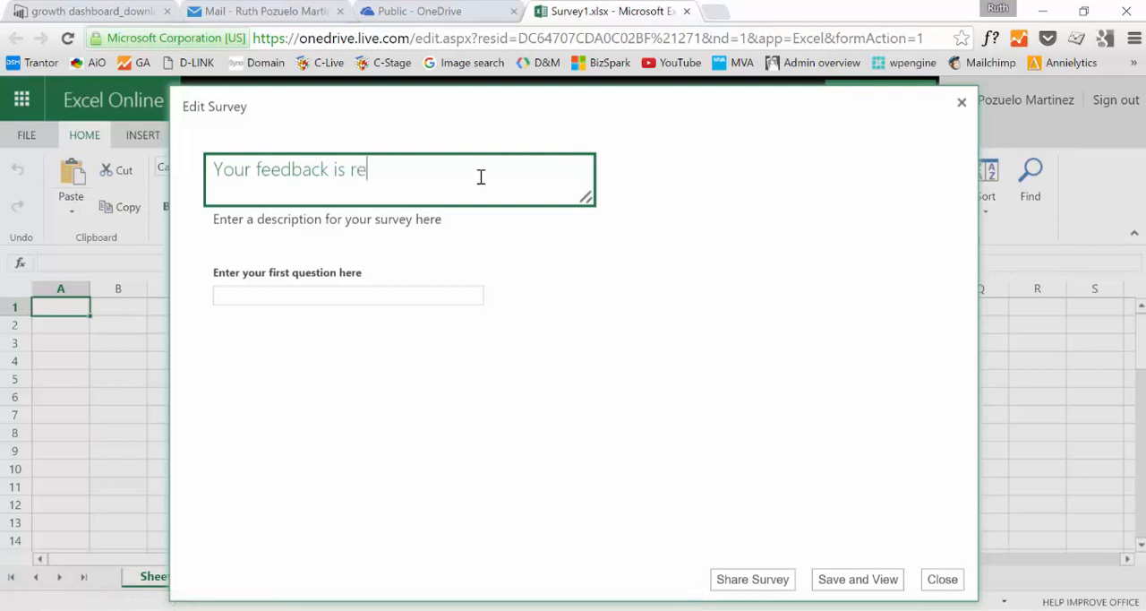
text(quested)
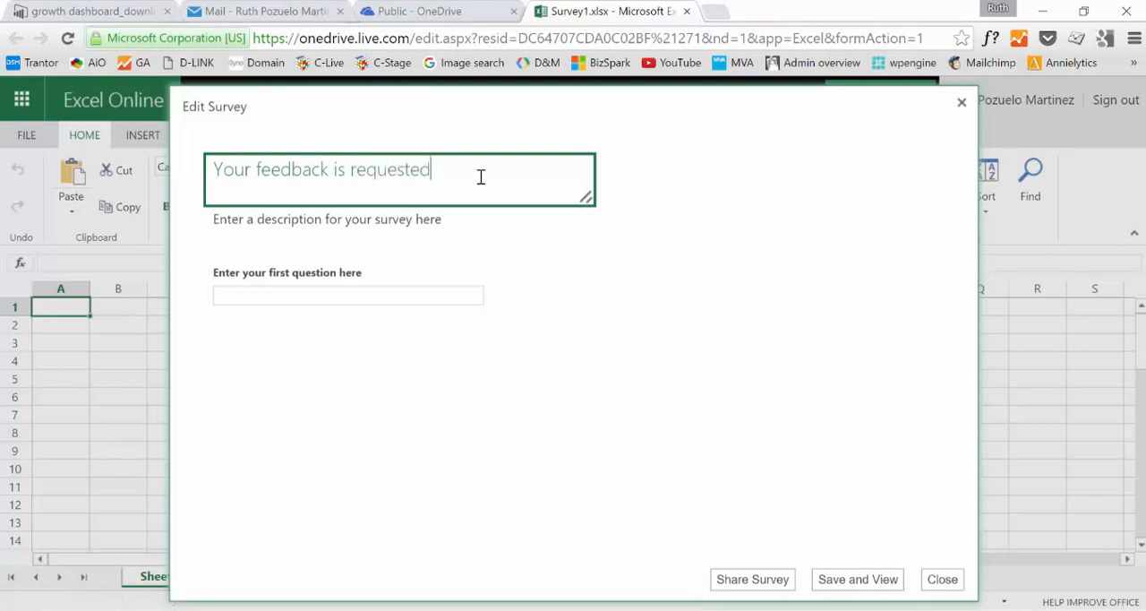
Set the first question to 'Did you like this video?' with a Yes/No response type
click(348, 295)
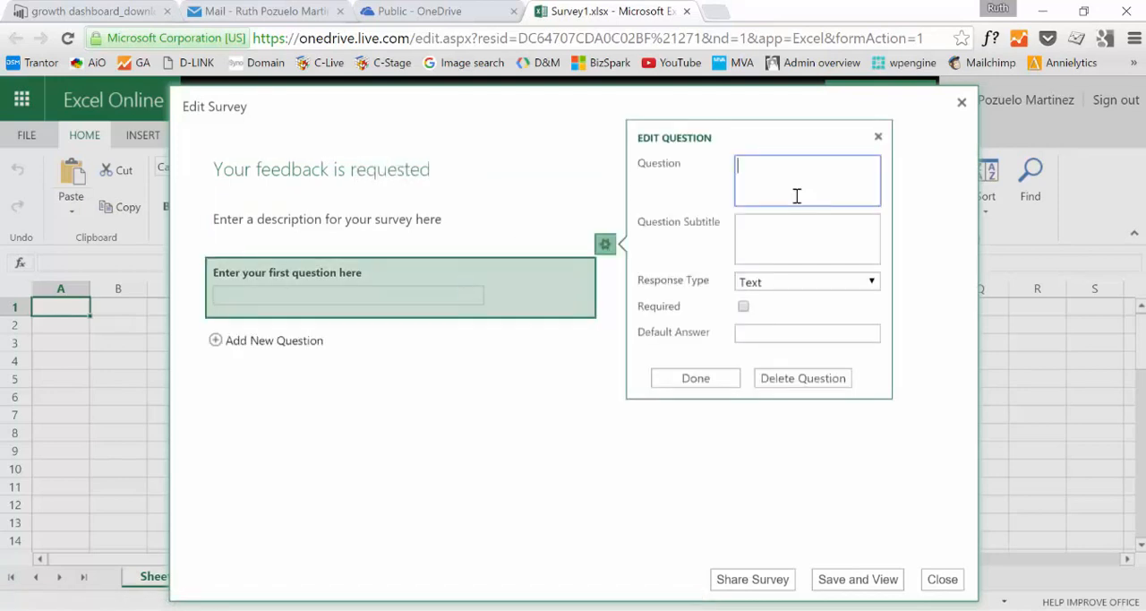
text(Did you)
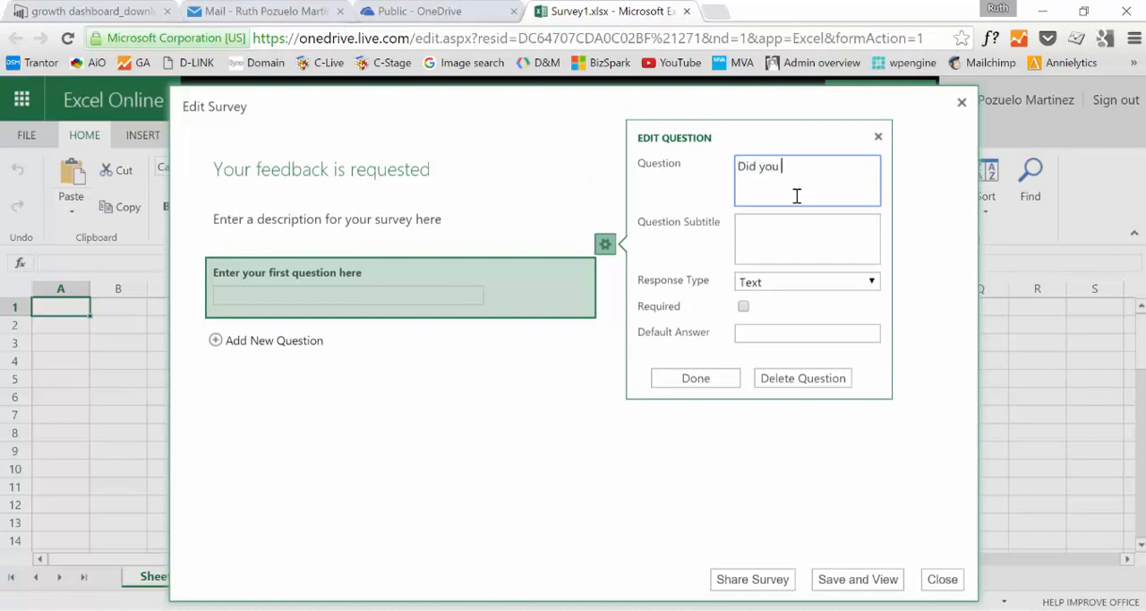
text(like)
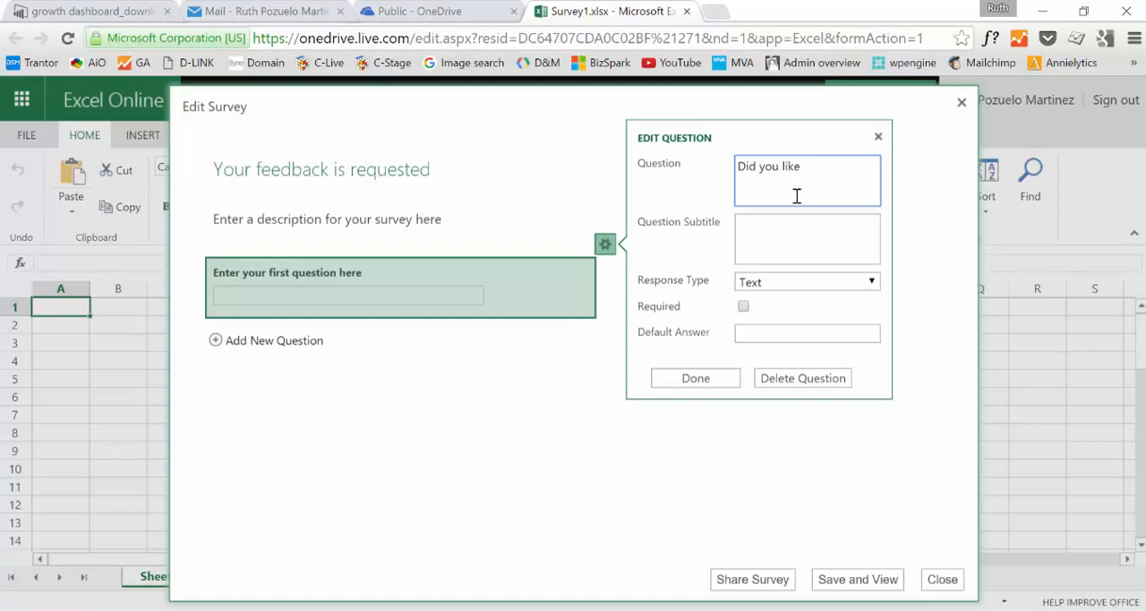
text(this v)
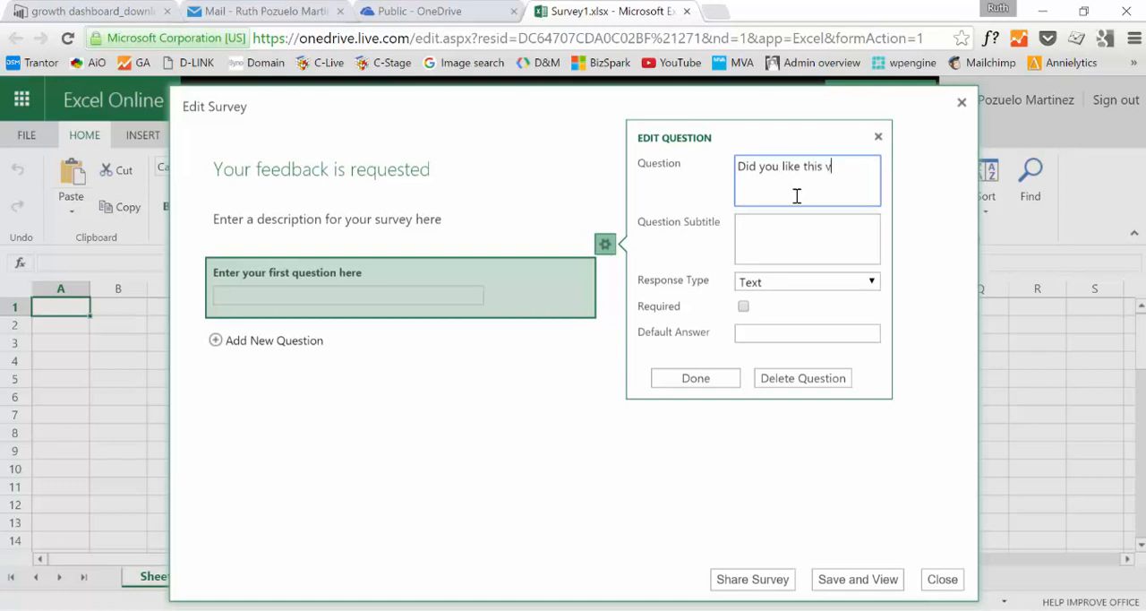
text(ideo)
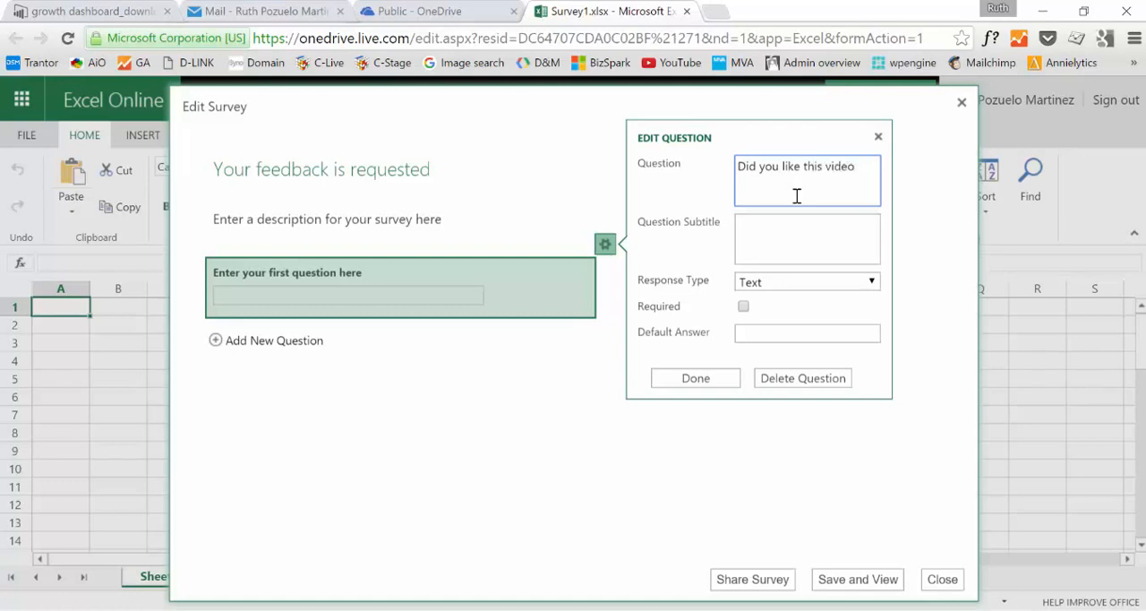
text(?)
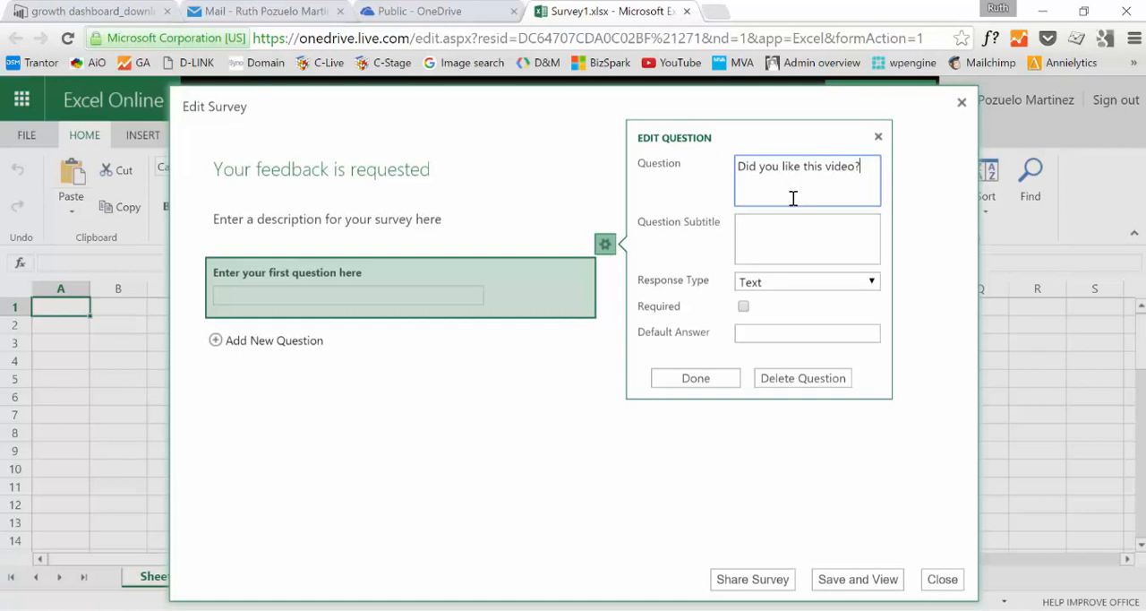
click(871, 282)
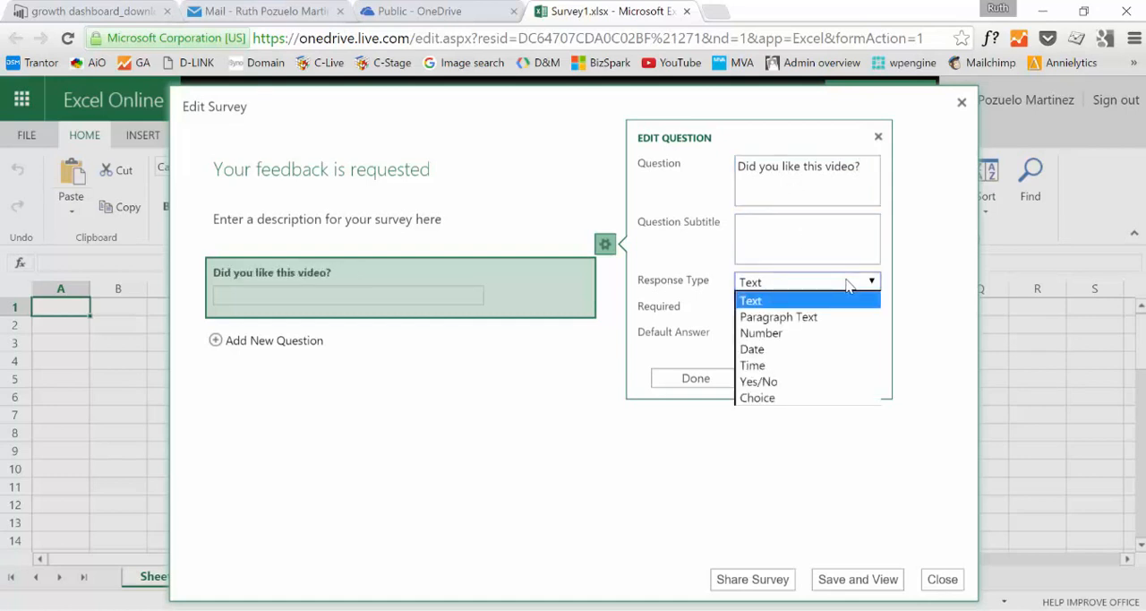
click(759, 380)
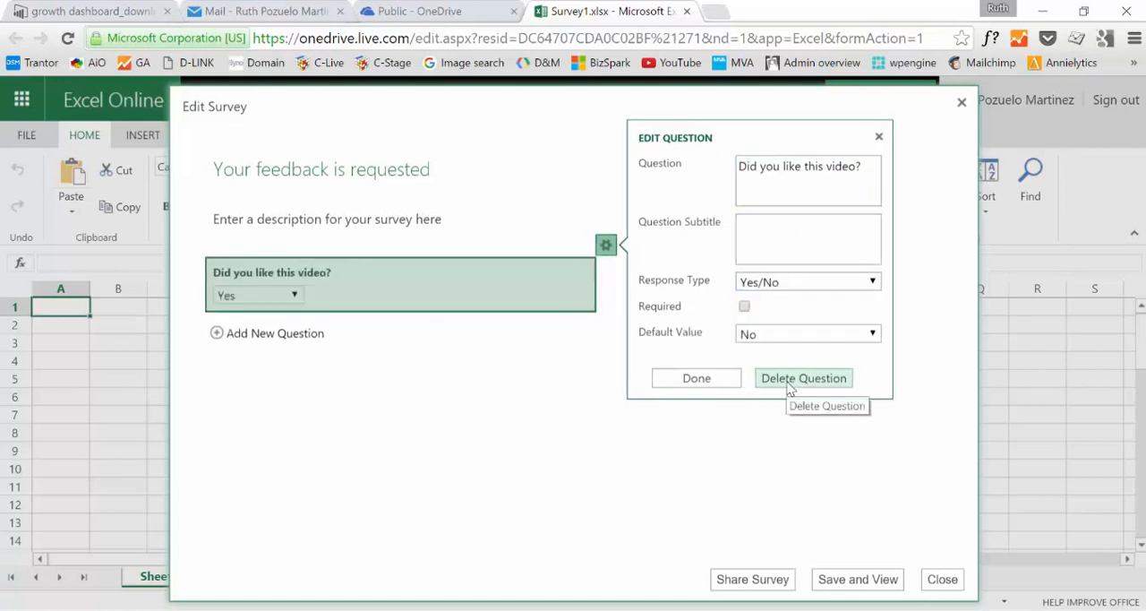
mouse_move(697, 388)
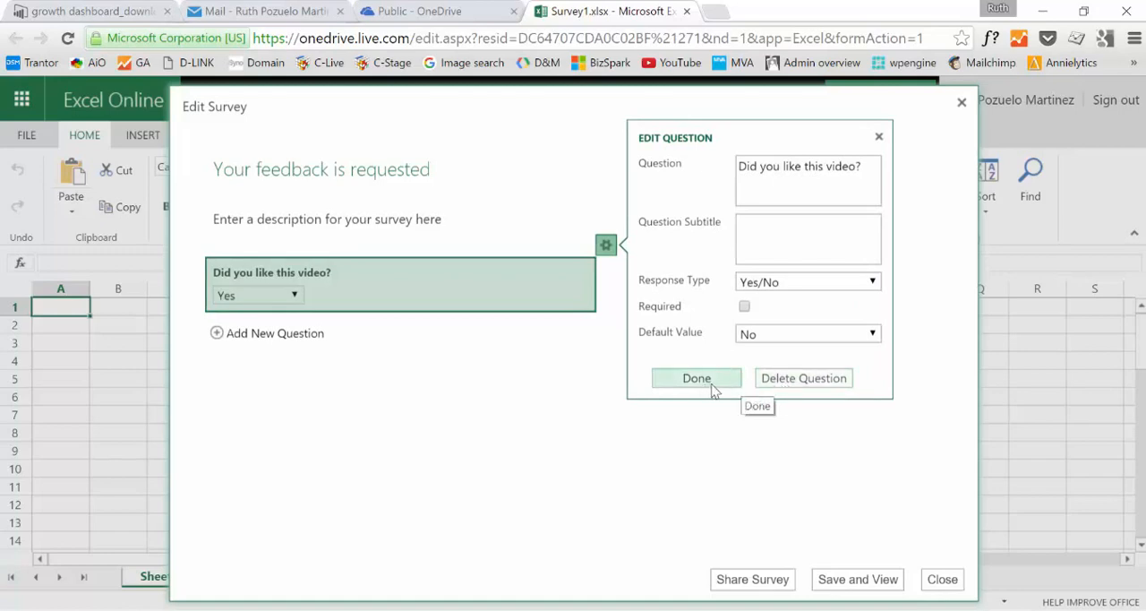
click(696, 378)
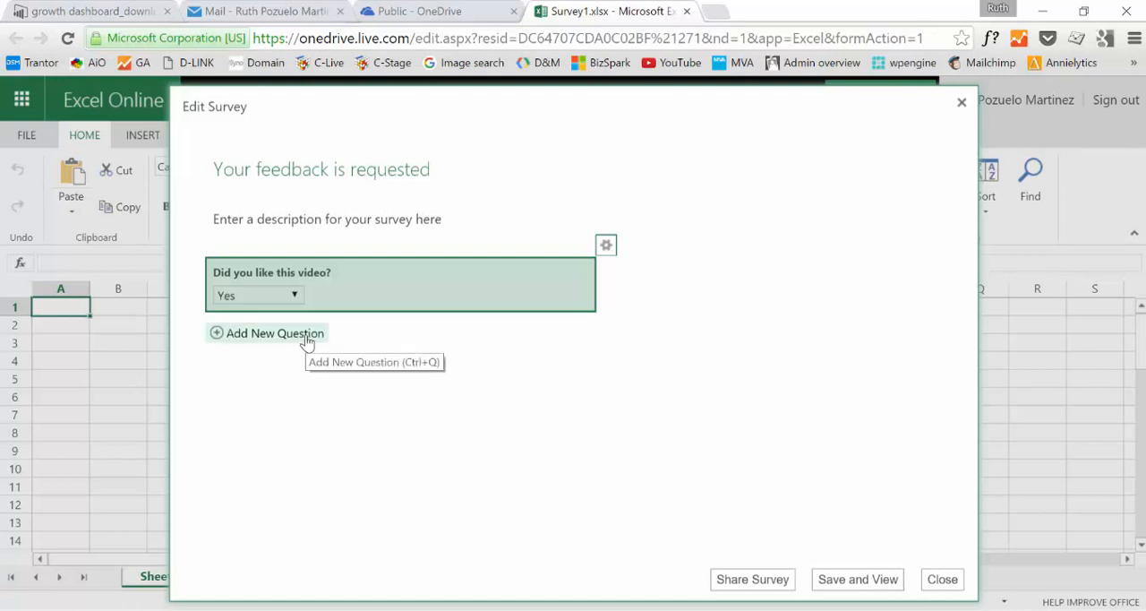
mouse_move(715, 502)
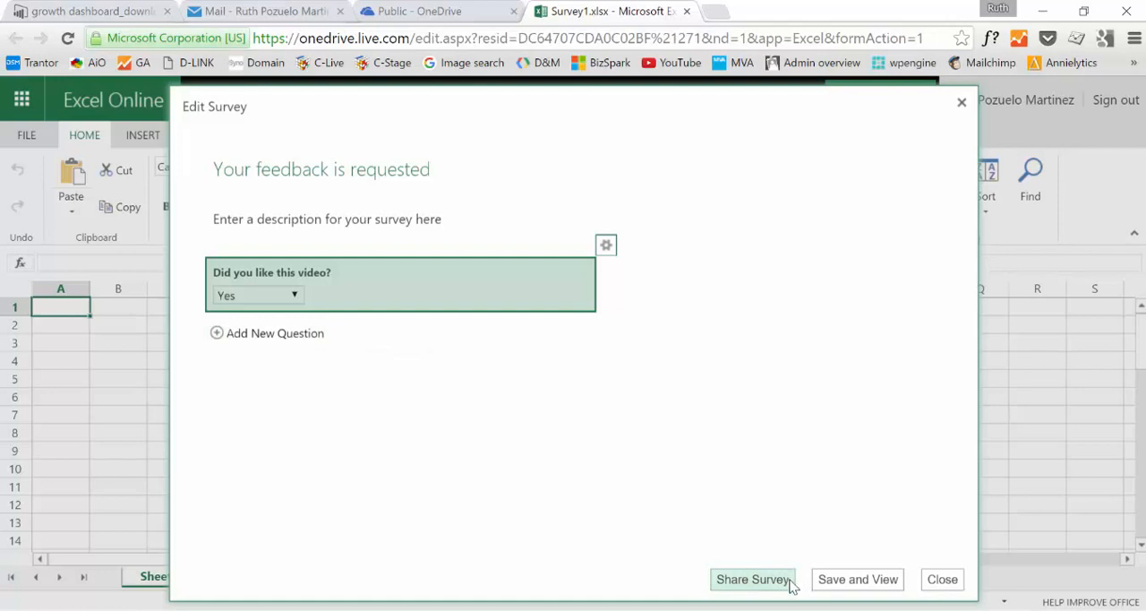
mouse_move(870, 584)
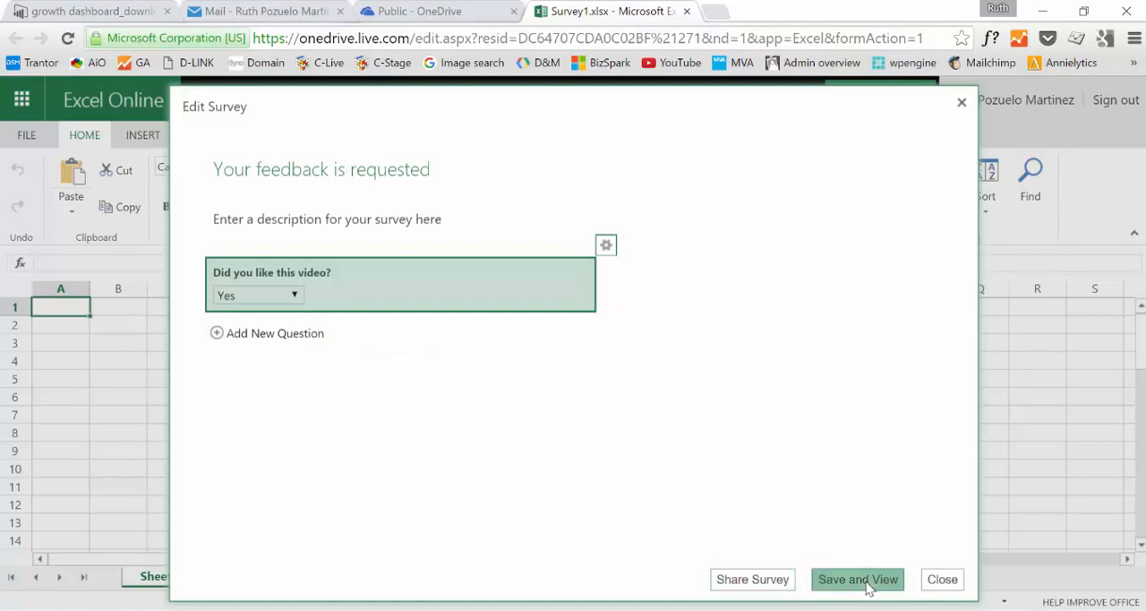
Save the survey and test its preview by picking No in the answer dropdown
click(860, 579)
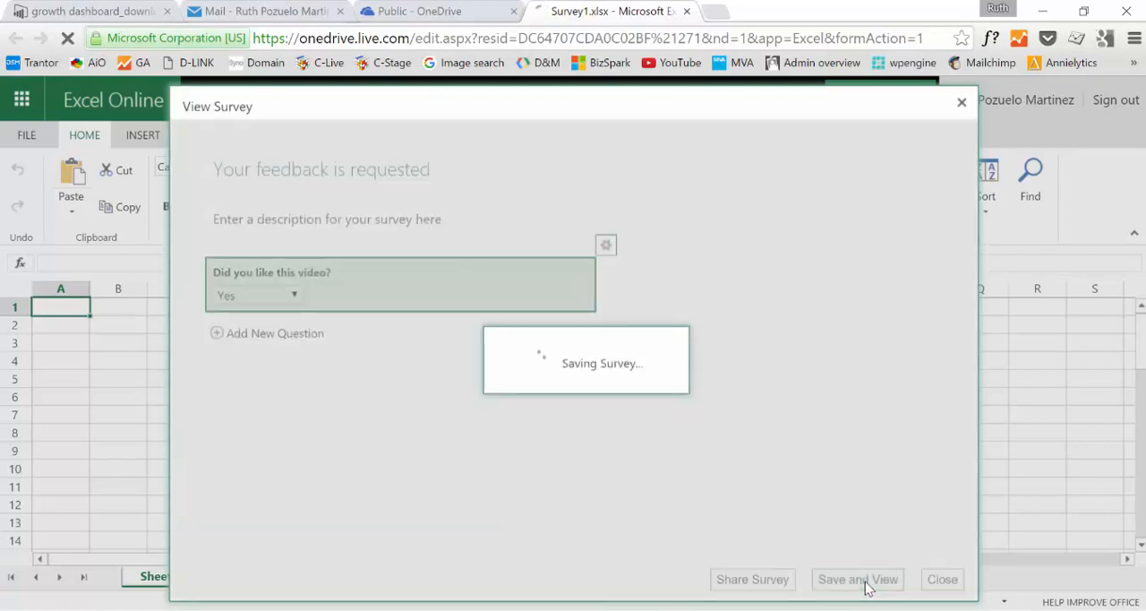
click(859, 579)
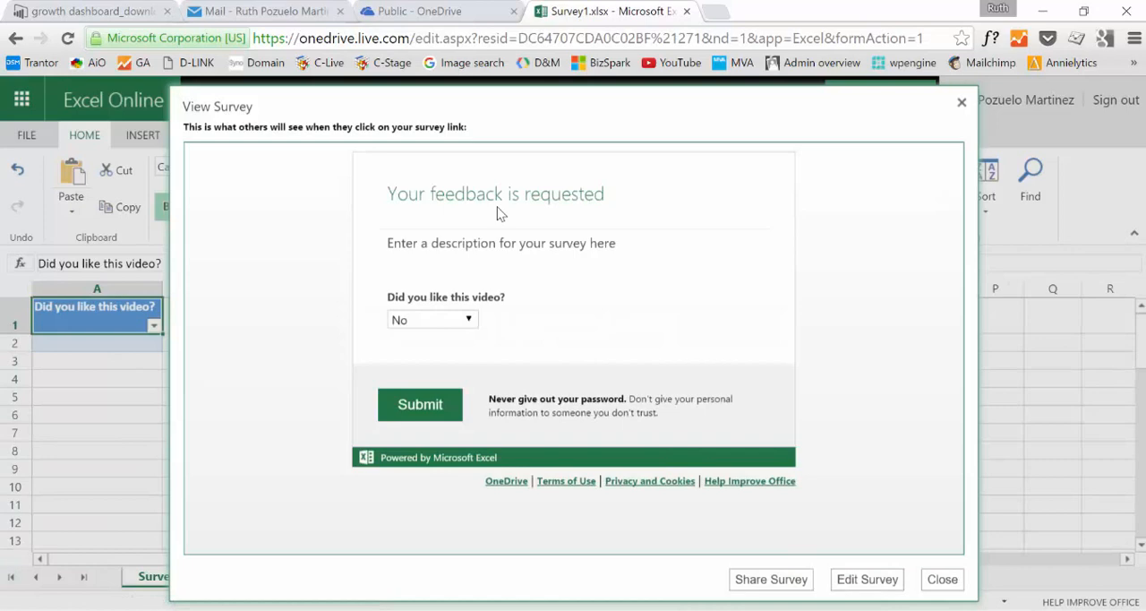
click(465, 319)
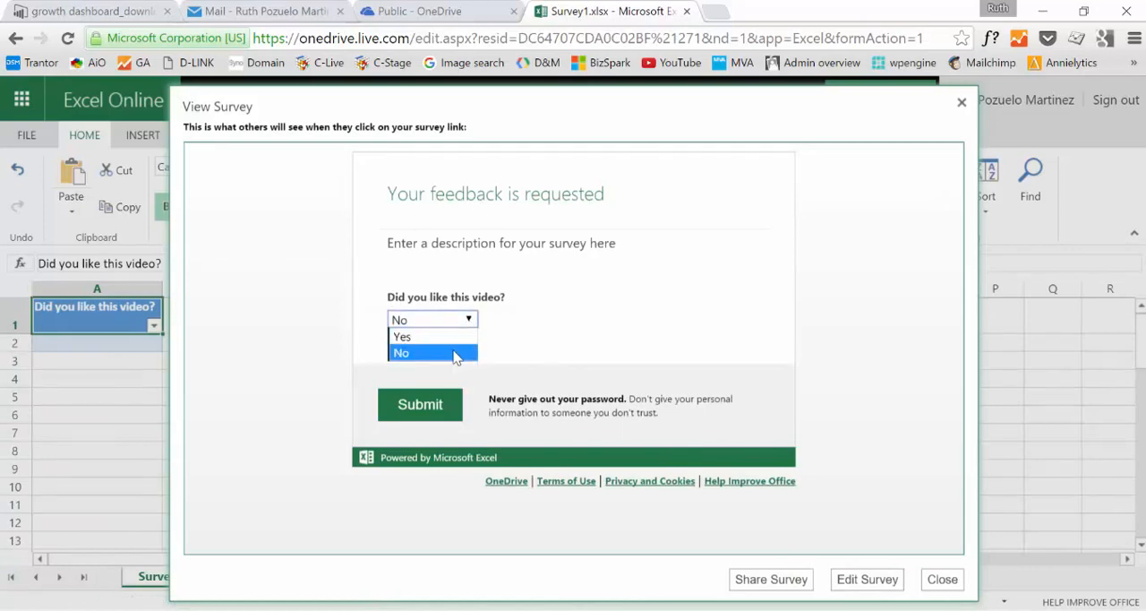
click(428, 353)
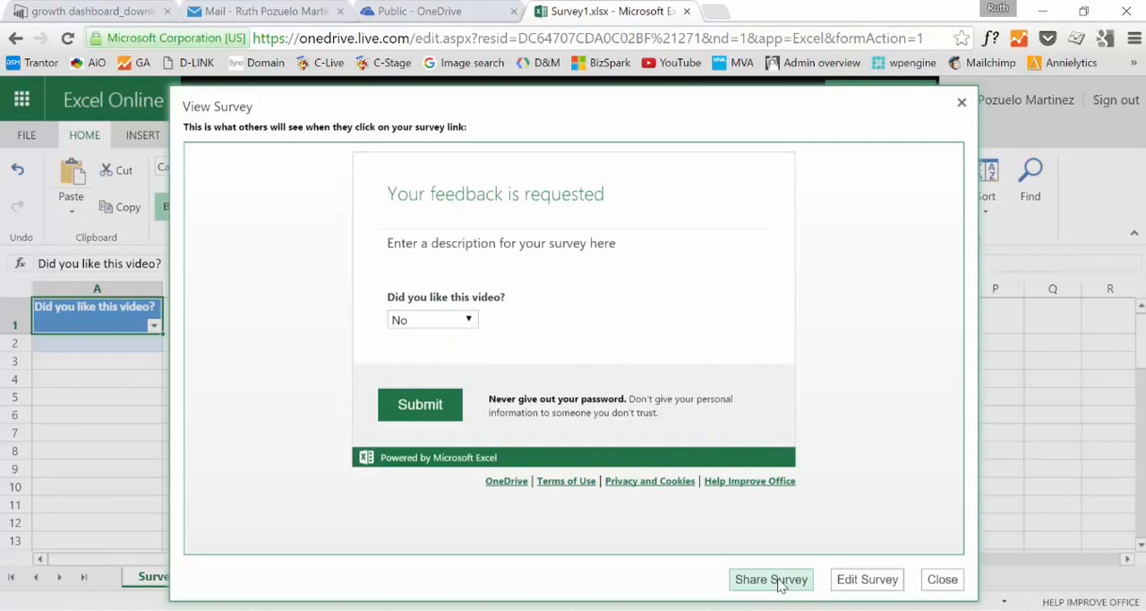
Generate a public 'anyone can respond' survey link, copy it, and close the window
click(771, 578)
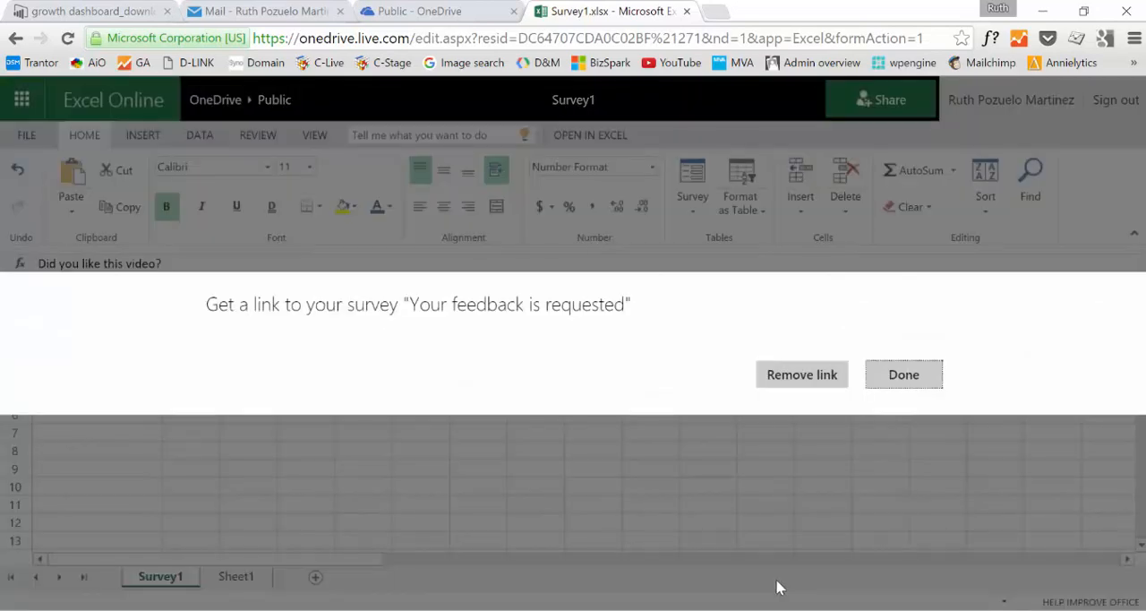
click(802, 375)
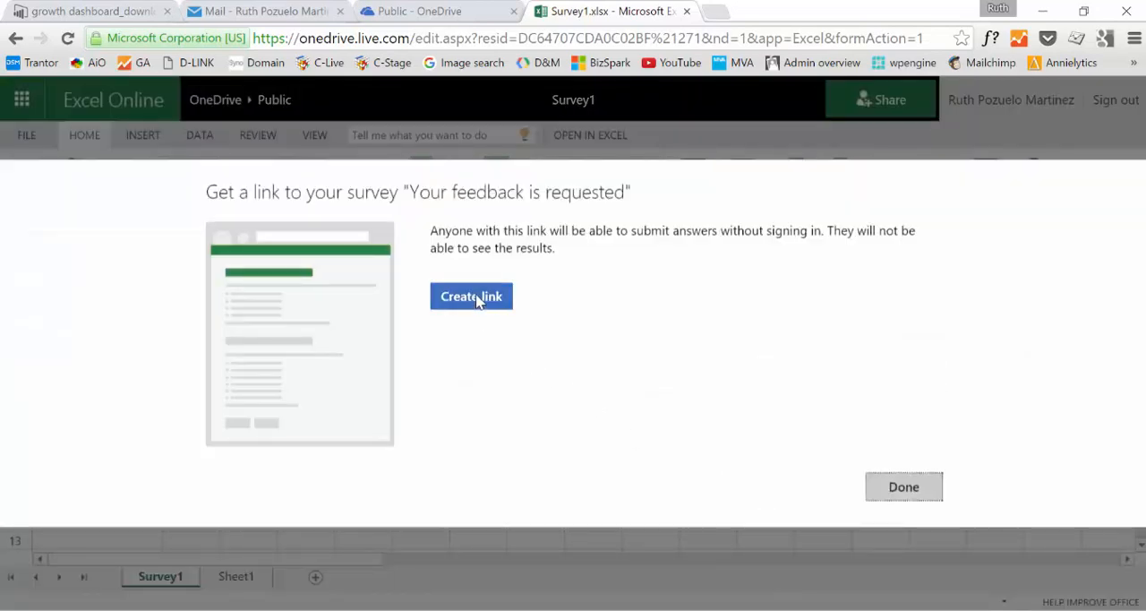
mouse_move(696, 357)
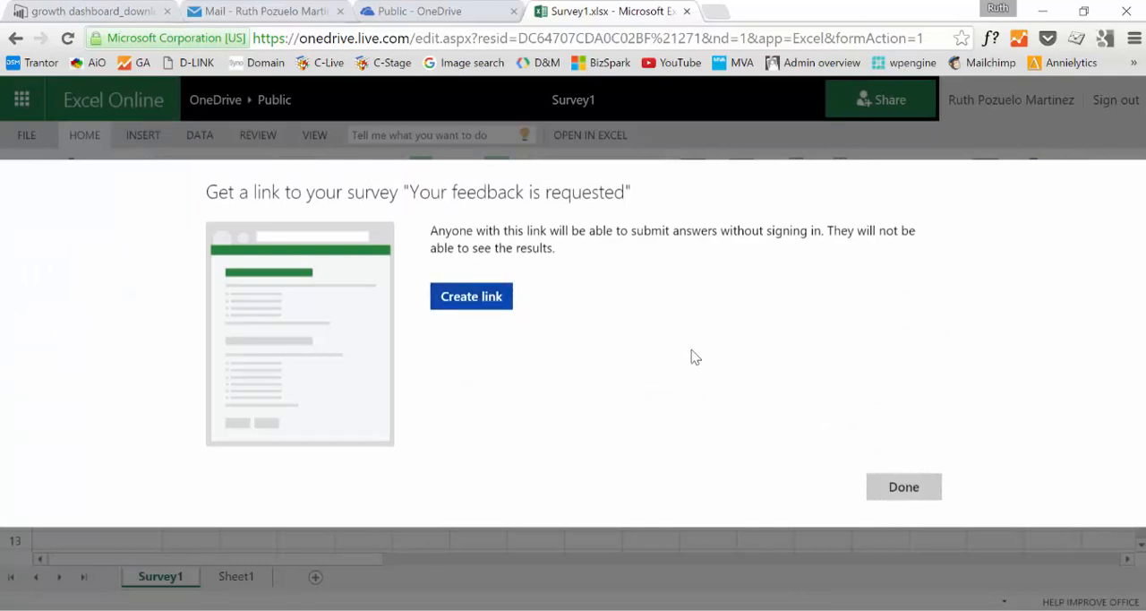
mouse_move(636, 362)
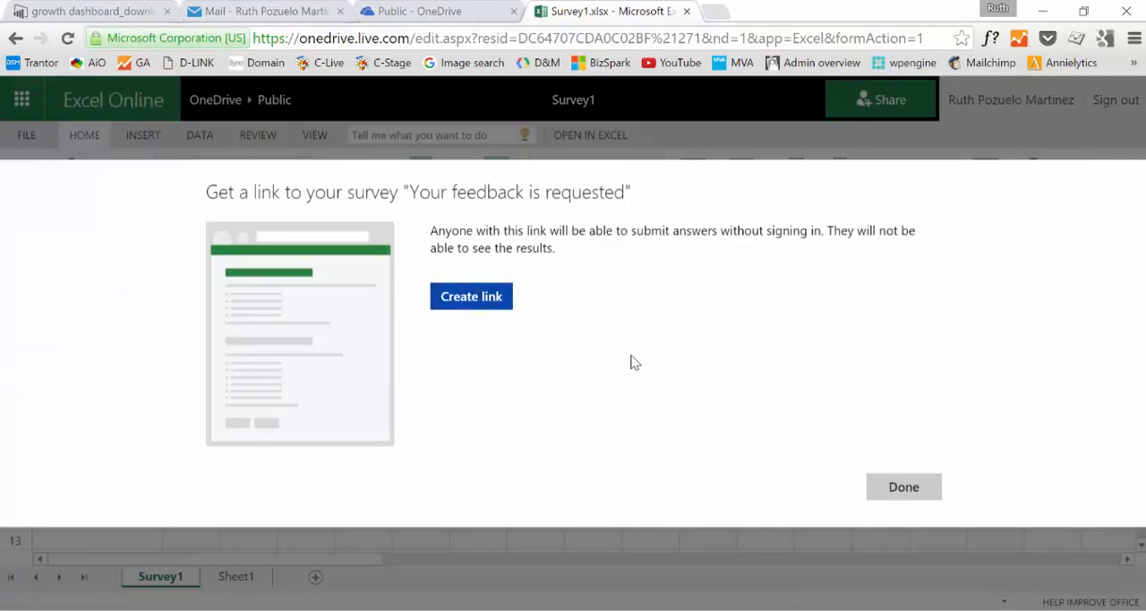
click(471, 295)
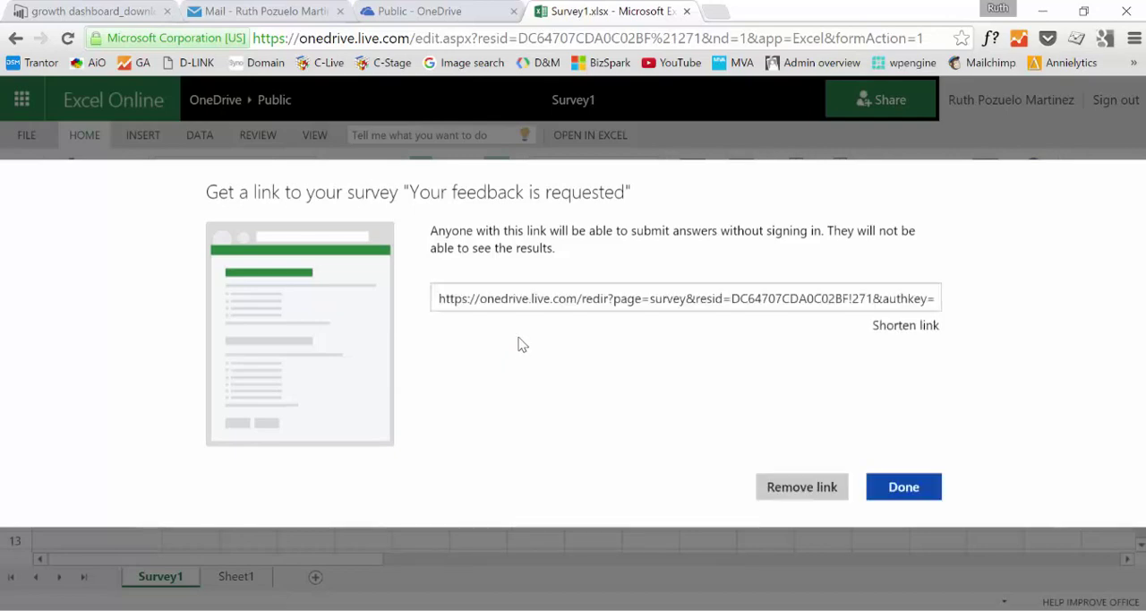
mouse_move(597, 292)
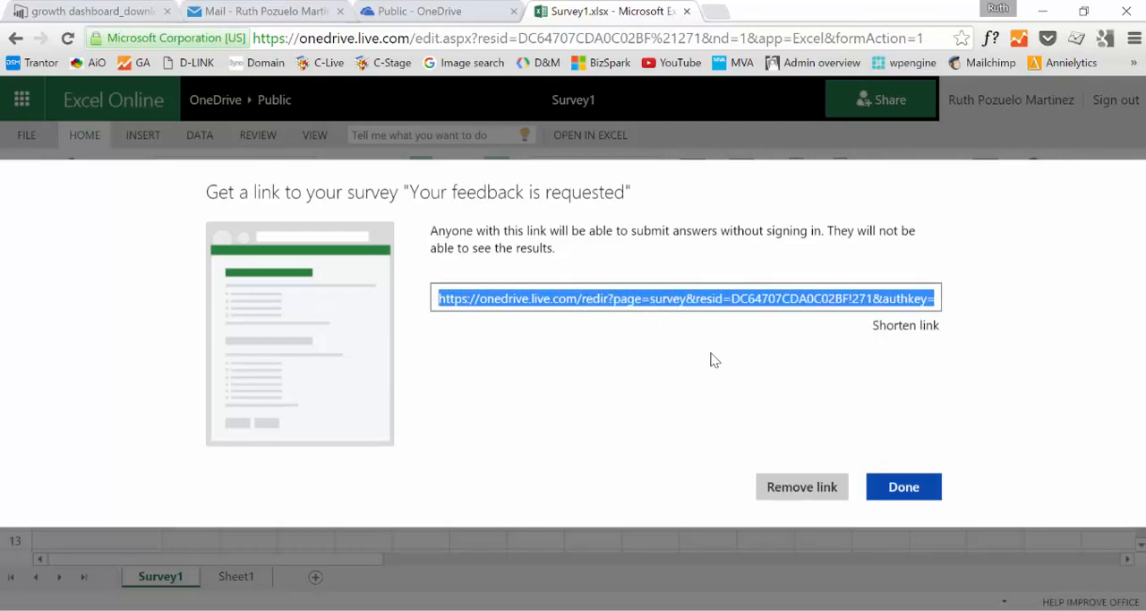
mouse_move(910, 496)
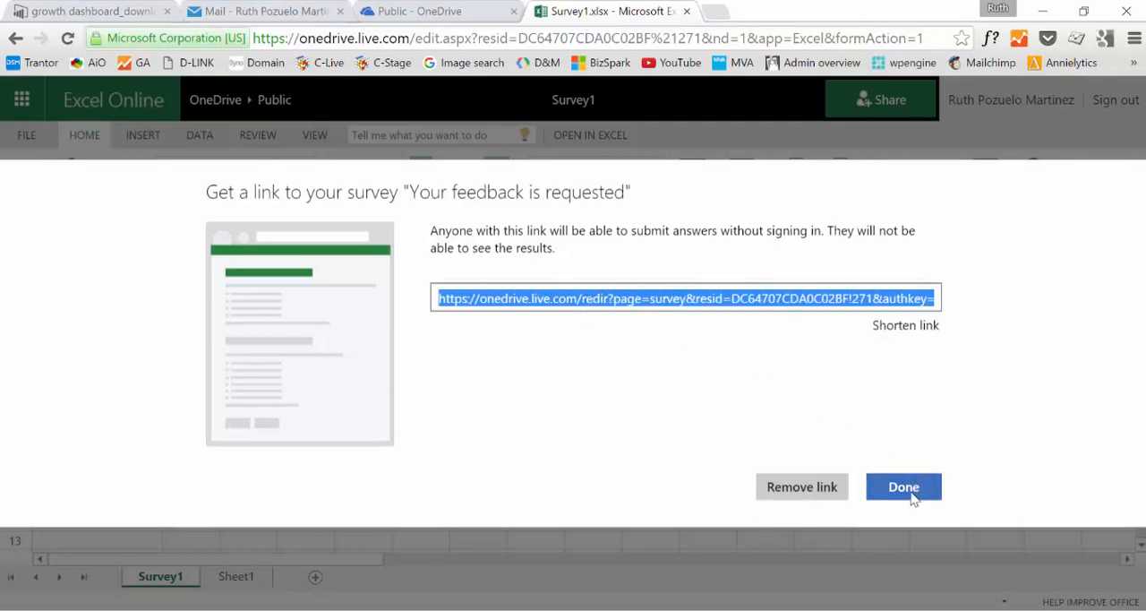
click(904, 486)
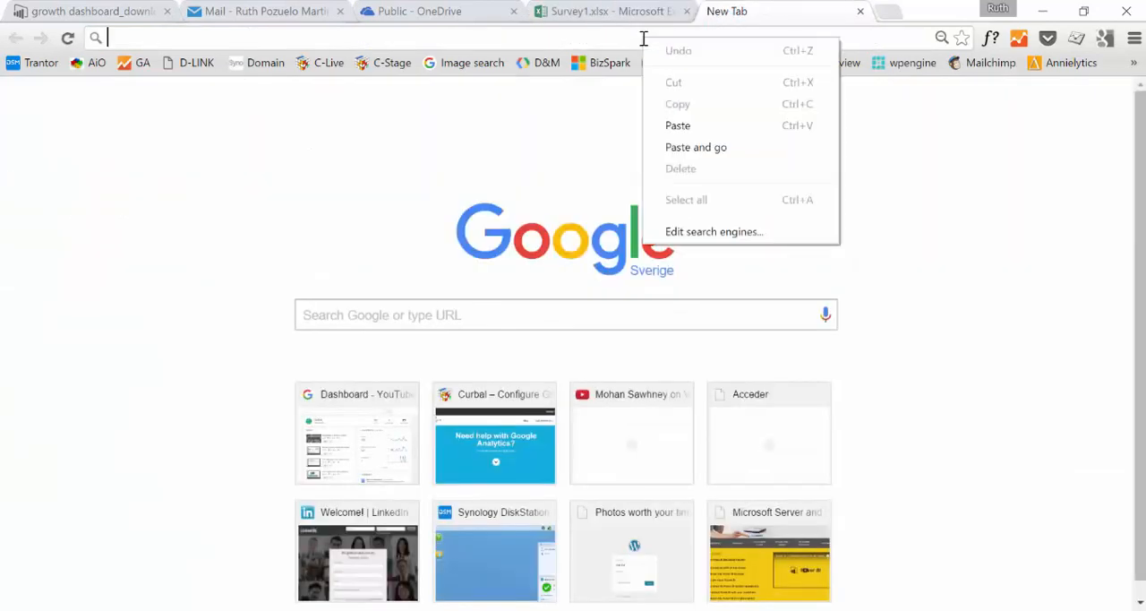
Open the pasted survey link, submit a Yes answer, and return to Survey1
click(678, 125)
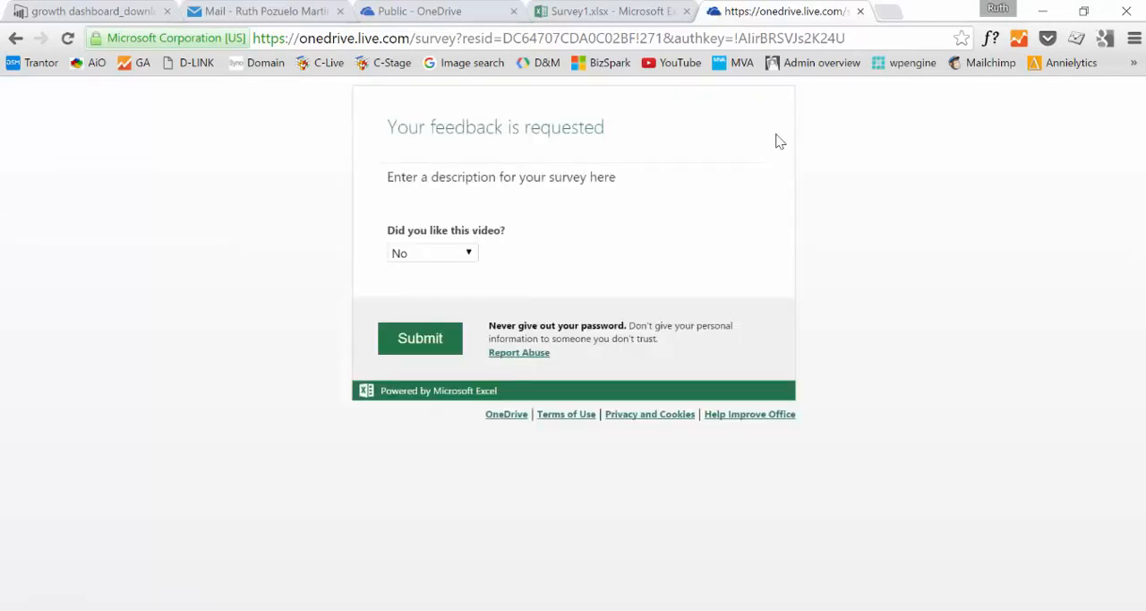
mouse_move(466, 265)
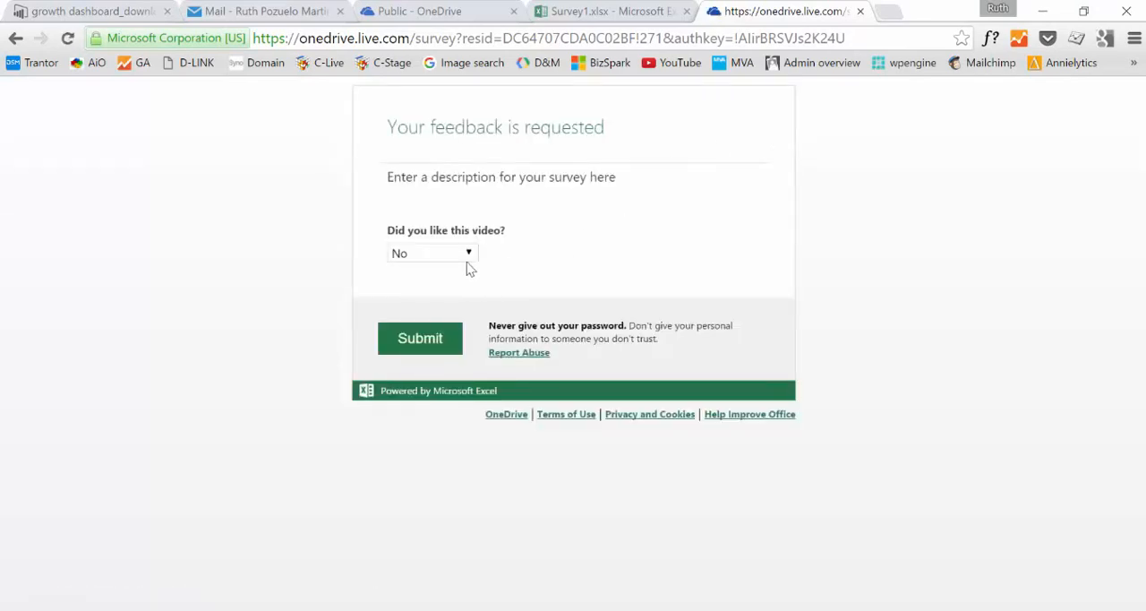
click(432, 253)
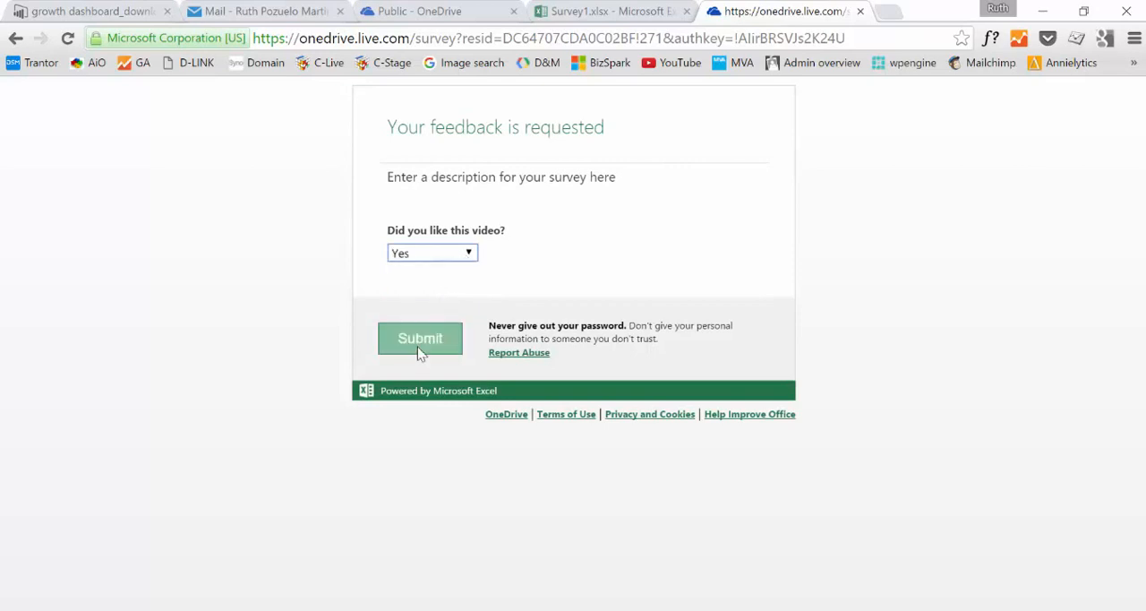
click(420, 337)
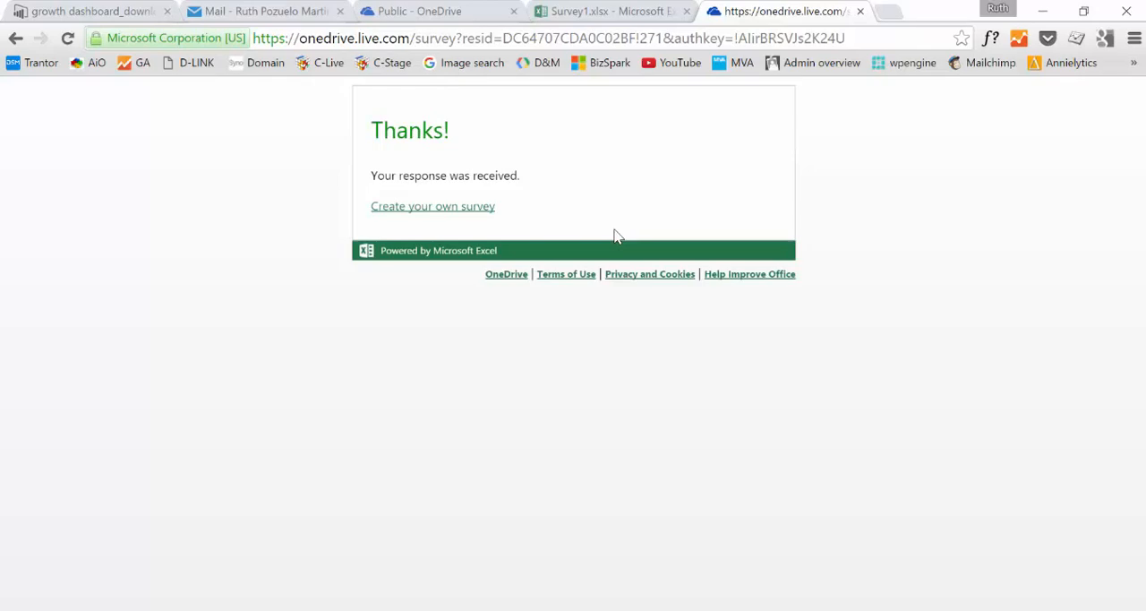
mouse_move(611, 184)
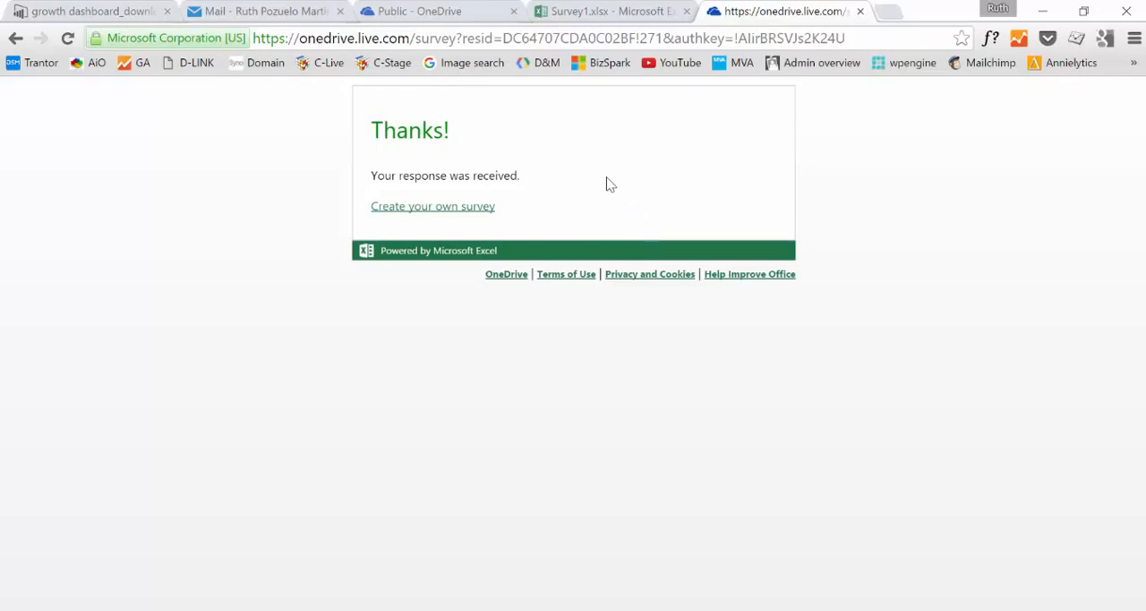
click(605, 12)
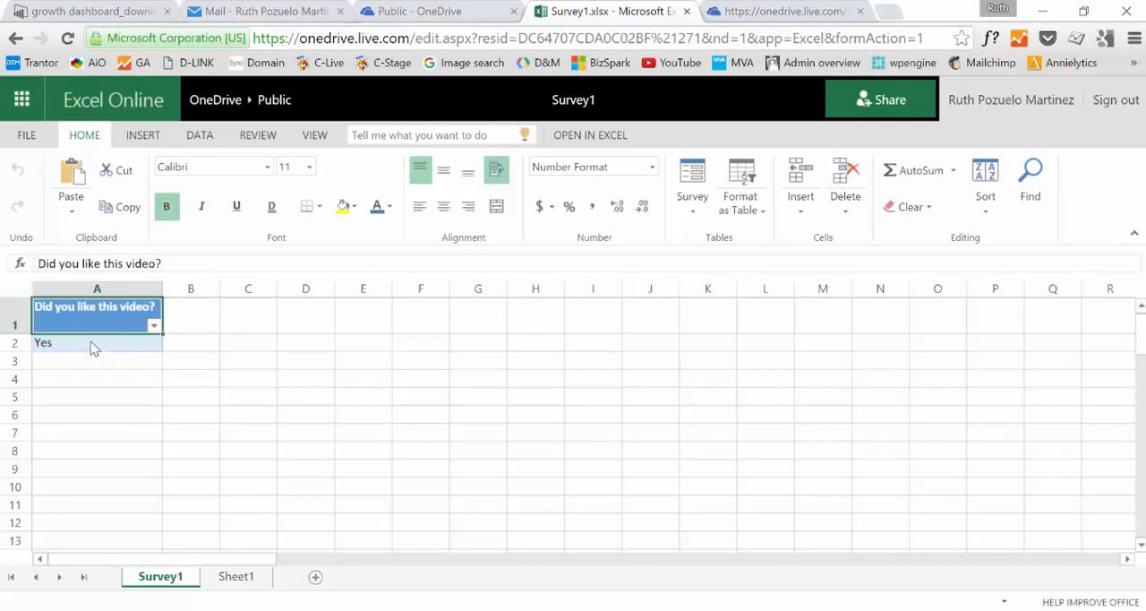
mouse_move(88, 347)
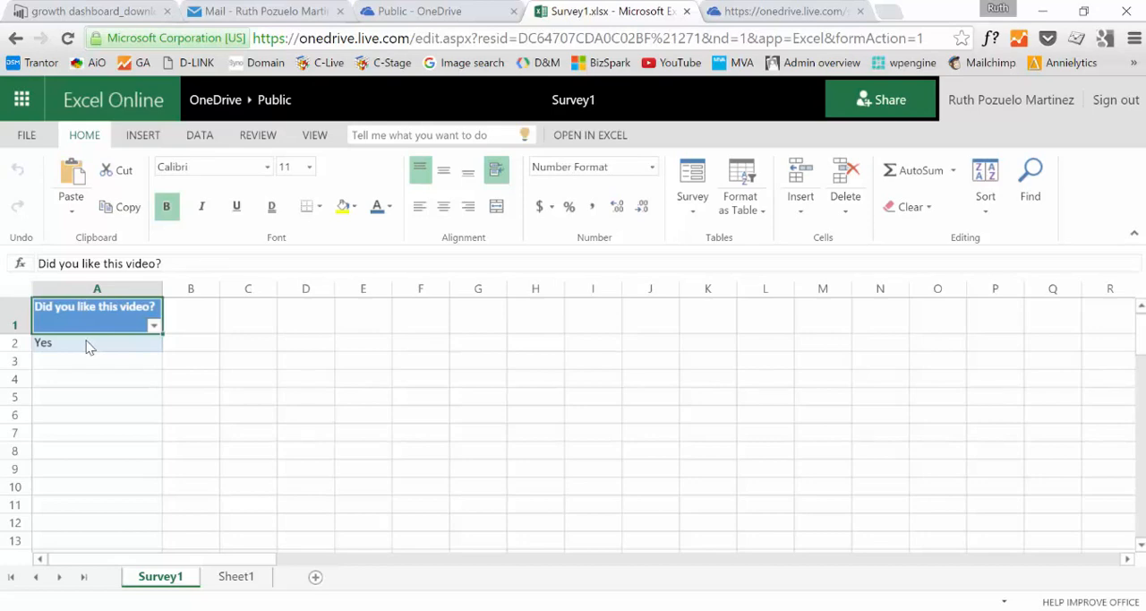
mouse_move(434, 366)
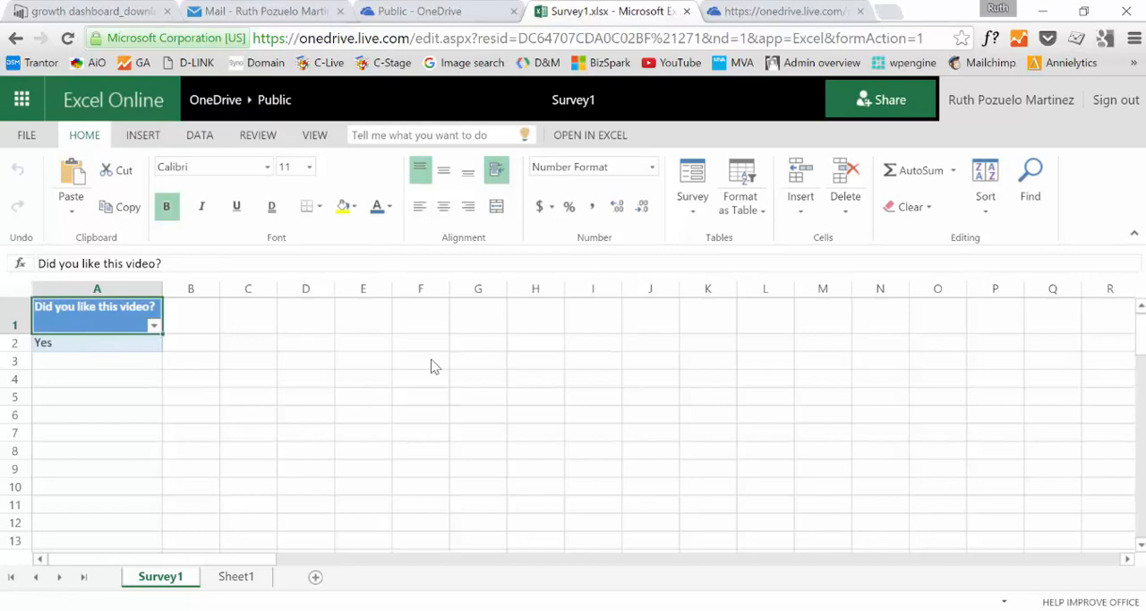
mouse_move(310, 300)
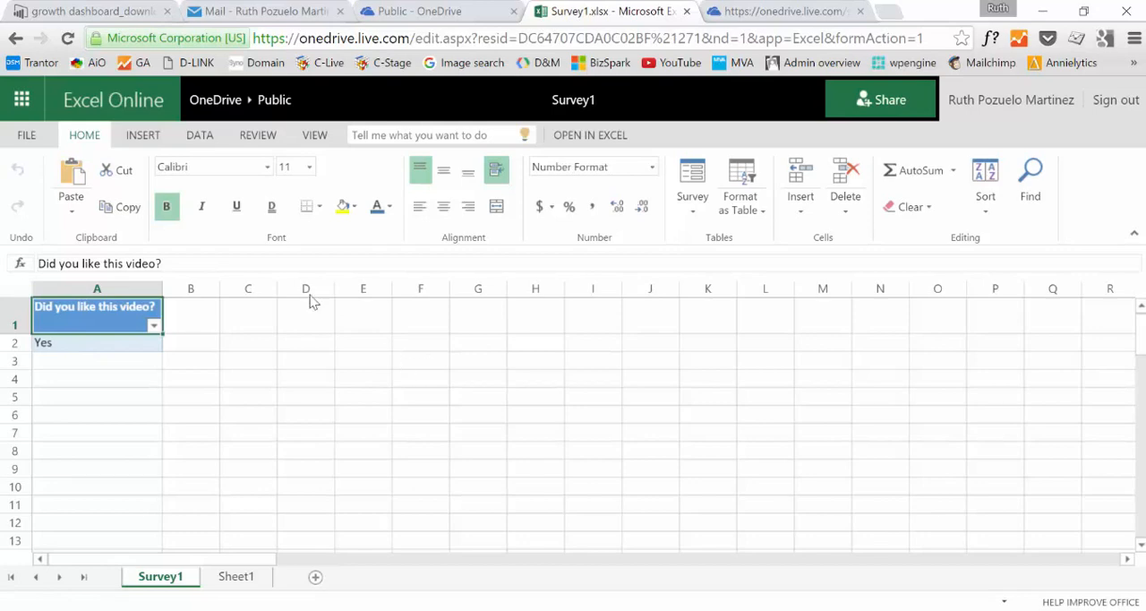
Switch to the Power BI browser tab after confirming the Yes response
click(85, 13)
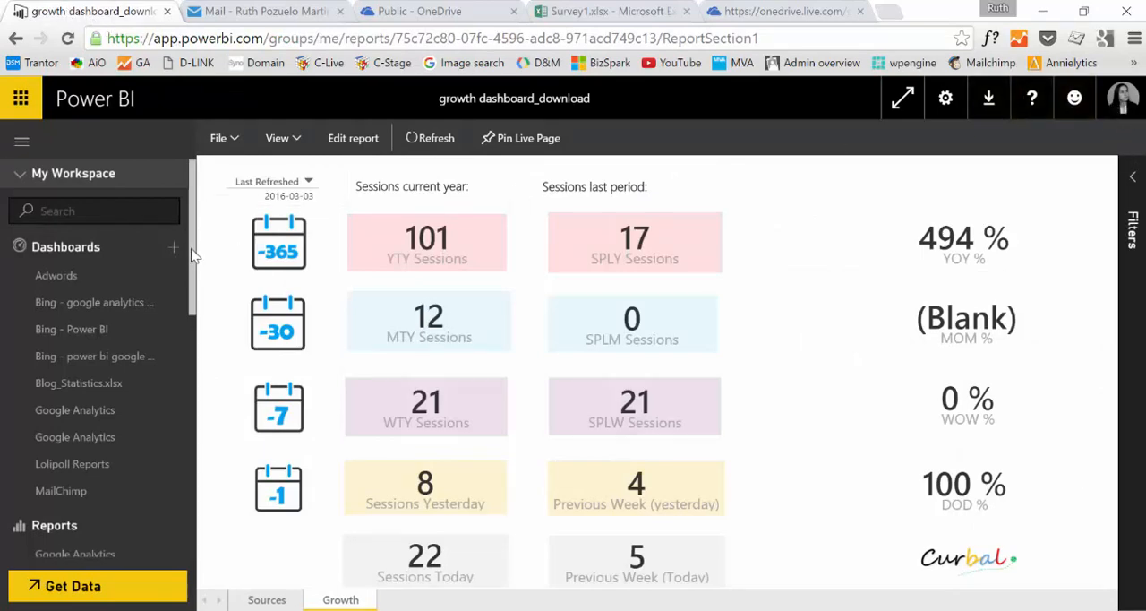
Start Get Data from Files and choose OneDrive - Personal as the source
click(67, 586)
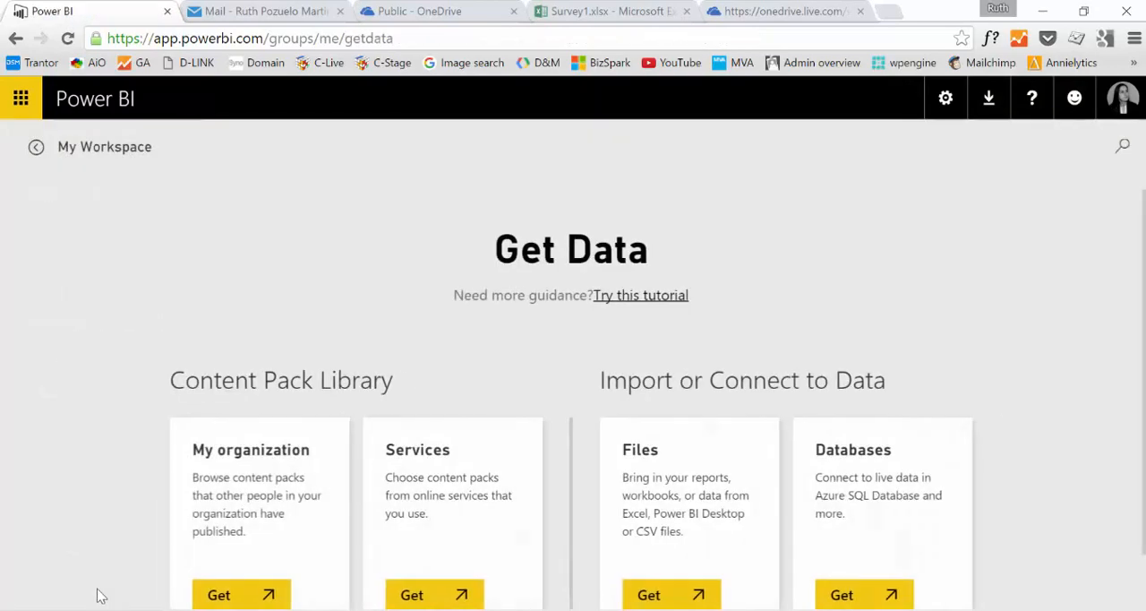
scroll(down, 3)
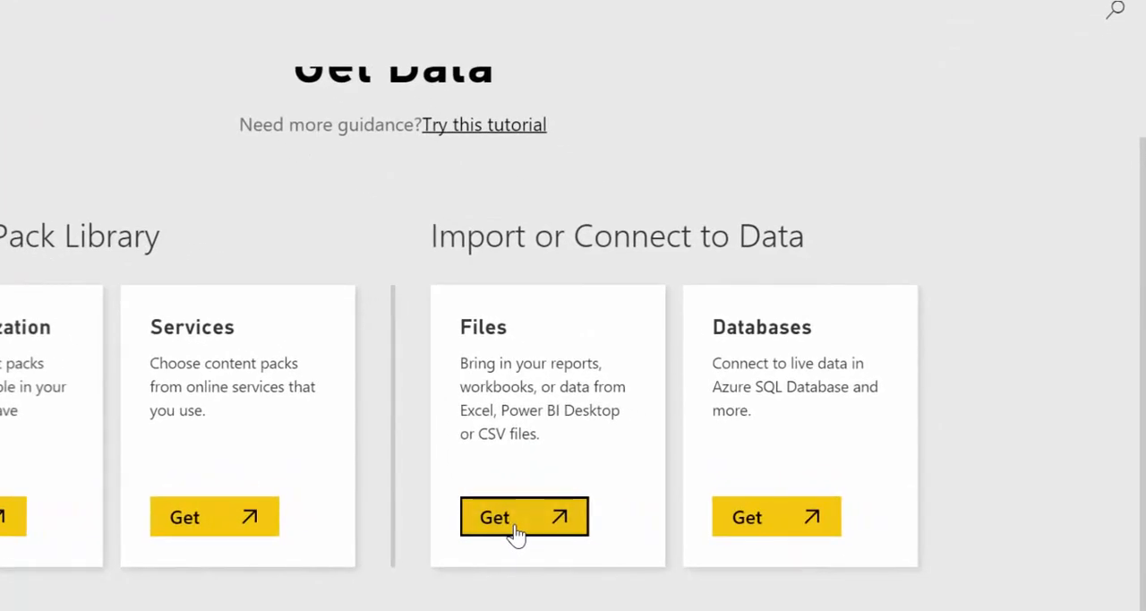
click(523, 517)
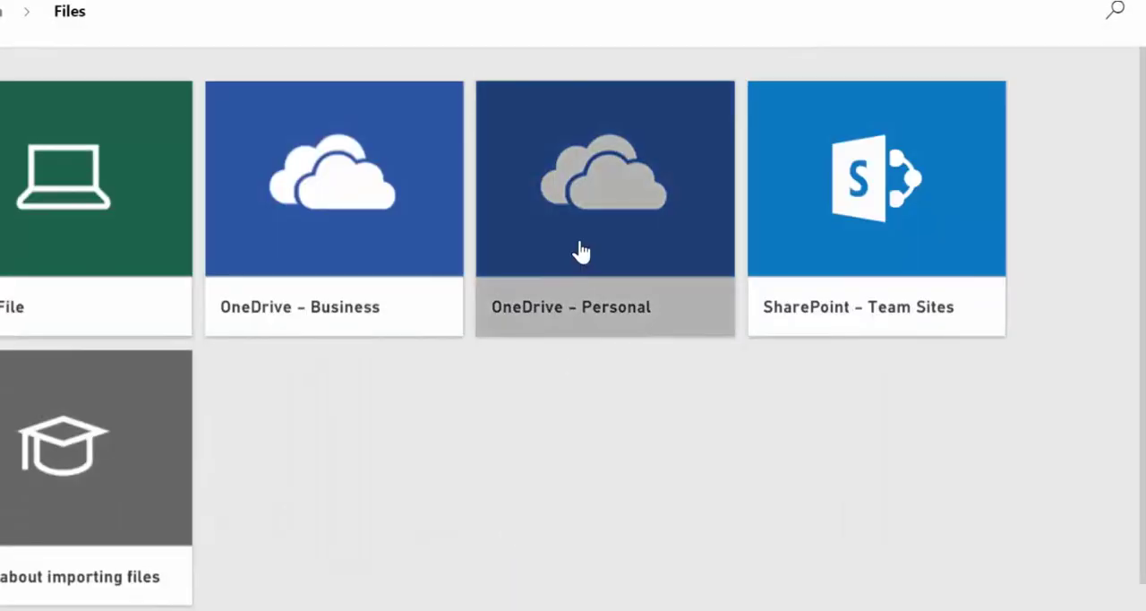
mouse_move(604, 145)
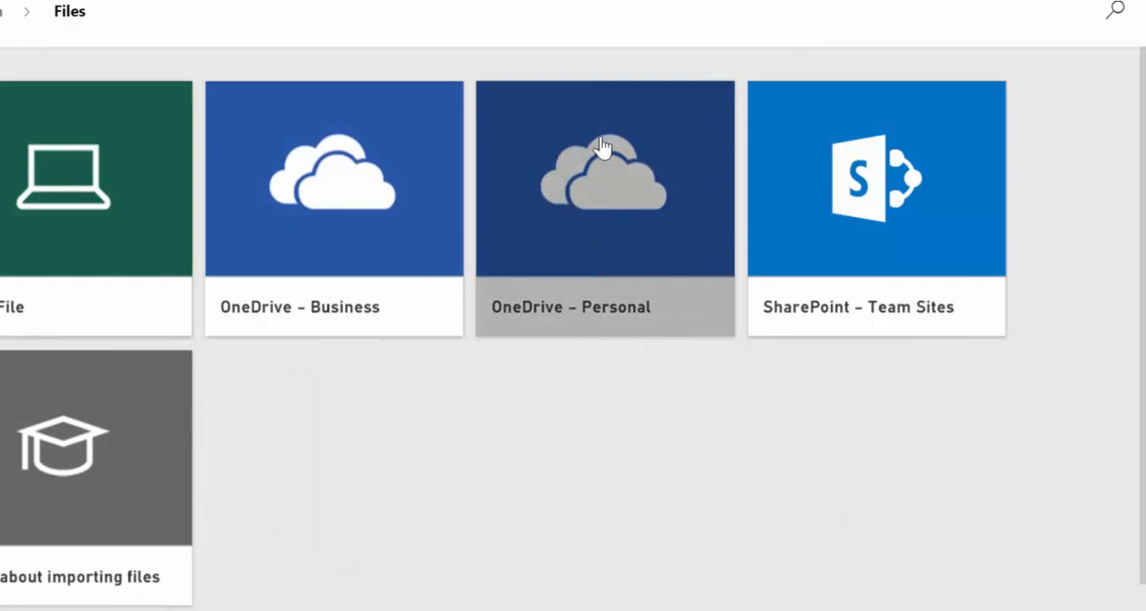
mouse_move(260, 215)
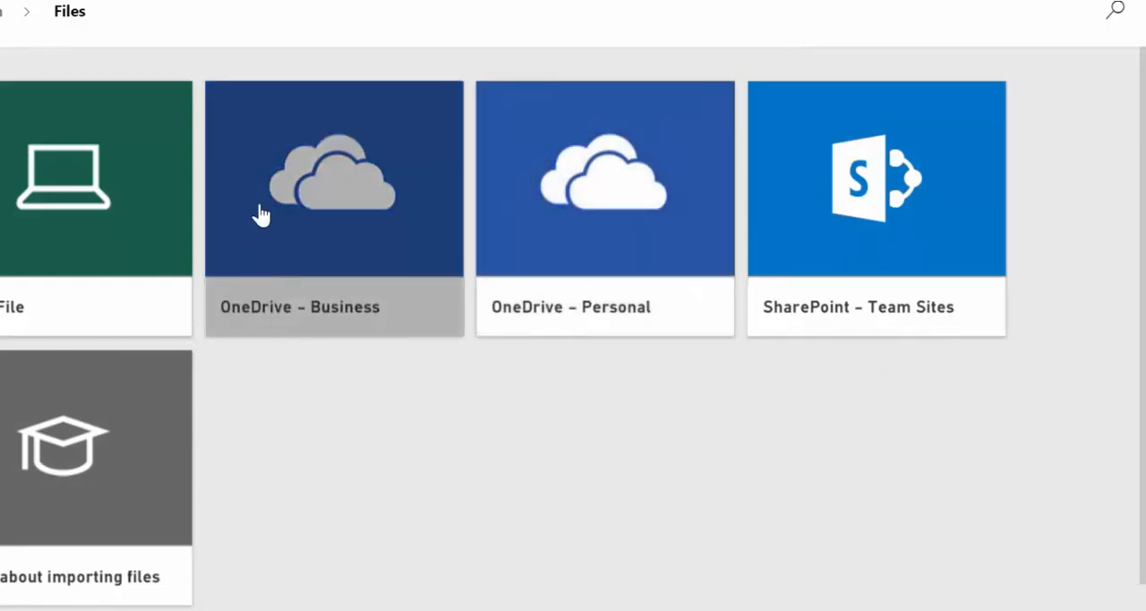
mouse_move(367, 222)
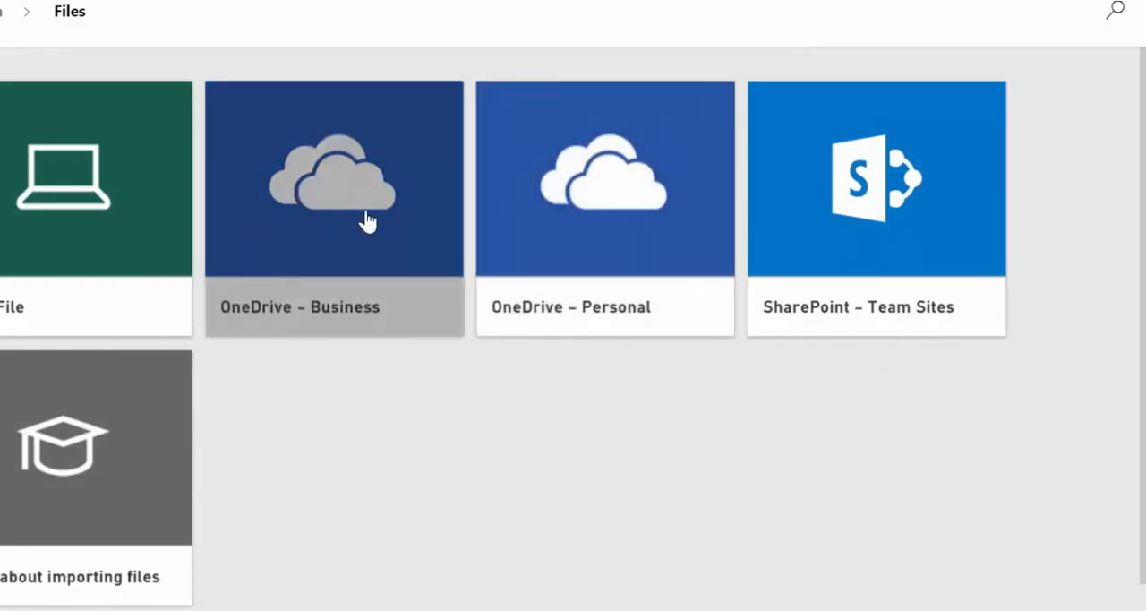
mouse_move(625, 212)
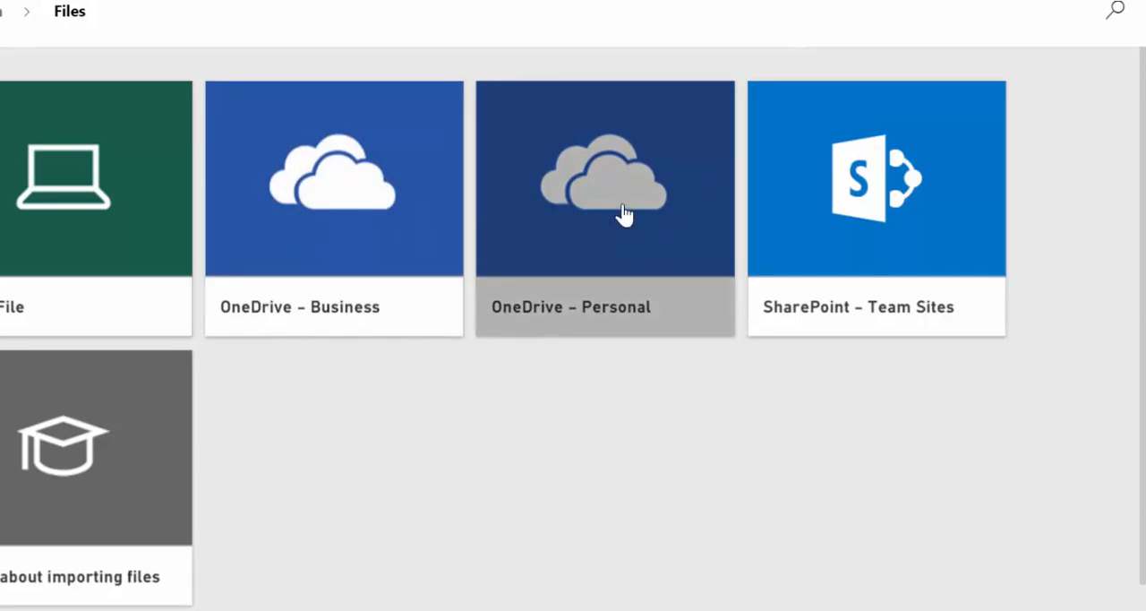
click(605, 188)
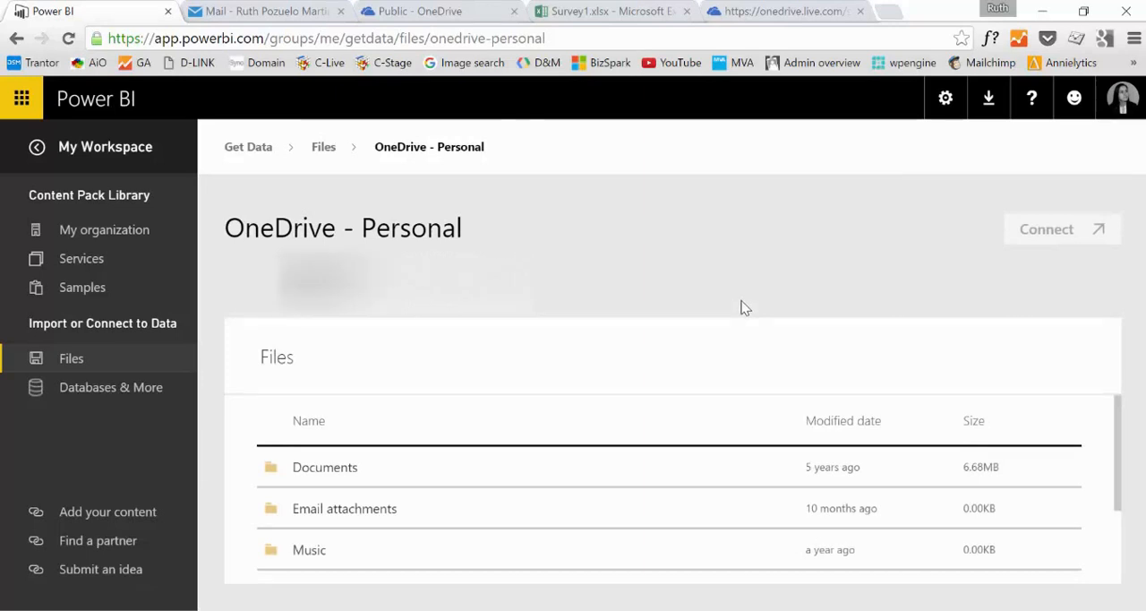
Select Survey1.xlsx in the Public folder and connect it to Power BI
scroll(down, 3)
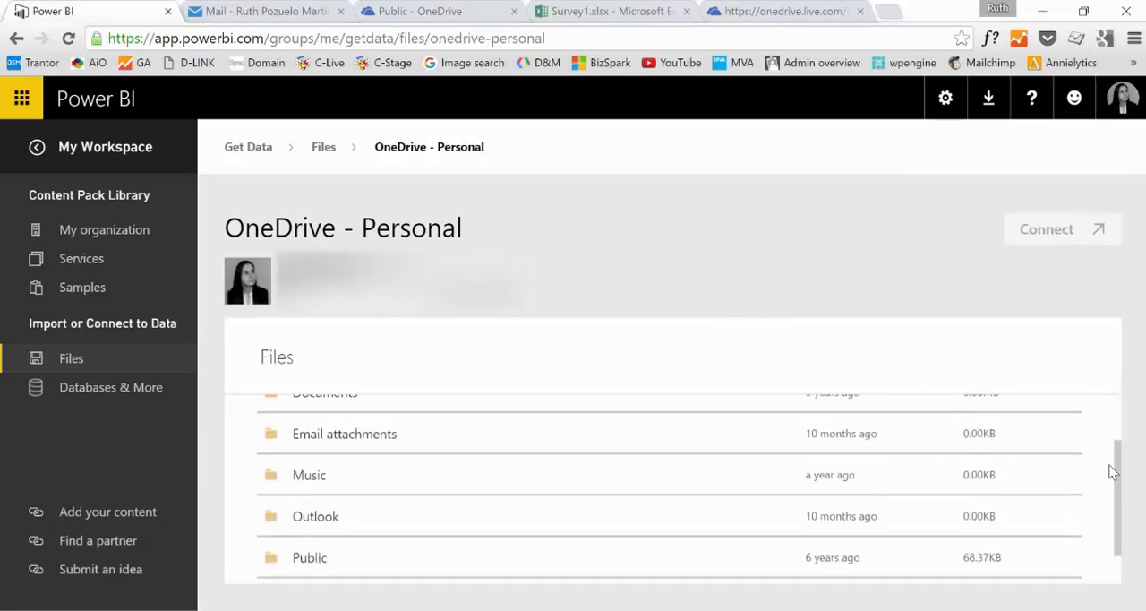
scroll(down, 3)
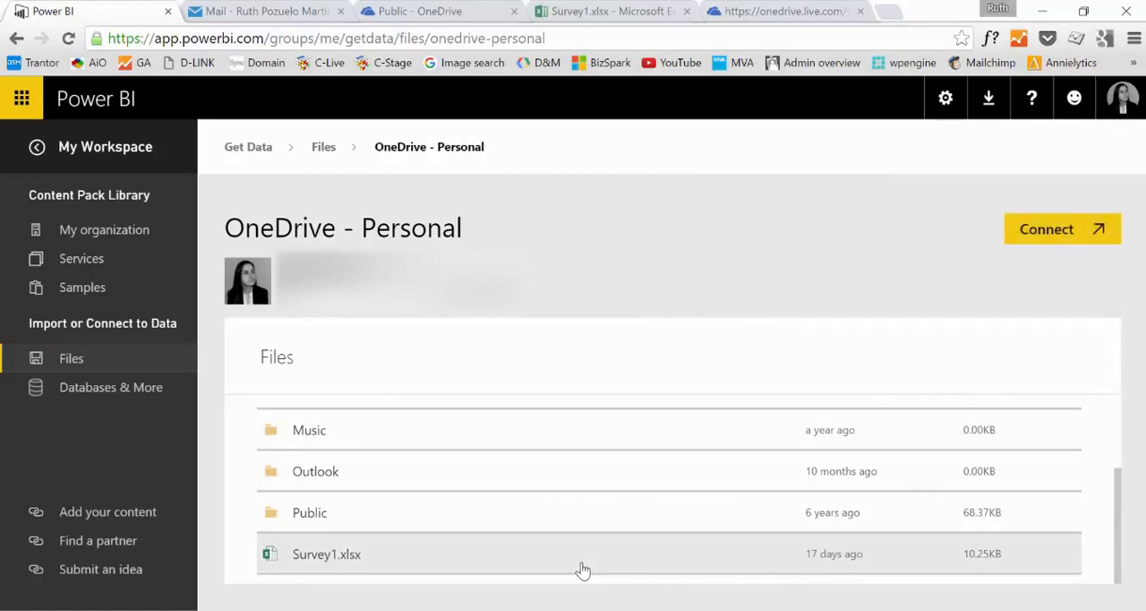
click(309, 512)
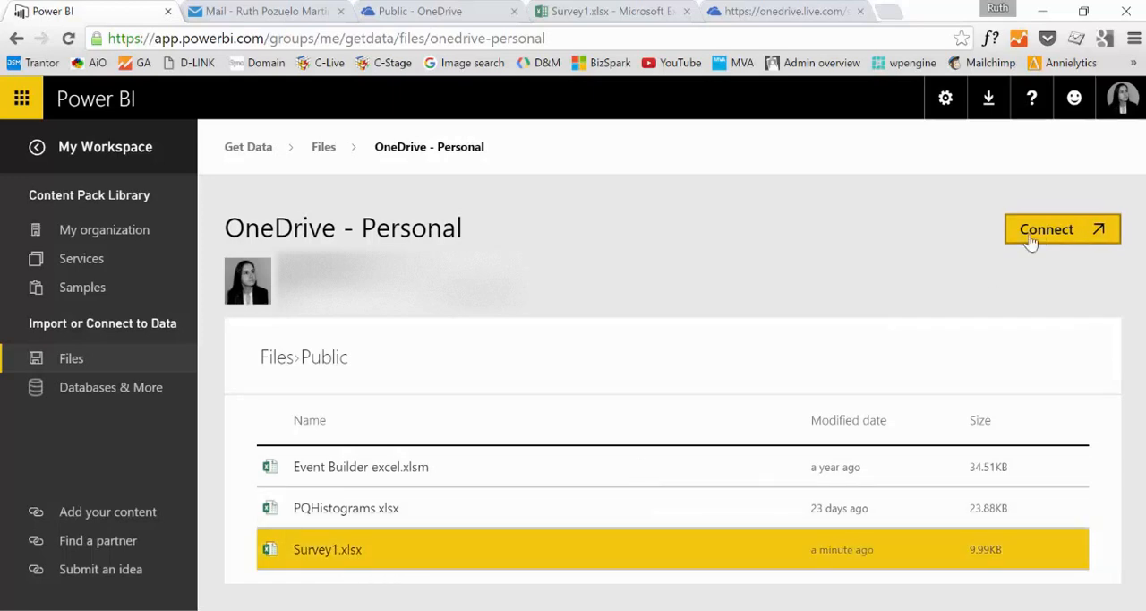
click(1061, 229)
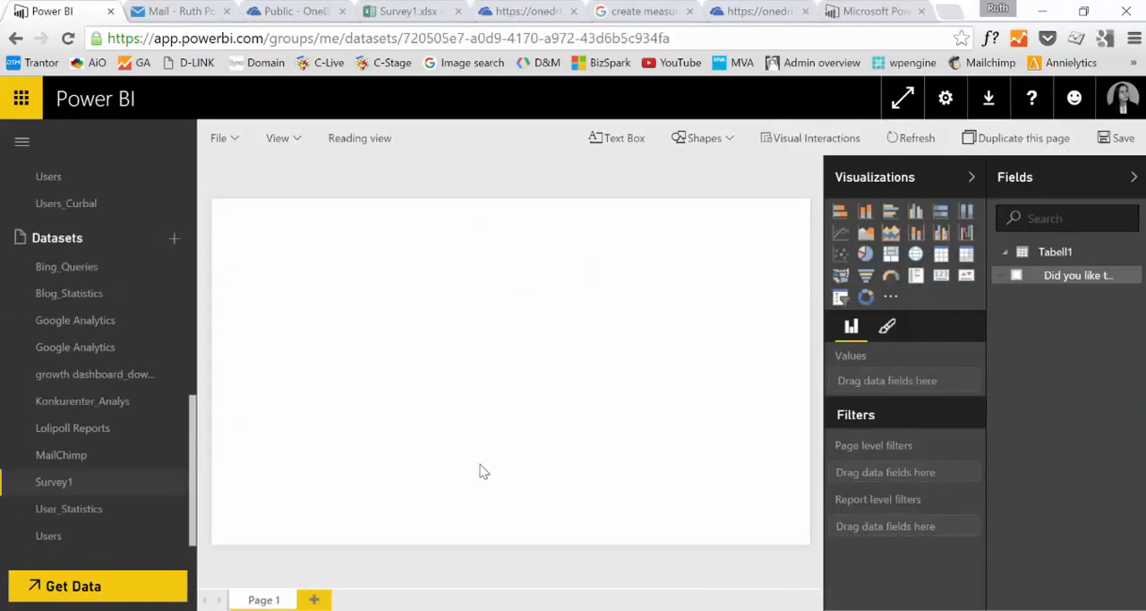
mouse_move(117, 487)
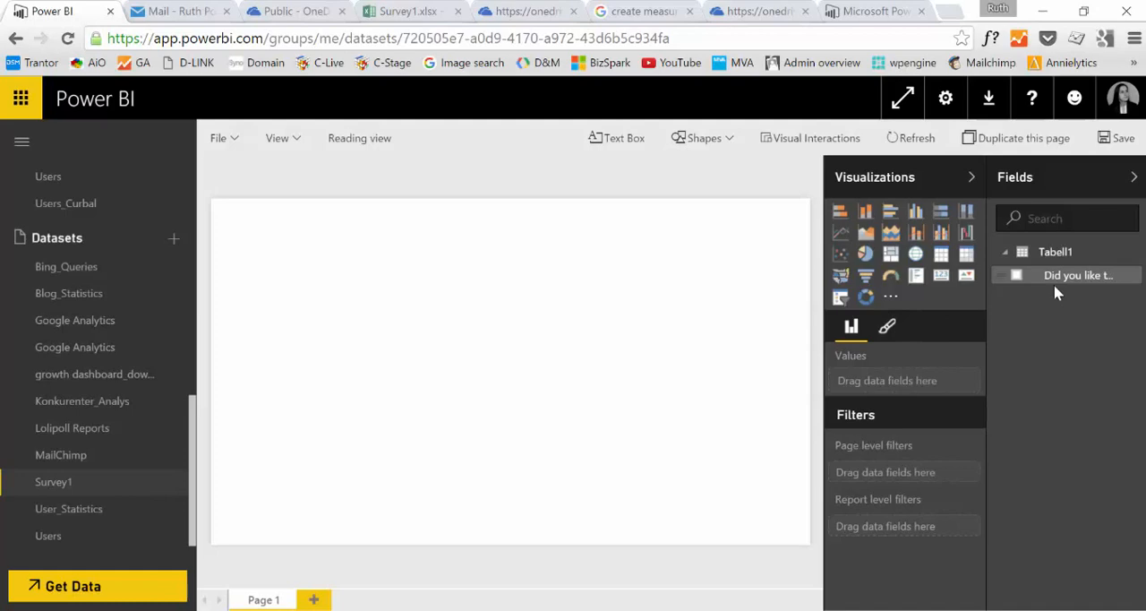
mouse_move(1081, 283)
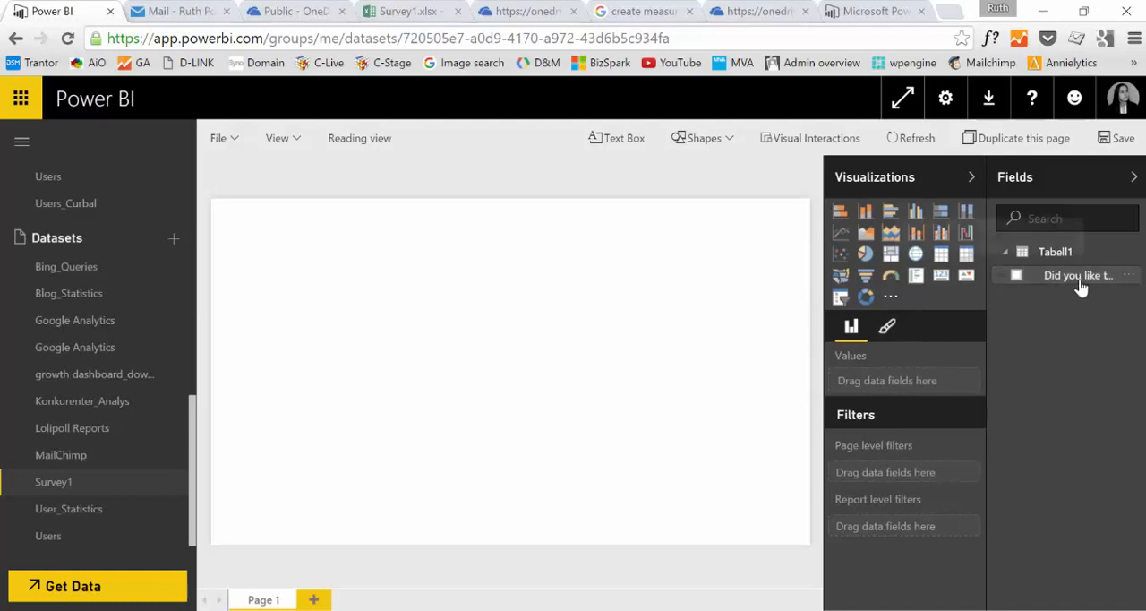
Add a clustered column chart counting True and False answers to 'Did you like this video?'
click(1016, 275)
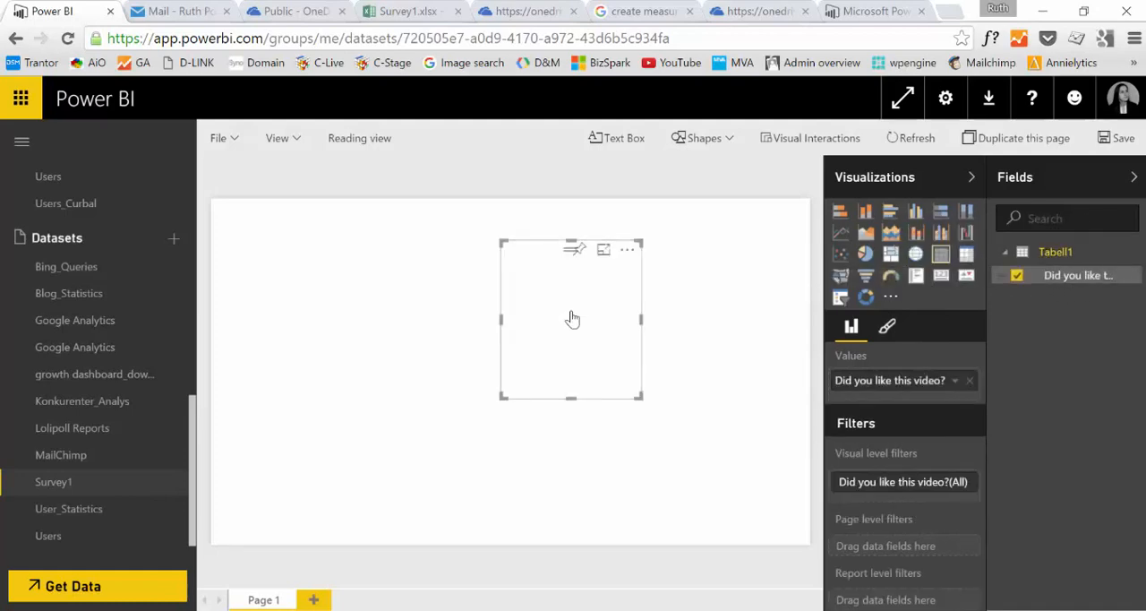
click(940, 254)
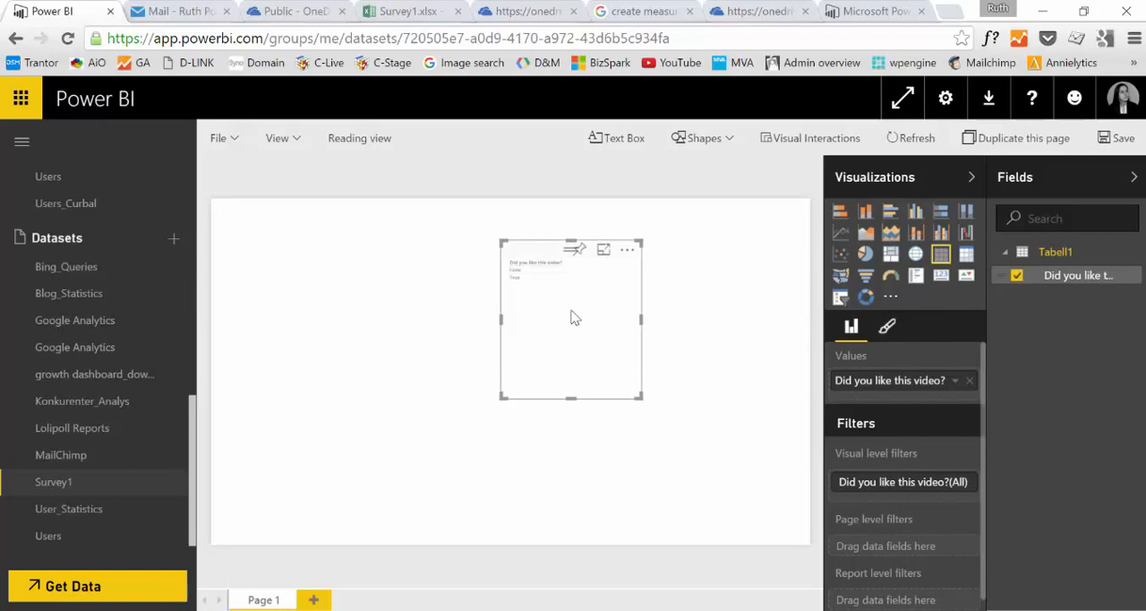
mouse_move(1075, 280)
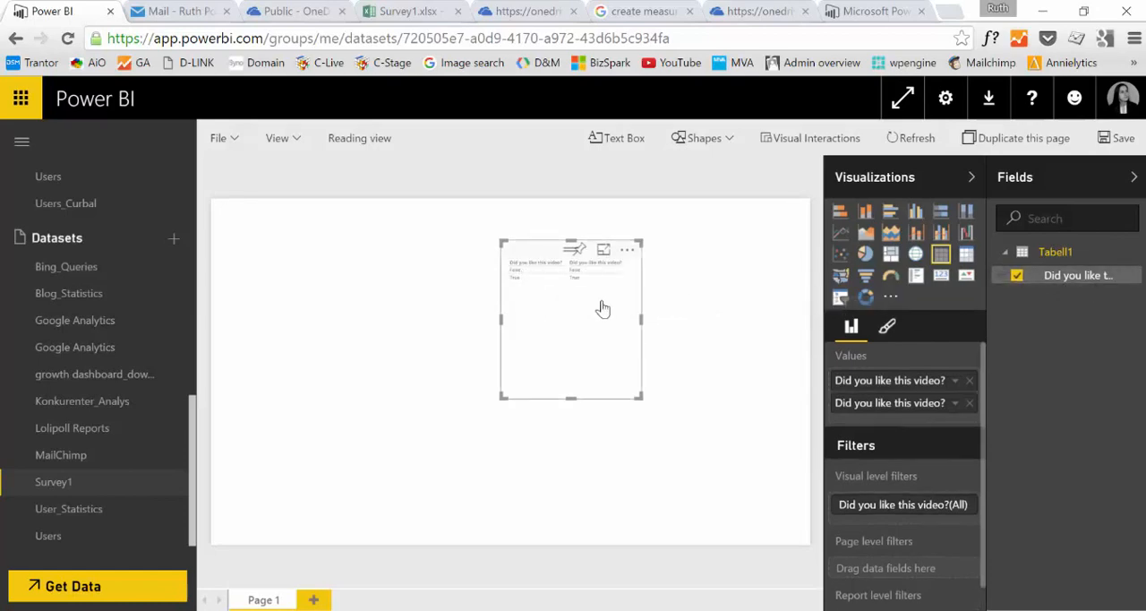
click(969, 403)
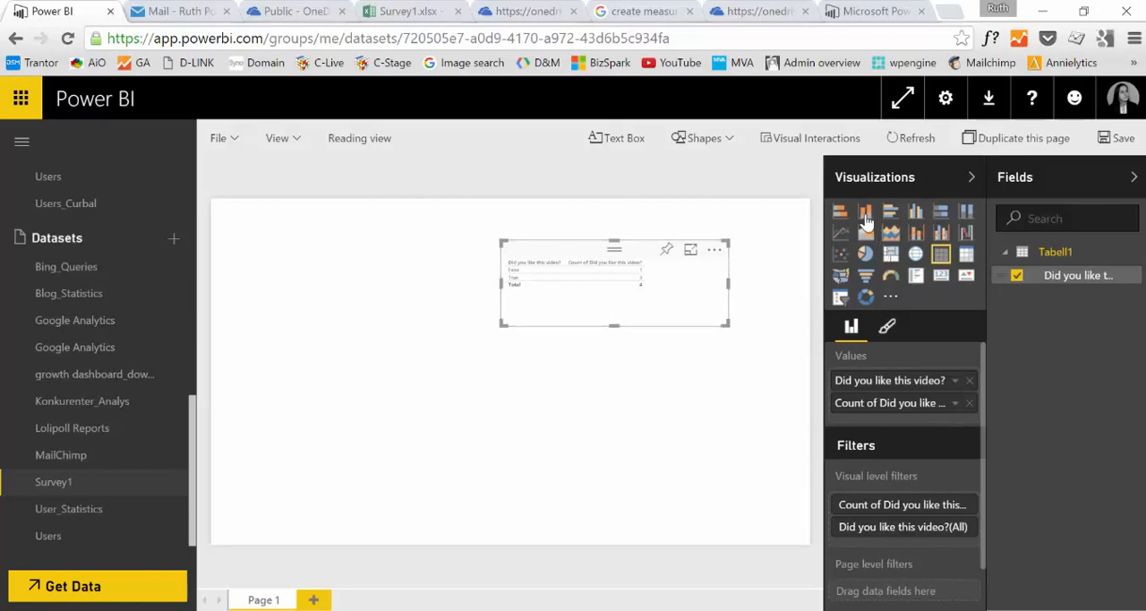
click(865, 210)
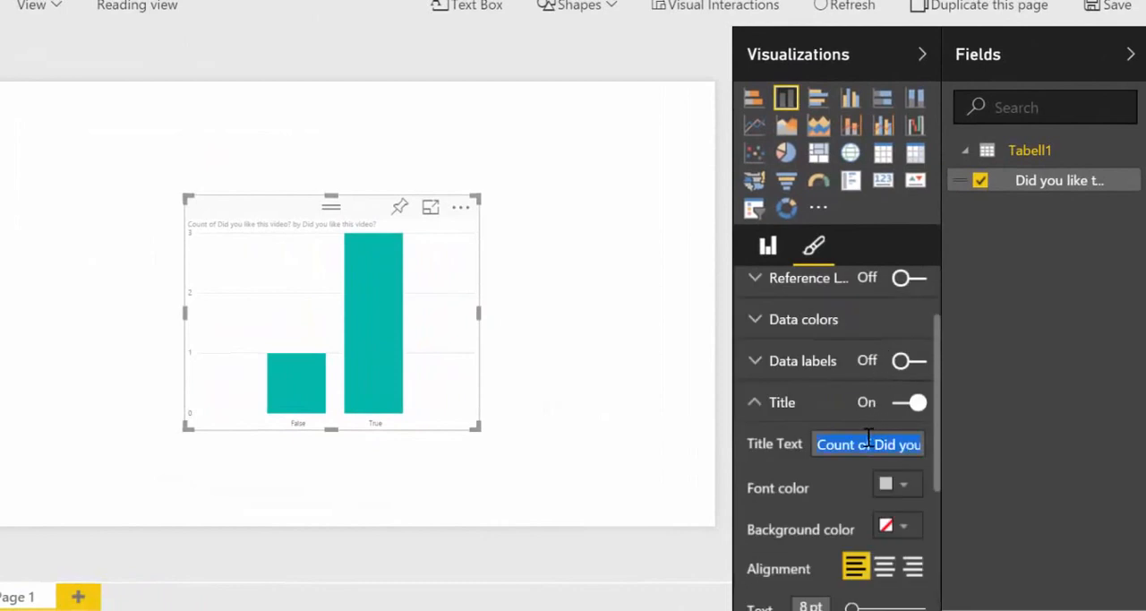
Change the chart title text to 'Did you like this YouTube Video?' and pick a title colour
text(Did)
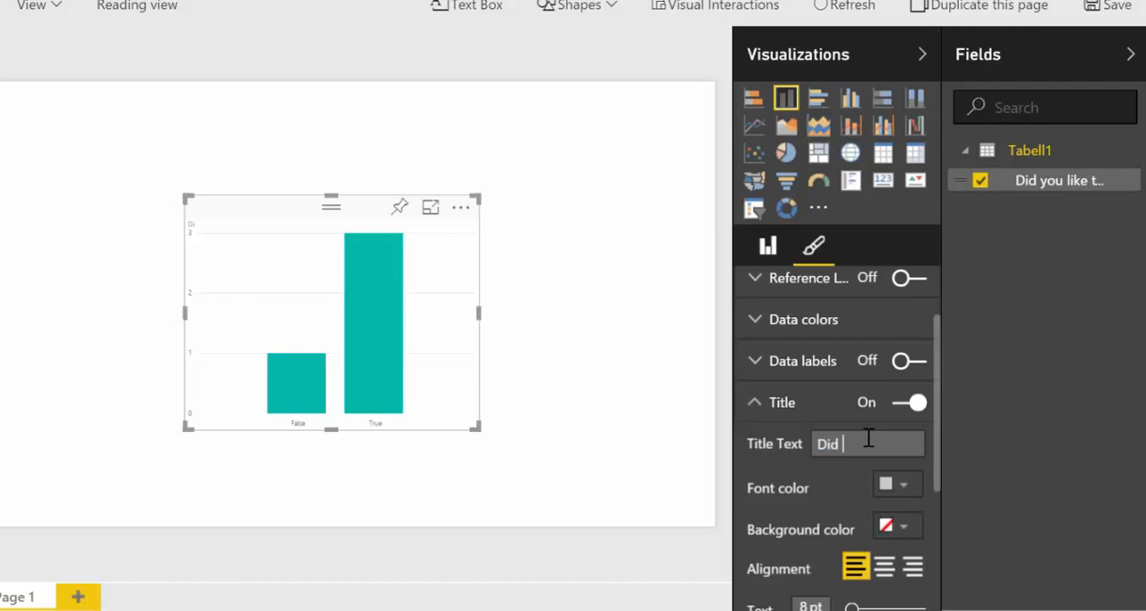
text(you)
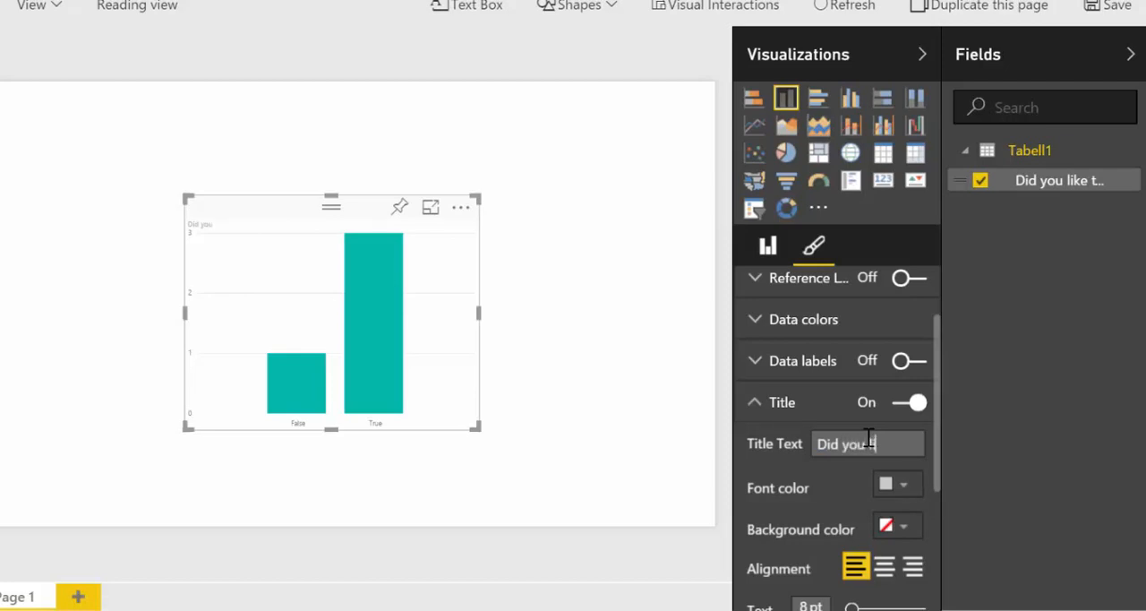
text(like this)
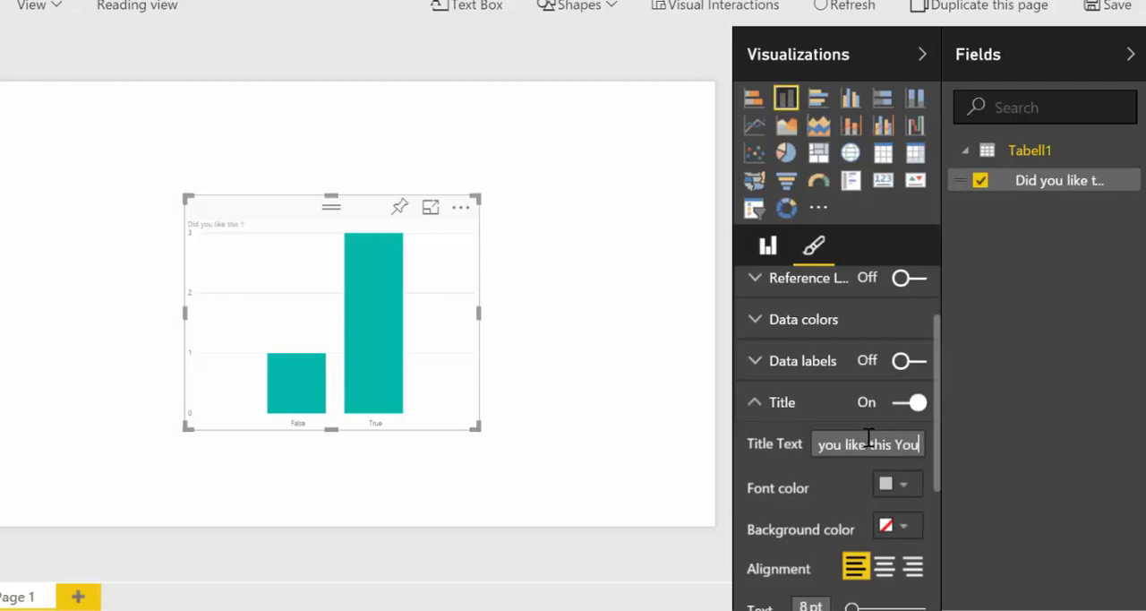
text(YouTube Video?)
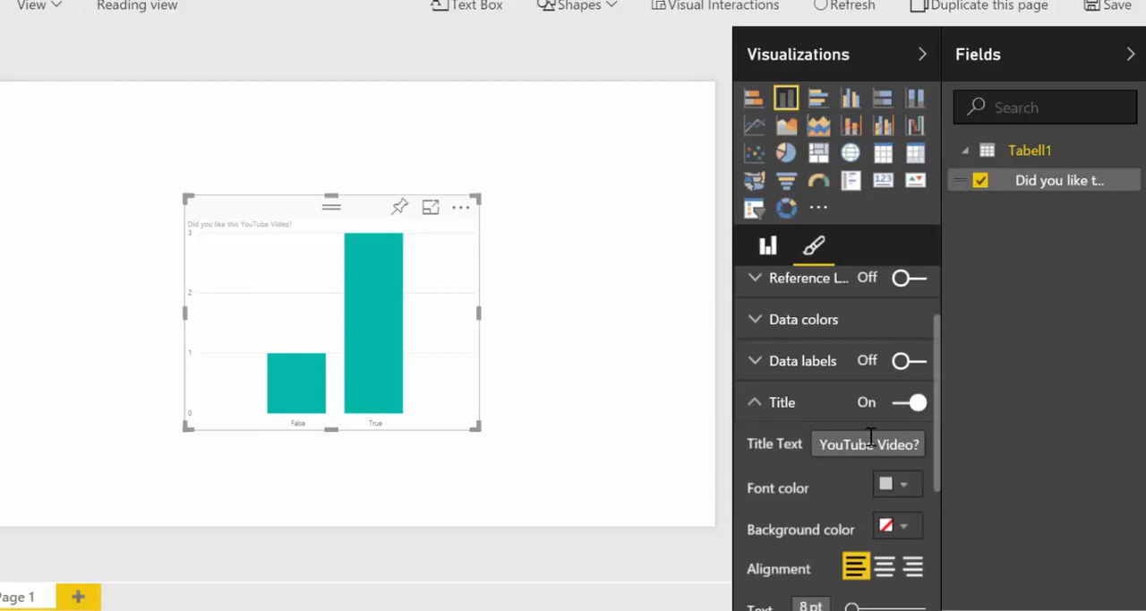
click(886, 484)
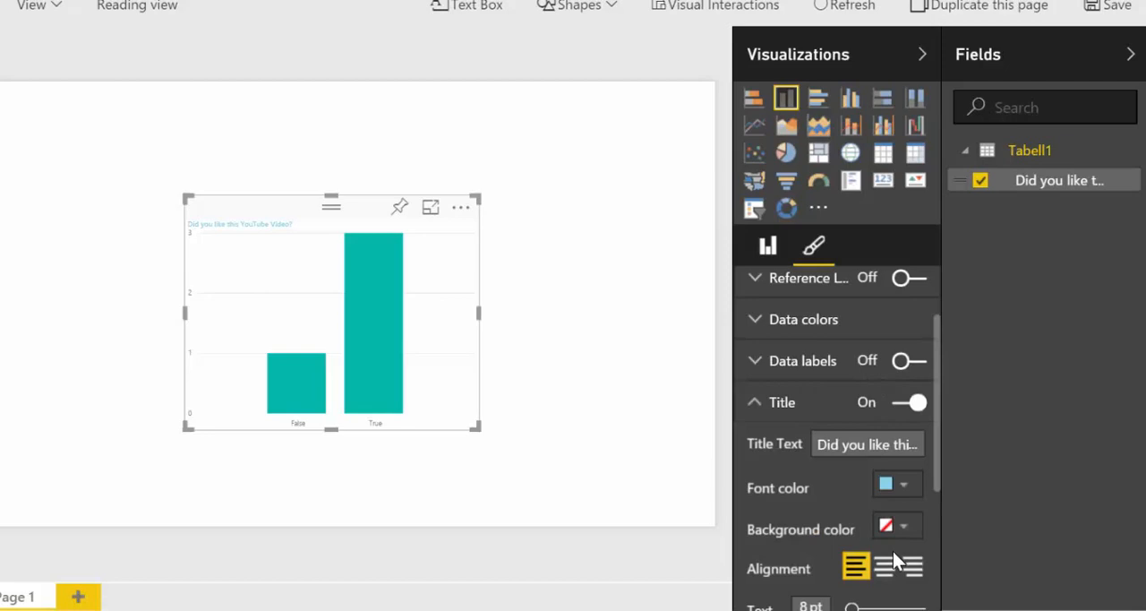
Centre the chart title at size 18 and enlarge the chart on the page
click(884, 567)
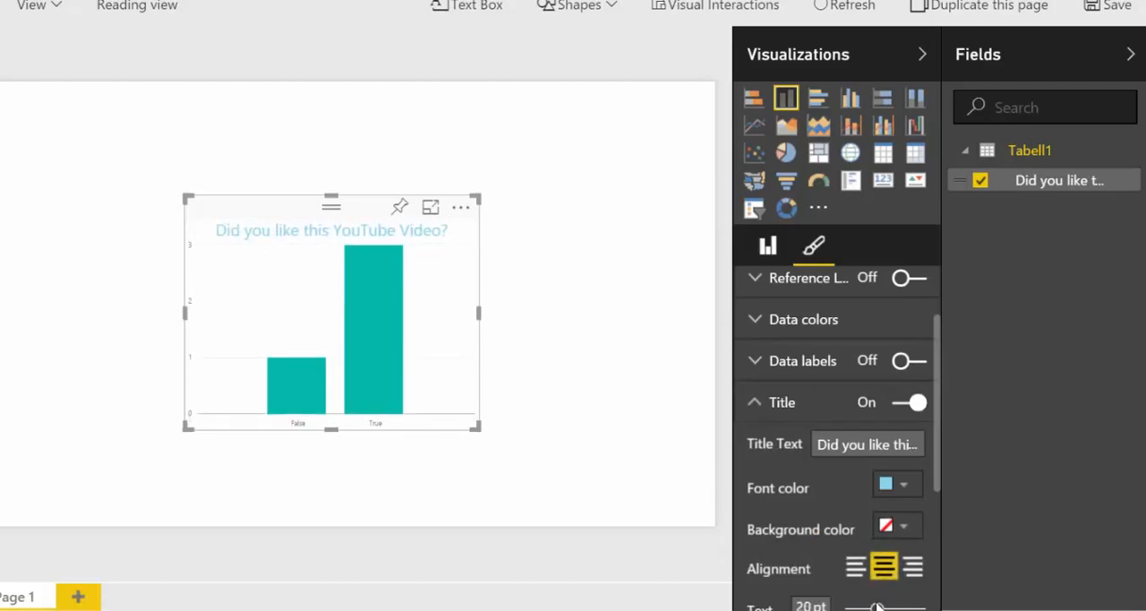
drag(478, 435, 487, 446)
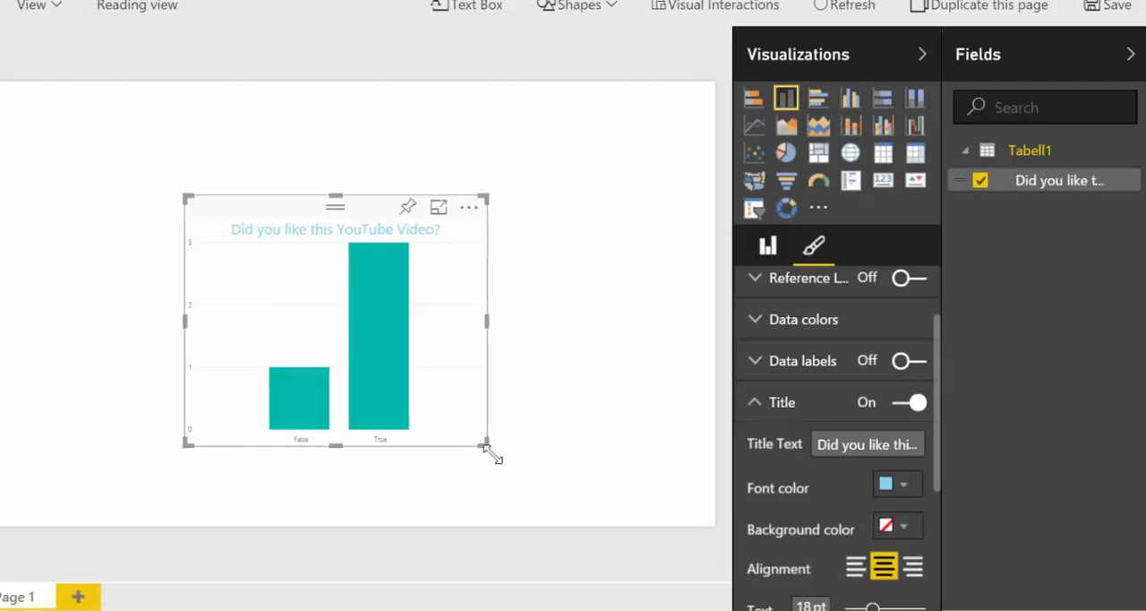
drag(489, 448, 506, 430)
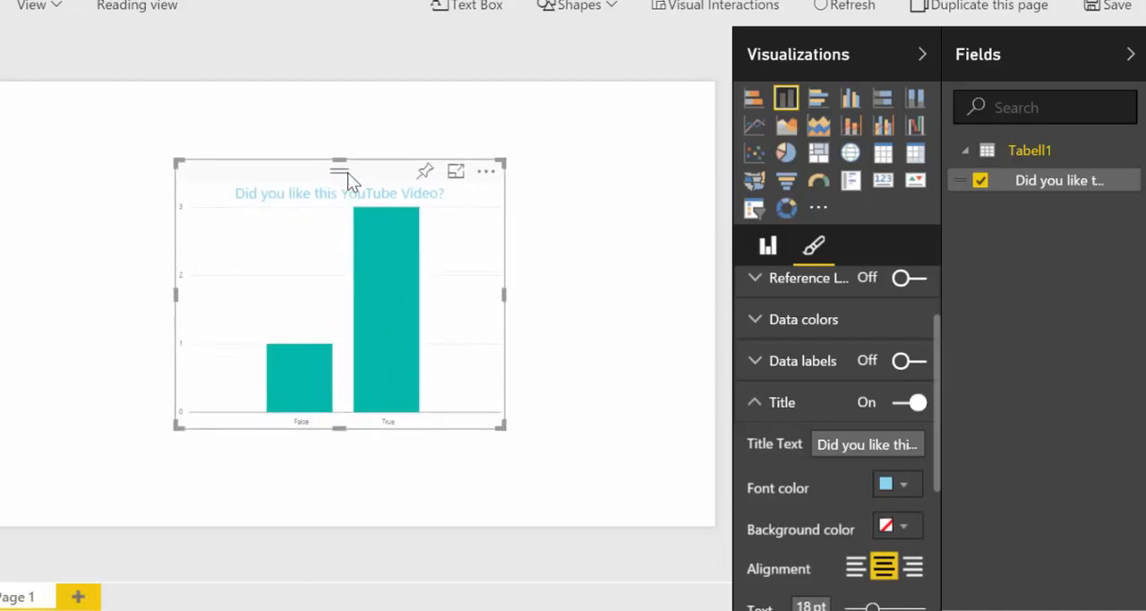
mouse_move(388, 313)
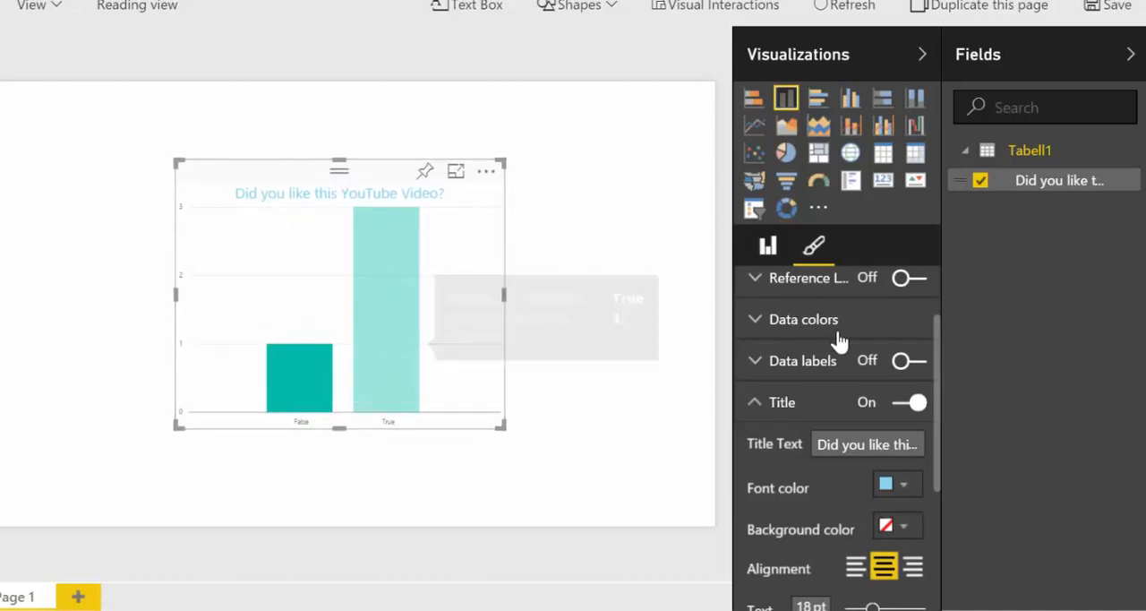
Colour the False bar red and add an empty text box to the page
click(804, 319)
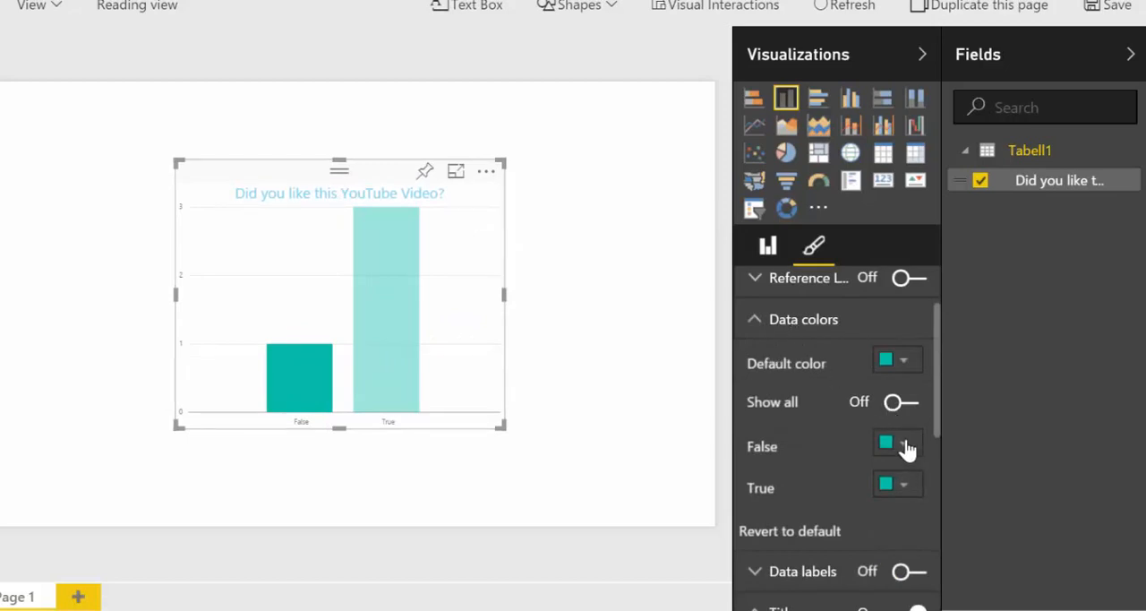
click(886, 442)
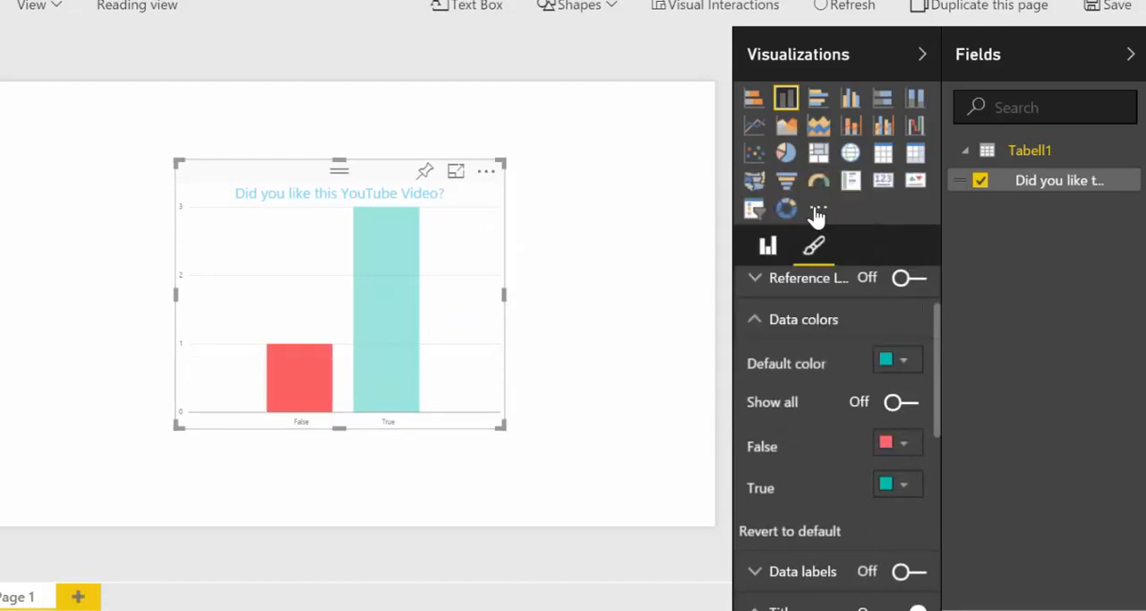
mouse_move(437, 348)
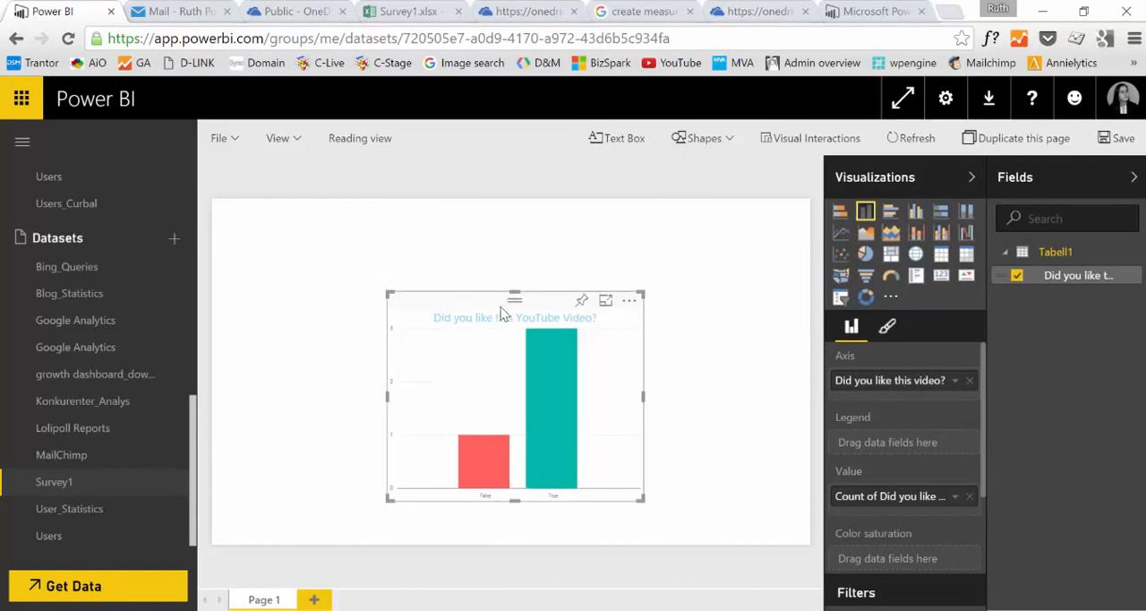
click(617, 138)
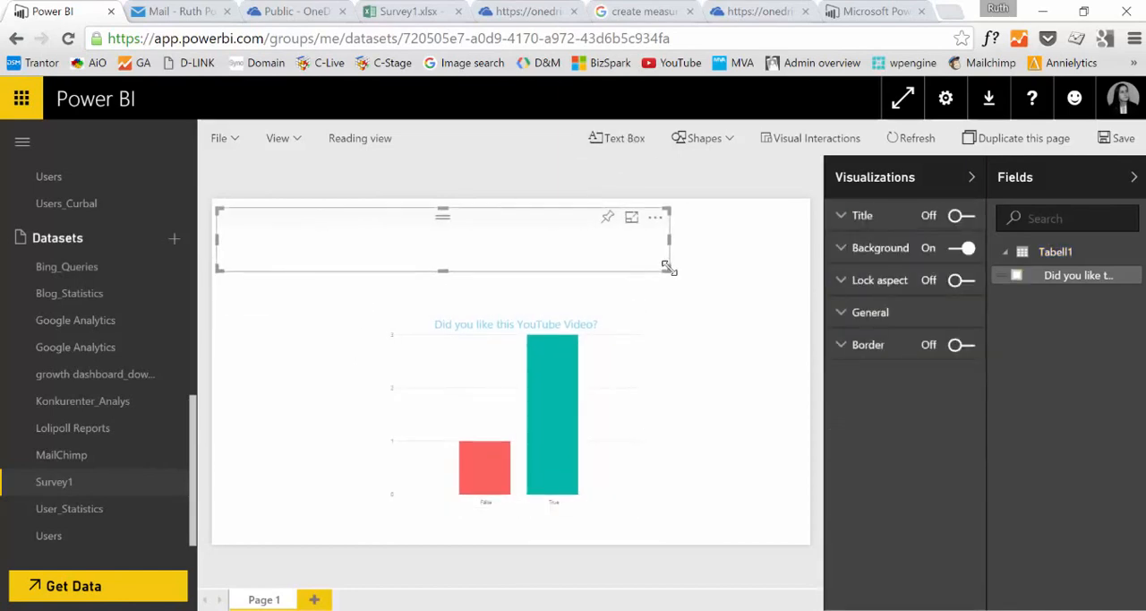
Type the heading 'Feedback Results for Power BI' at font size 32 in the text box
click(476, 246)
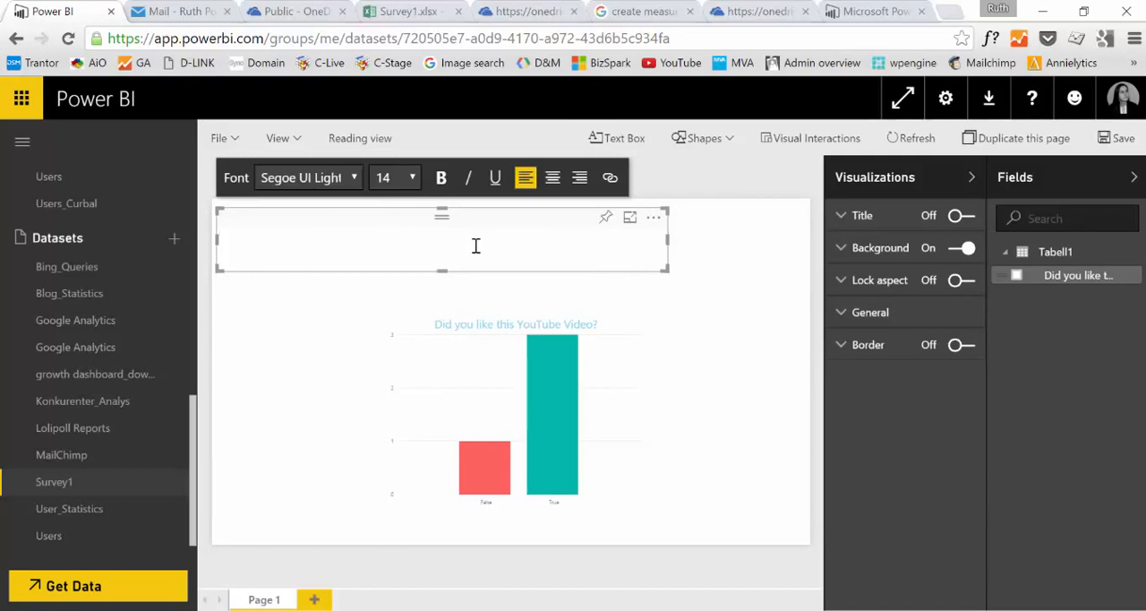
click(410, 177)
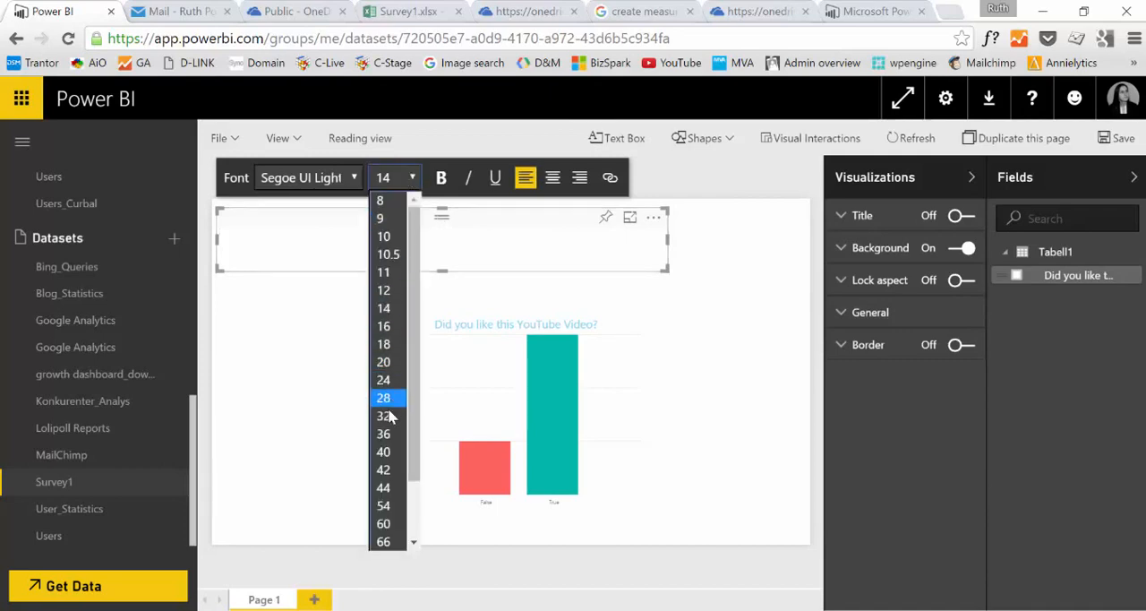
click(380, 416)
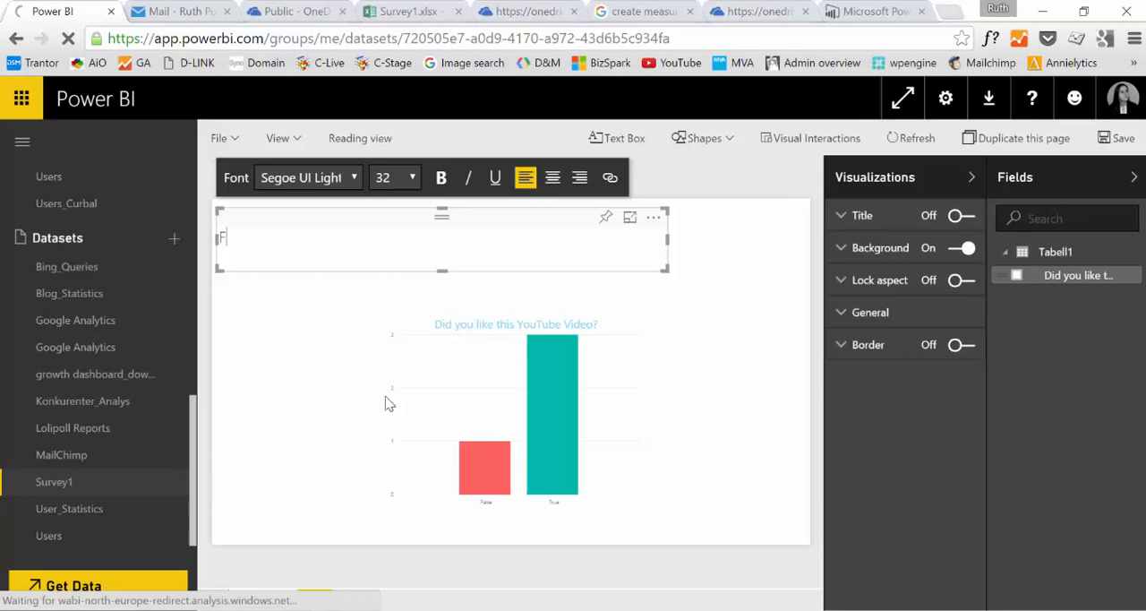
text(Fee)
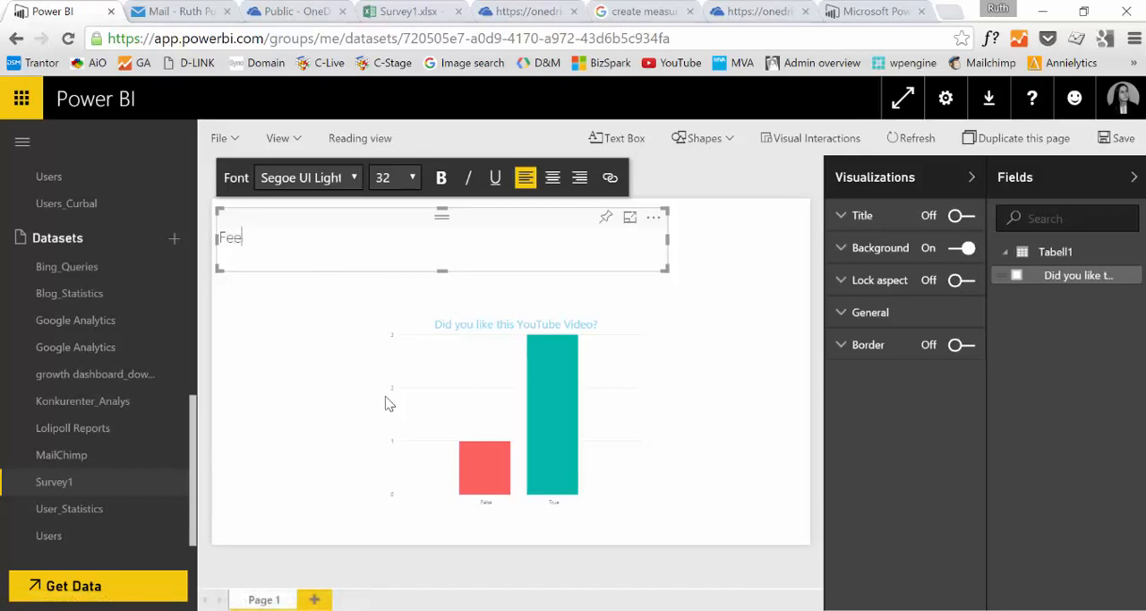
text(dback Results fo)
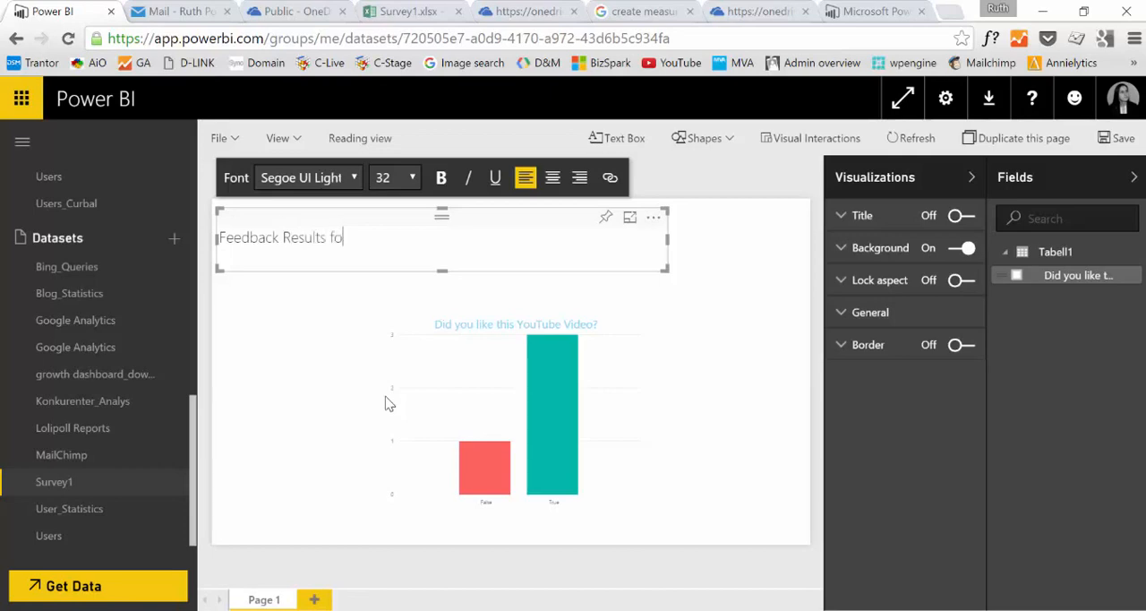
text(r POwer)
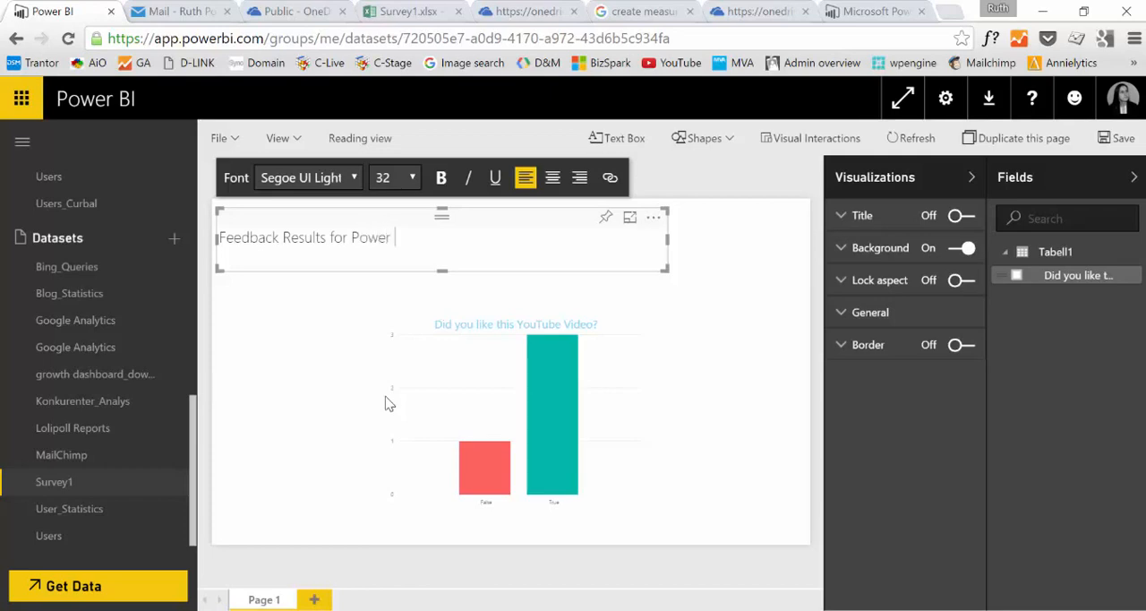
text(BI)
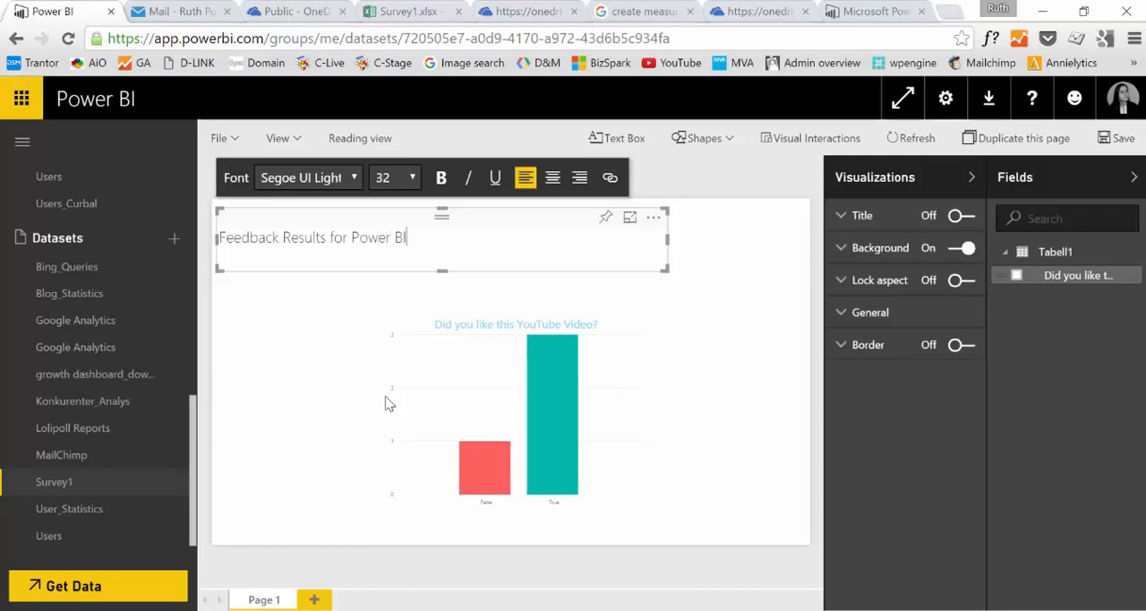
click(552, 177)
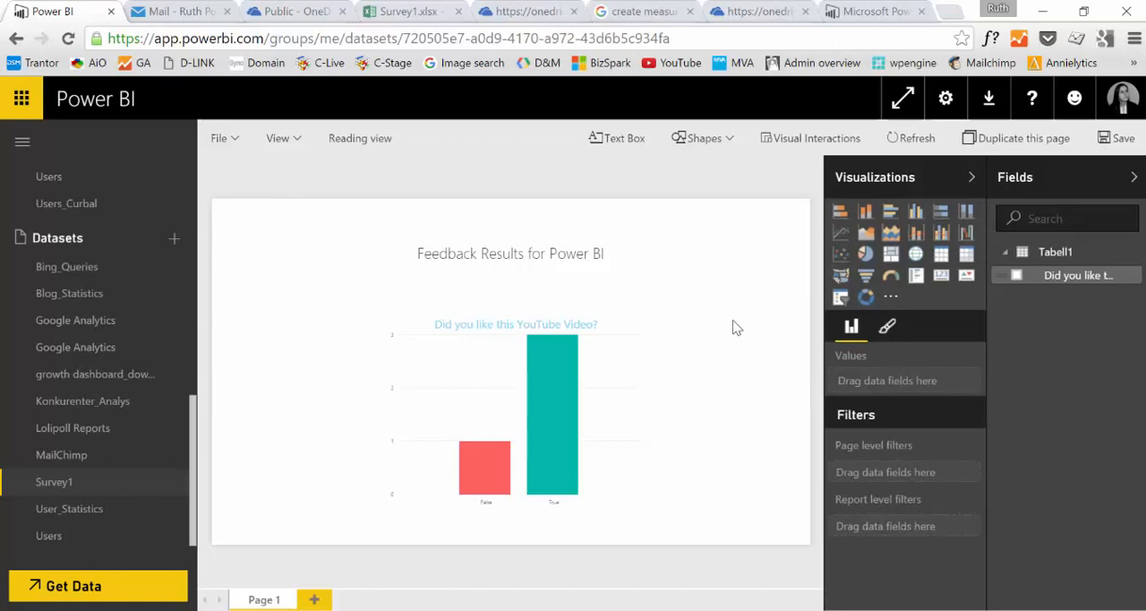
mouse_move(240, 143)
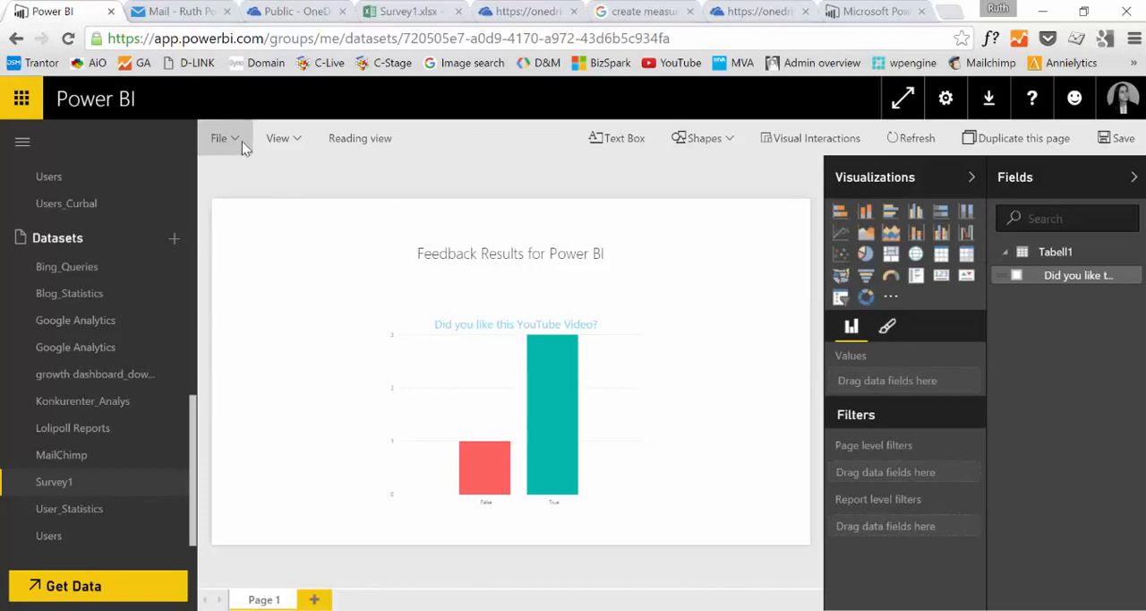
Save the report from the File menu with the name 'SurveyResults'
click(219, 137)
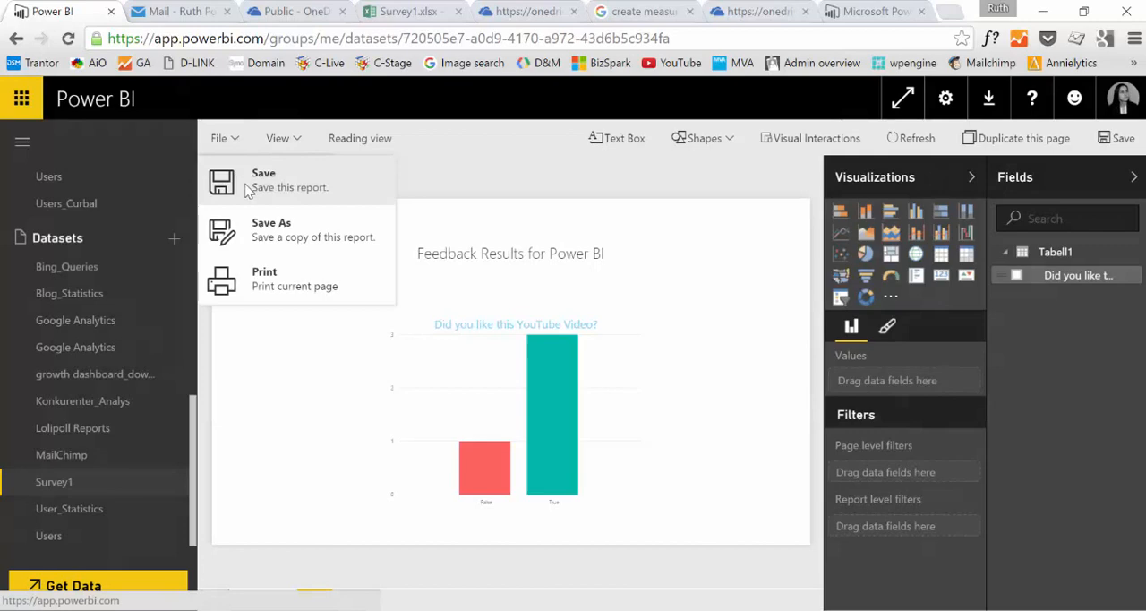
click(263, 179)
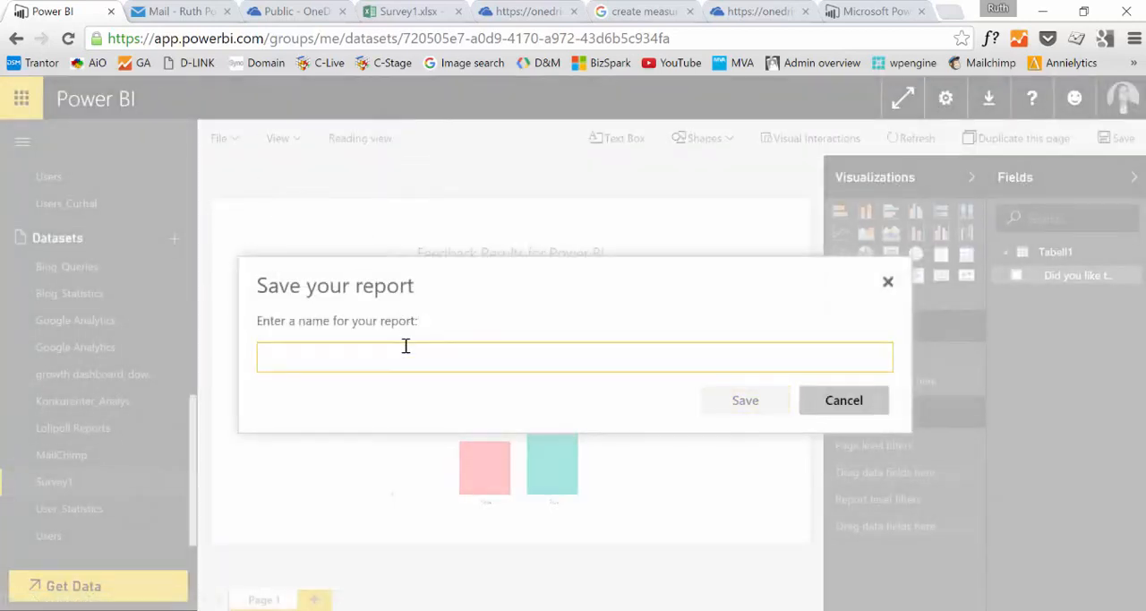
text(Survey)
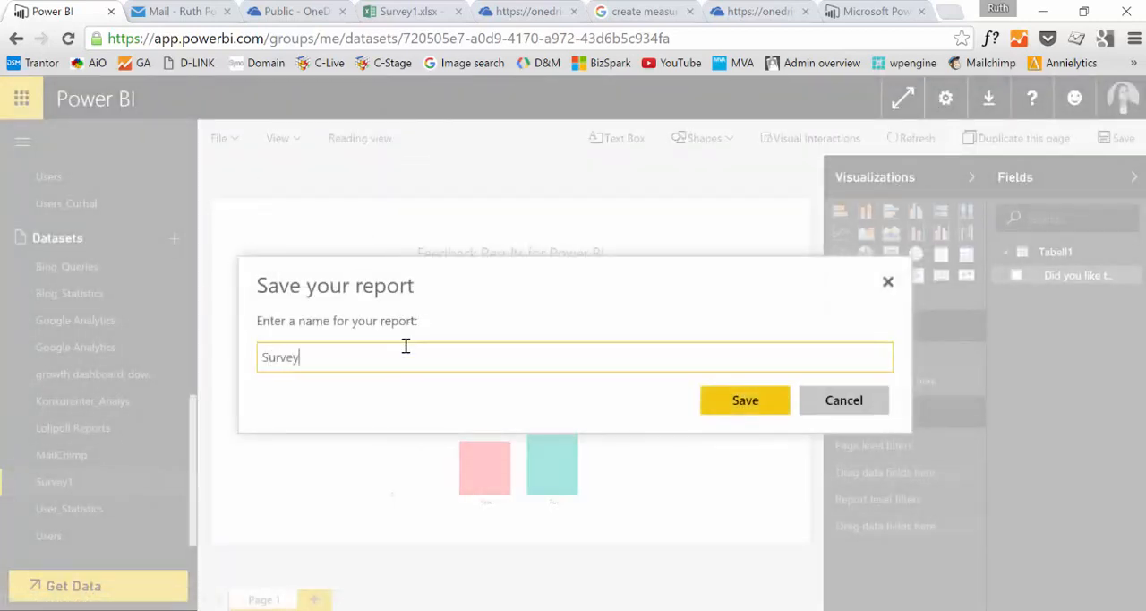
text(Results)
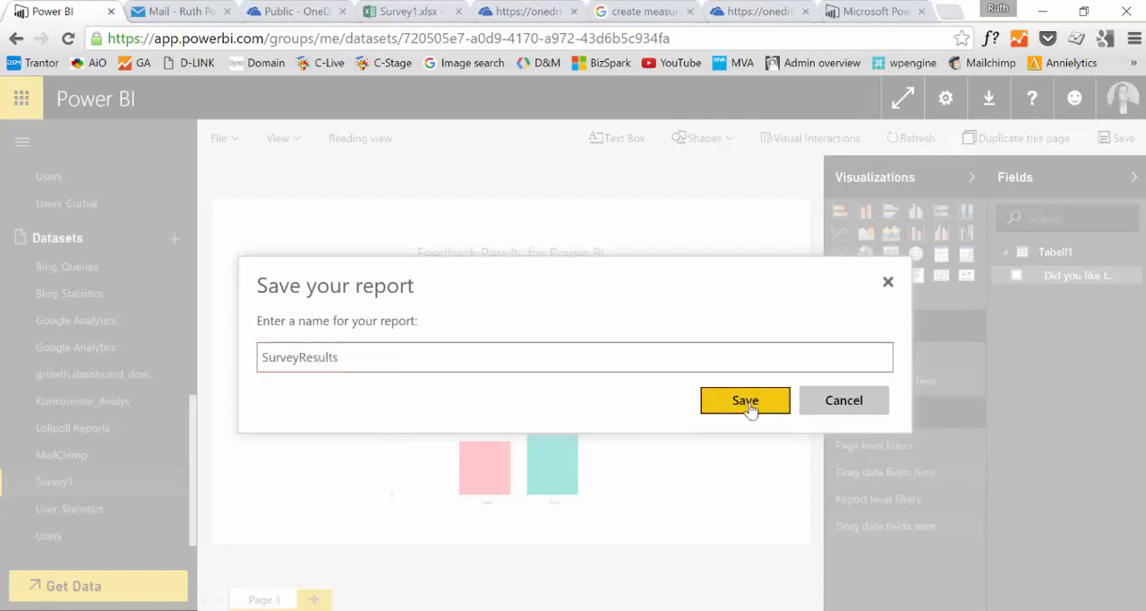
click(745, 399)
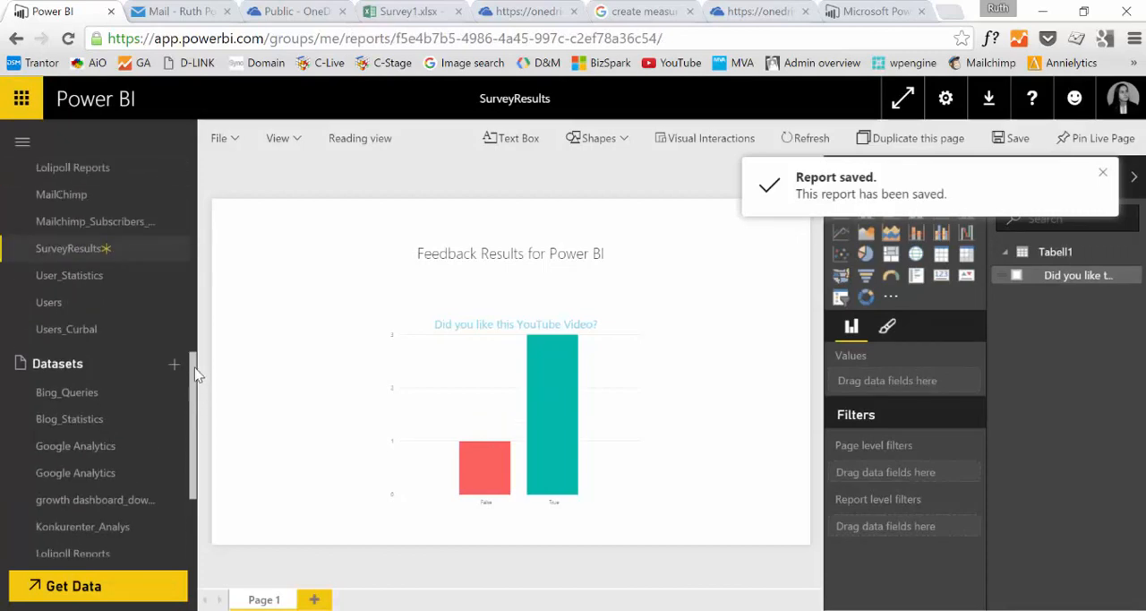
scroll(down, 3)
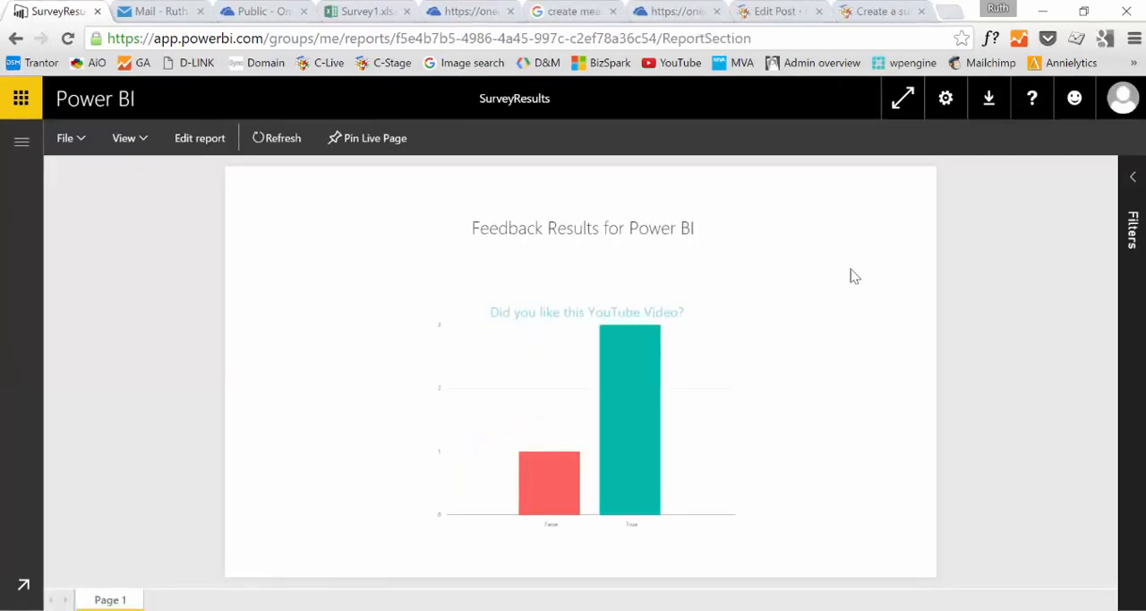
mouse_move(396, 225)
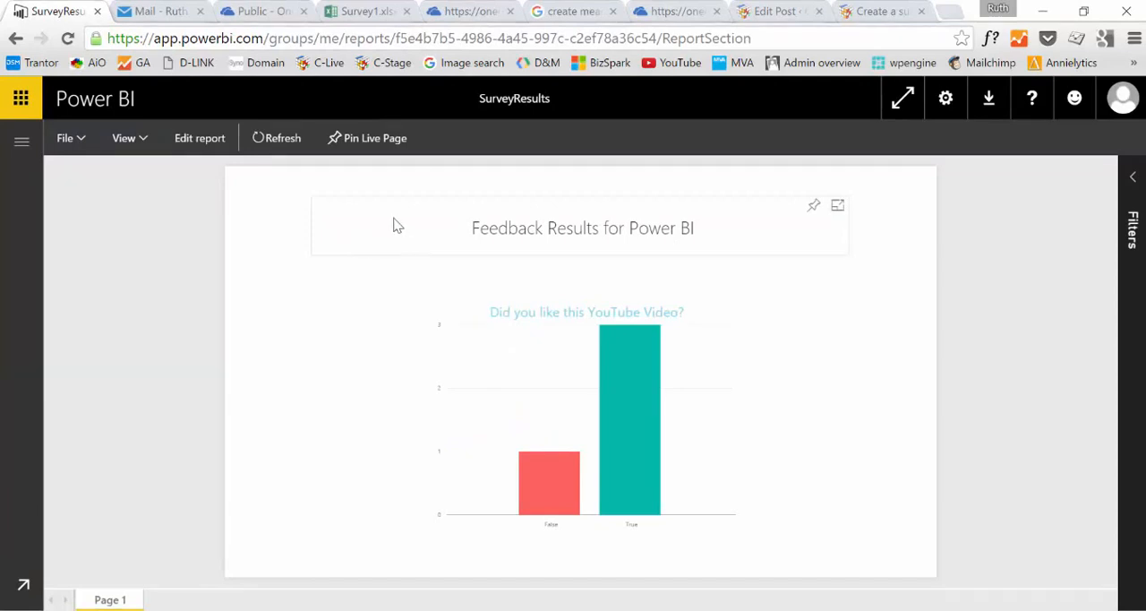
mouse_move(228, 218)
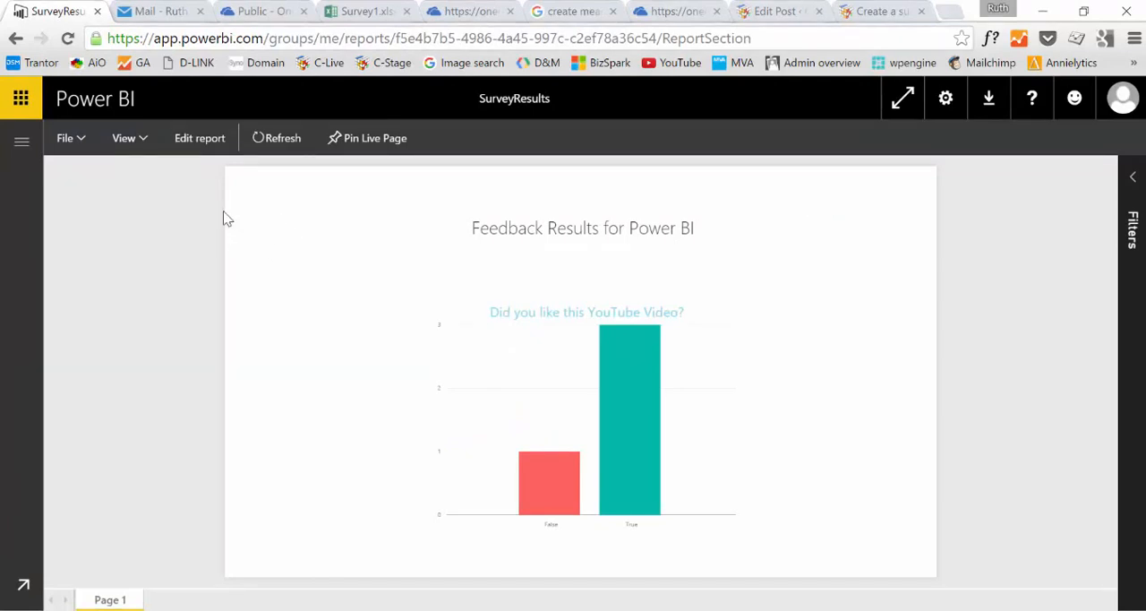
mouse_move(86, 140)
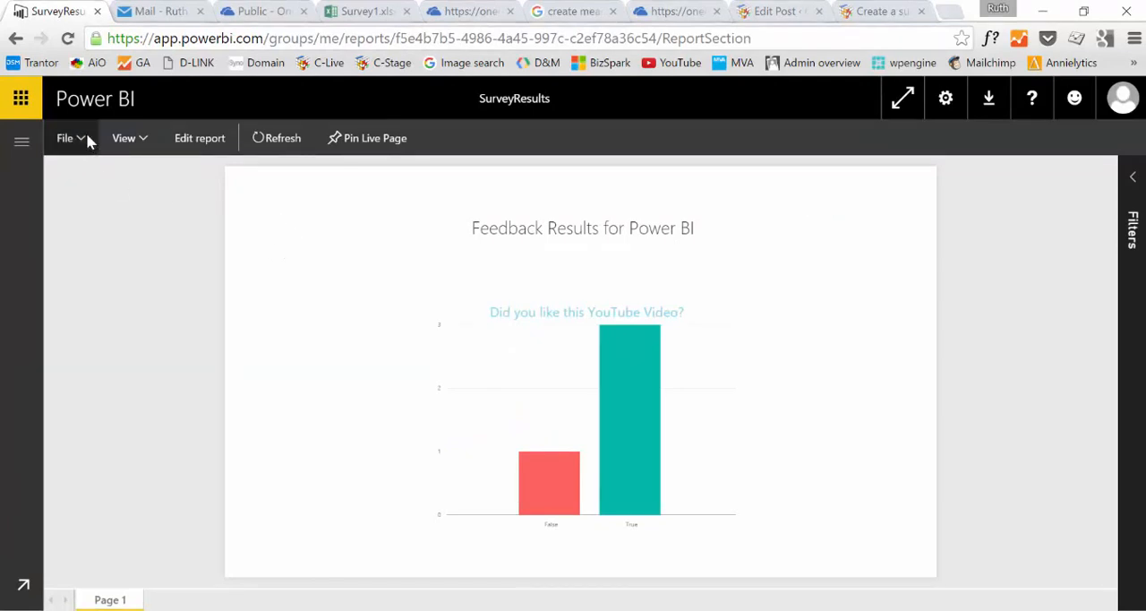
Publish SurveyResults to web, copy its iframe embed code, and return to the WordPress post
click(66, 138)
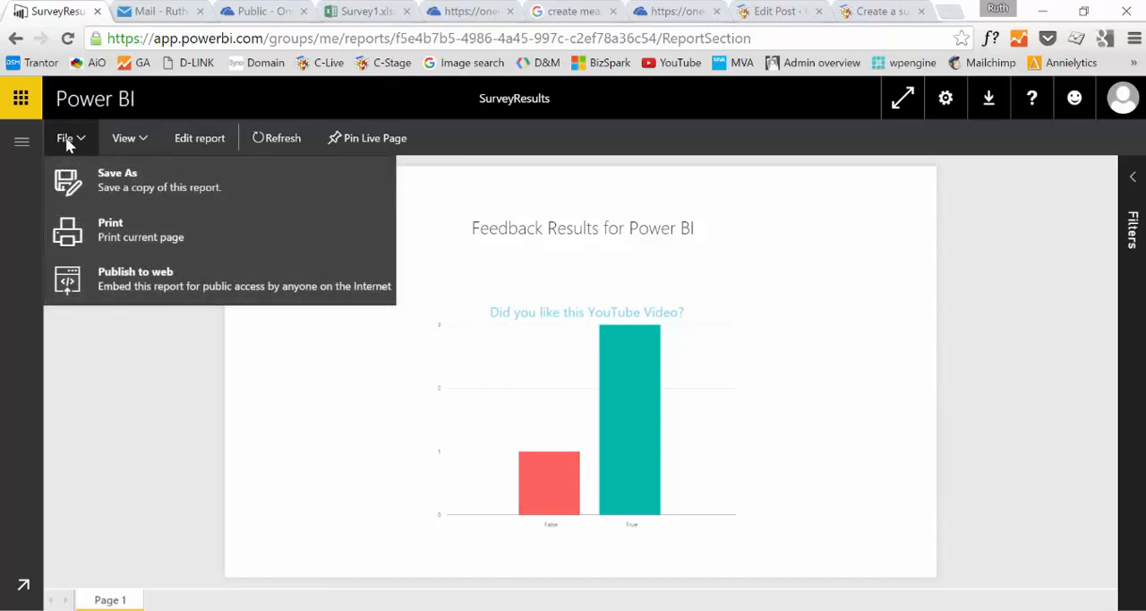
click(135, 279)
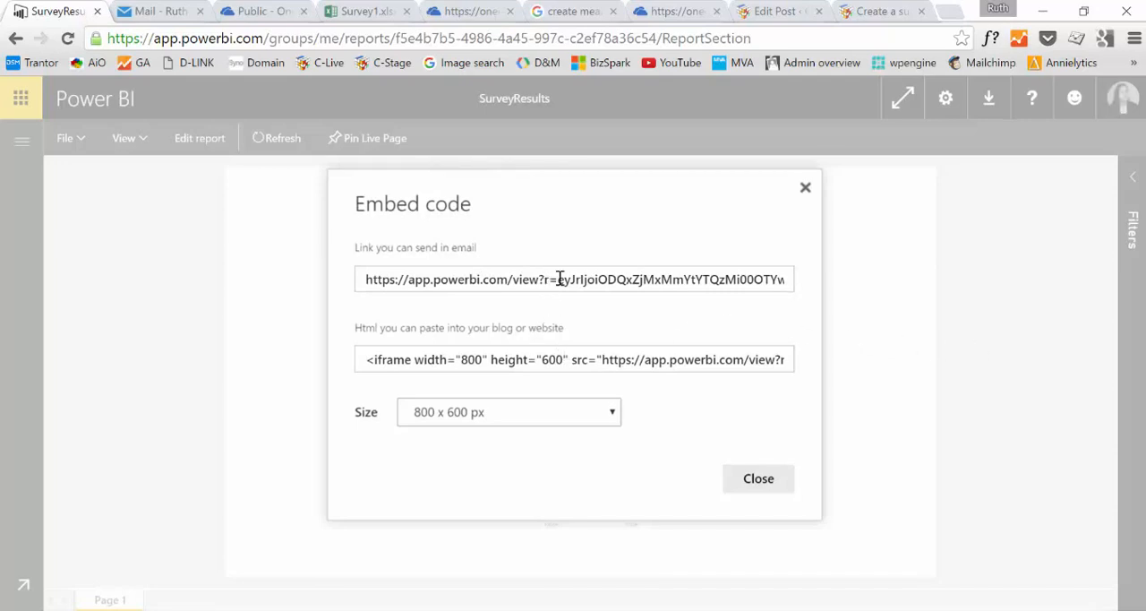
mouse_move(375, 271)
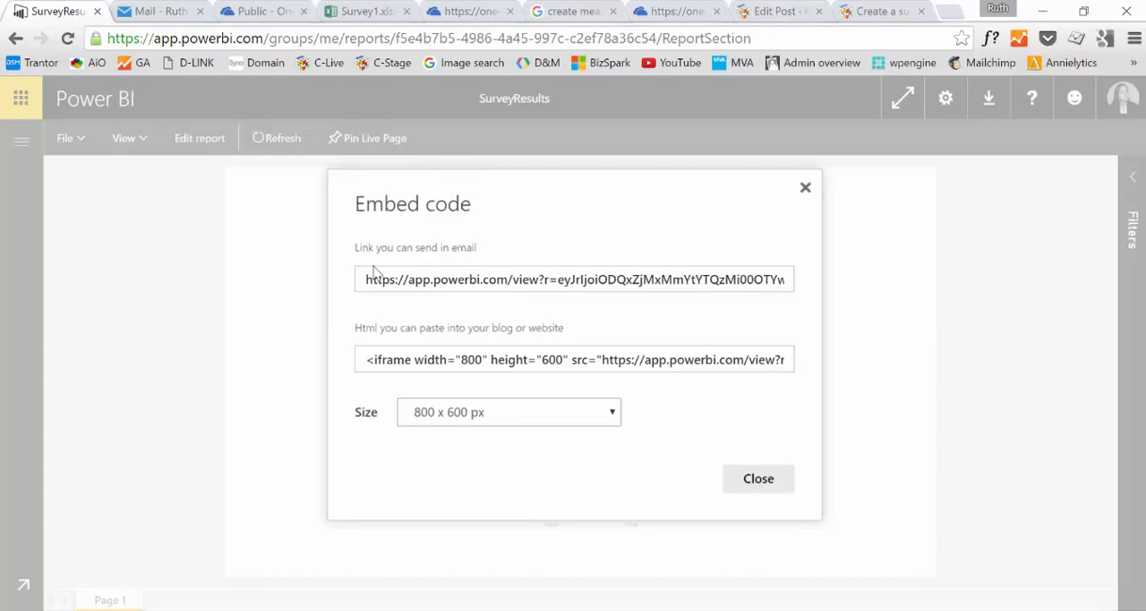
triple_click(479, 279)
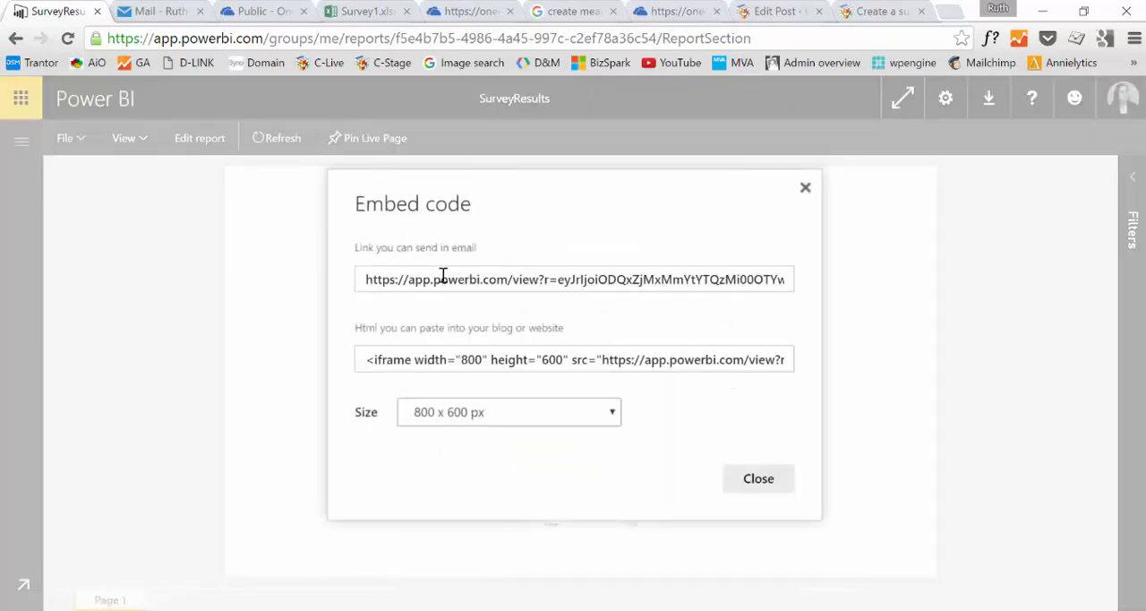
mouse_move(471, 215)
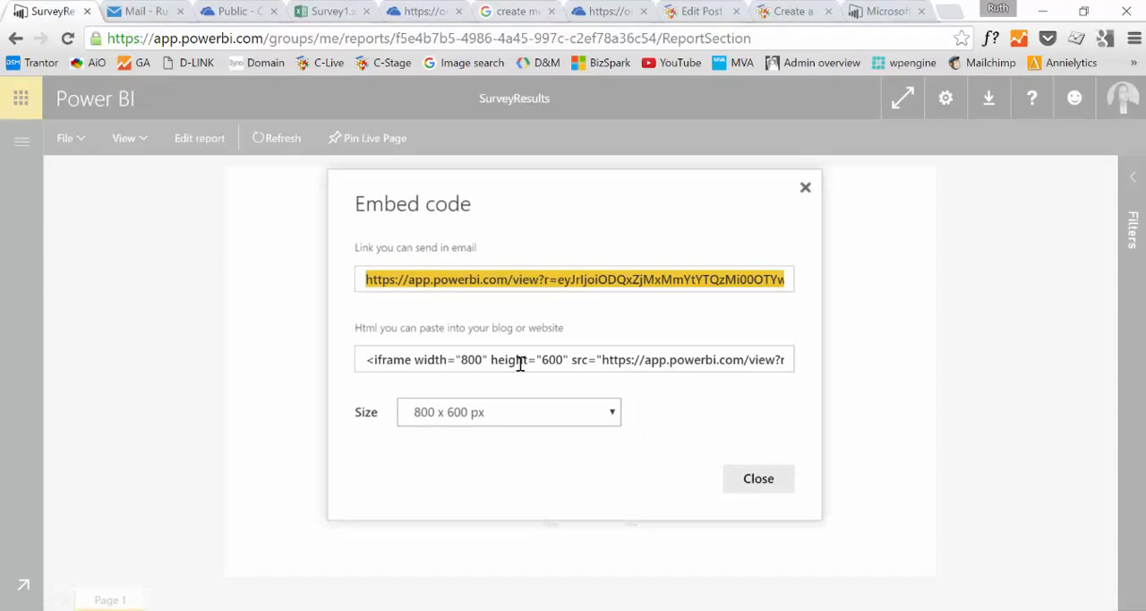
click(576, 359)
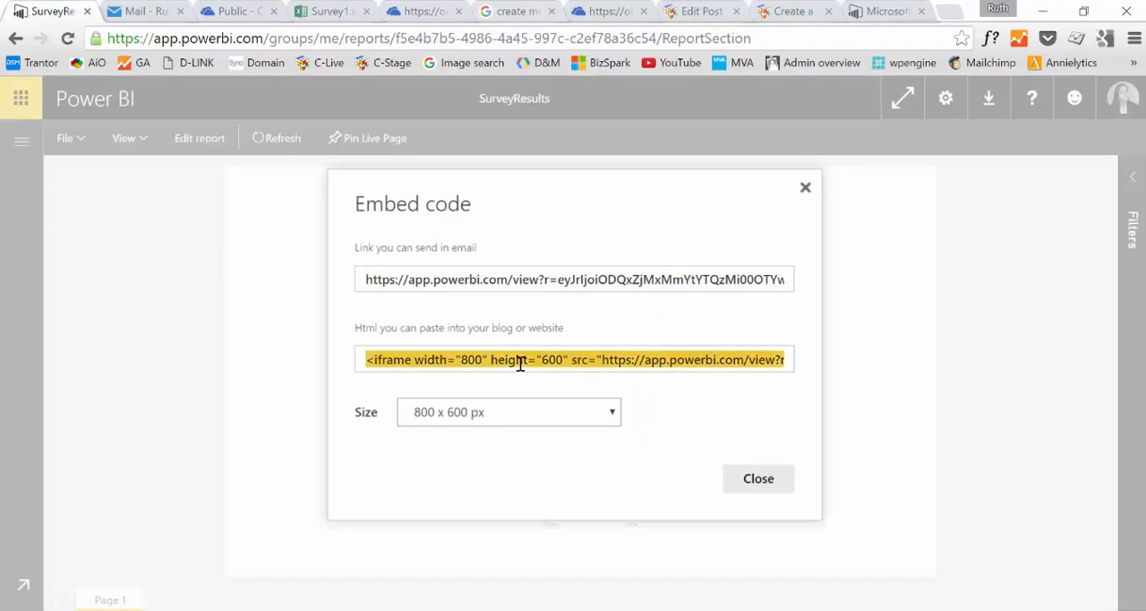
mouse_move(702, 11)
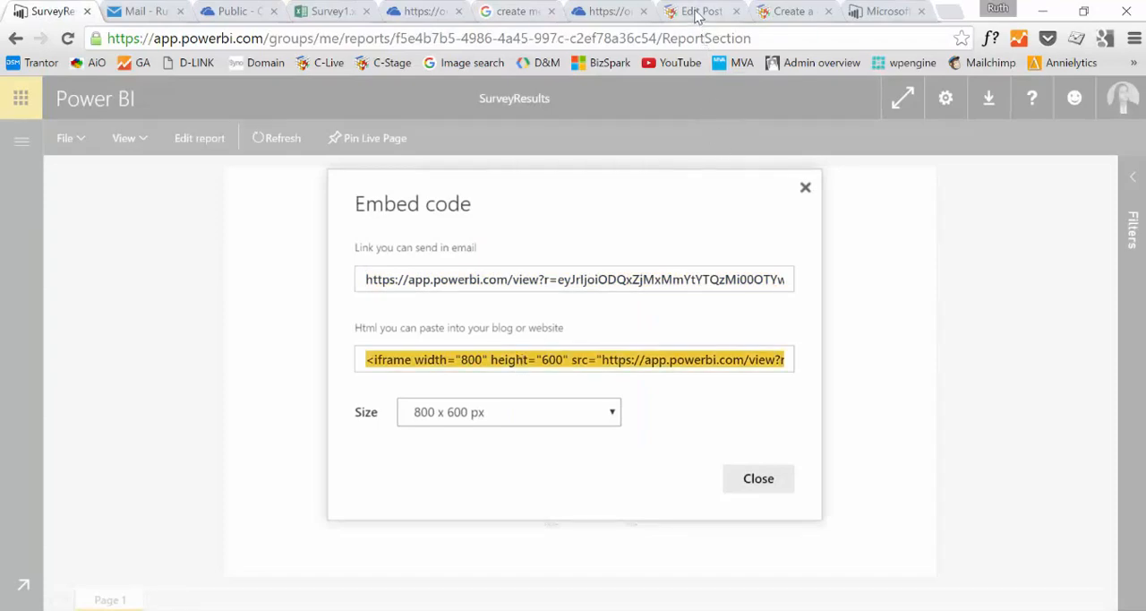
click(706, 11)
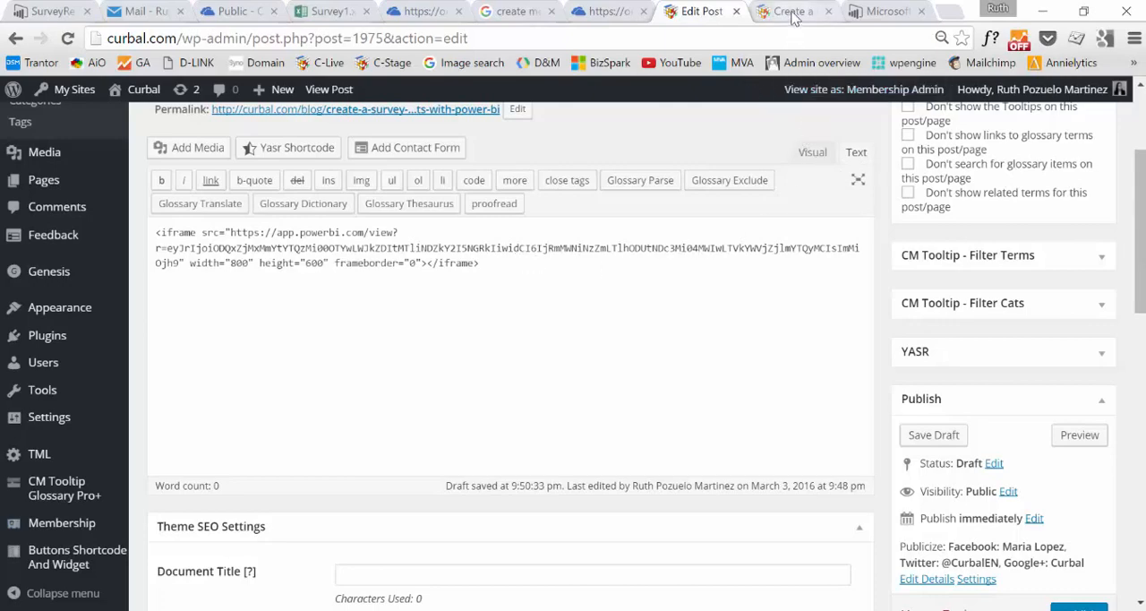
Preview the WordPress post and scroll through the embedded Feedback Results report
click(792, 11)
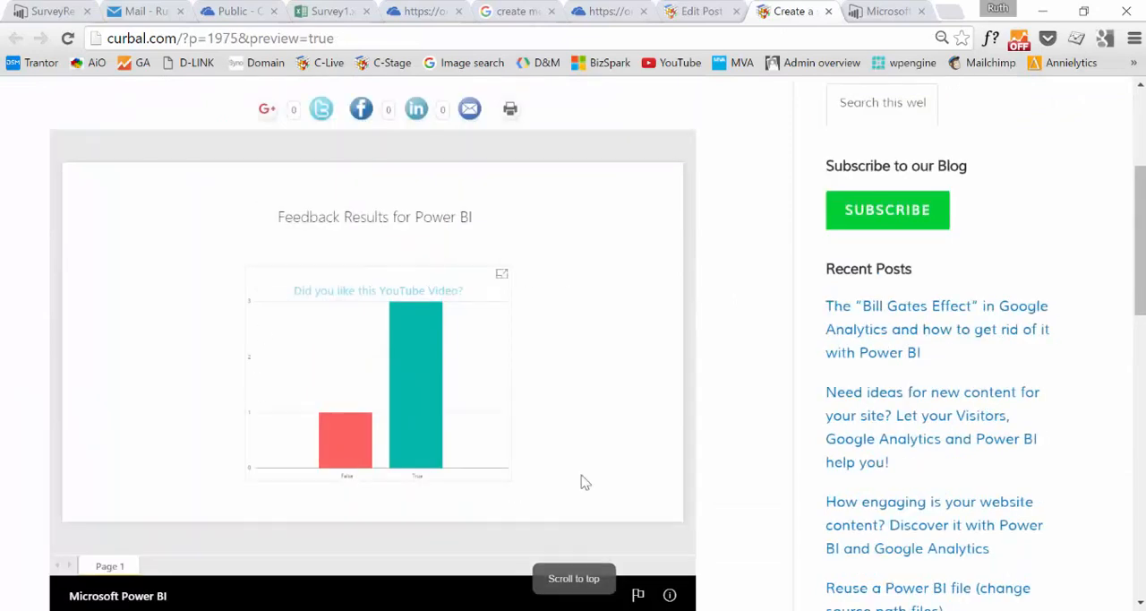
scroll(down, 3)
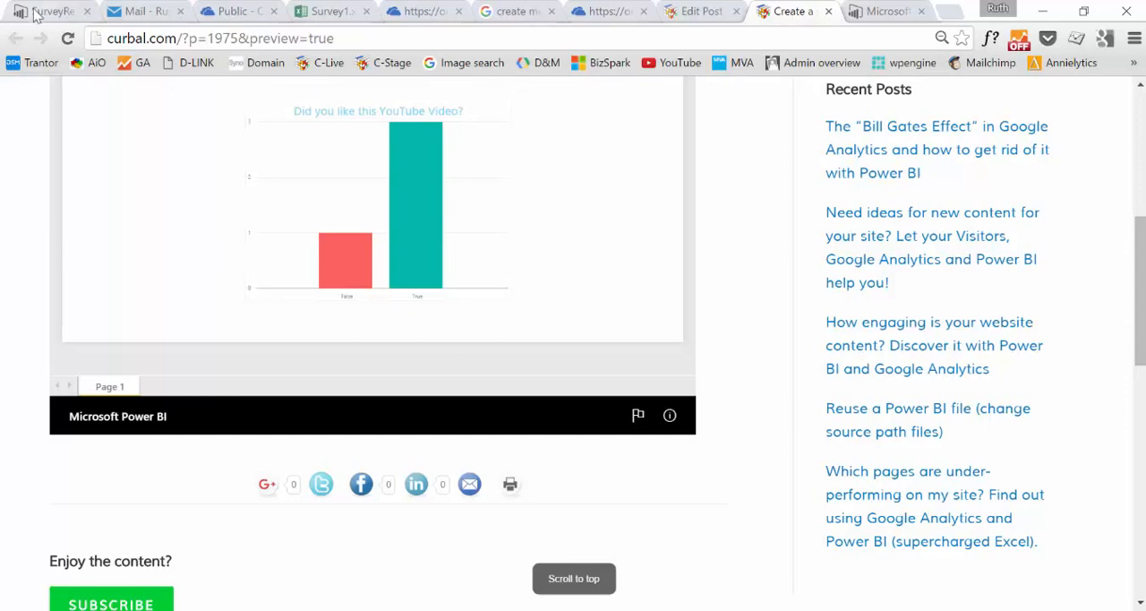
Close Power BI's embed code and Survey1 dataset windows, then return to the post preview
click(50, 10)
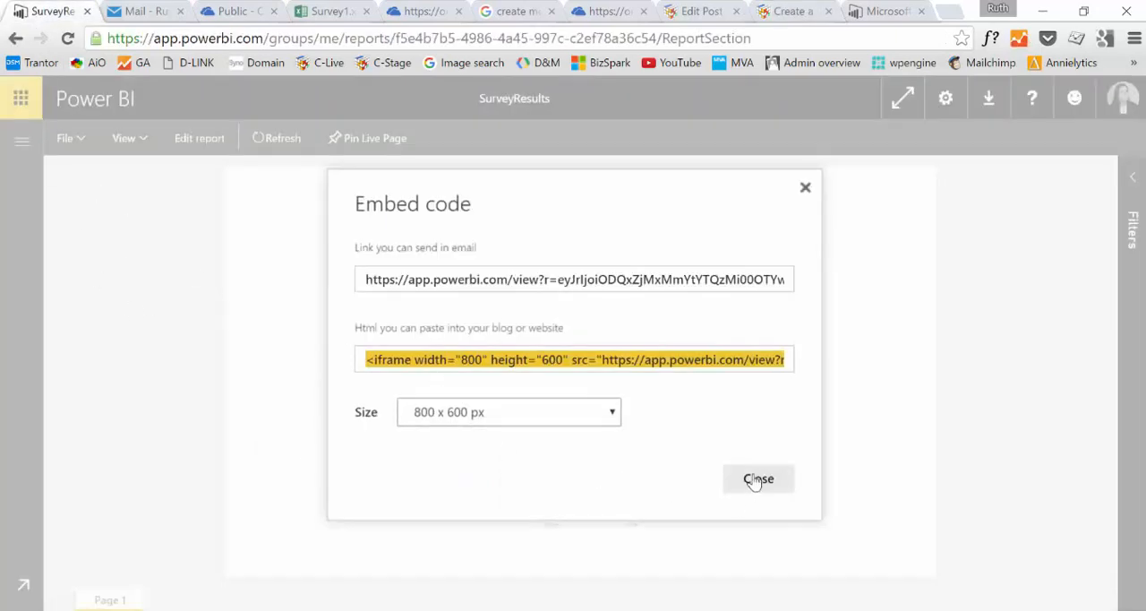
click(758, 479)
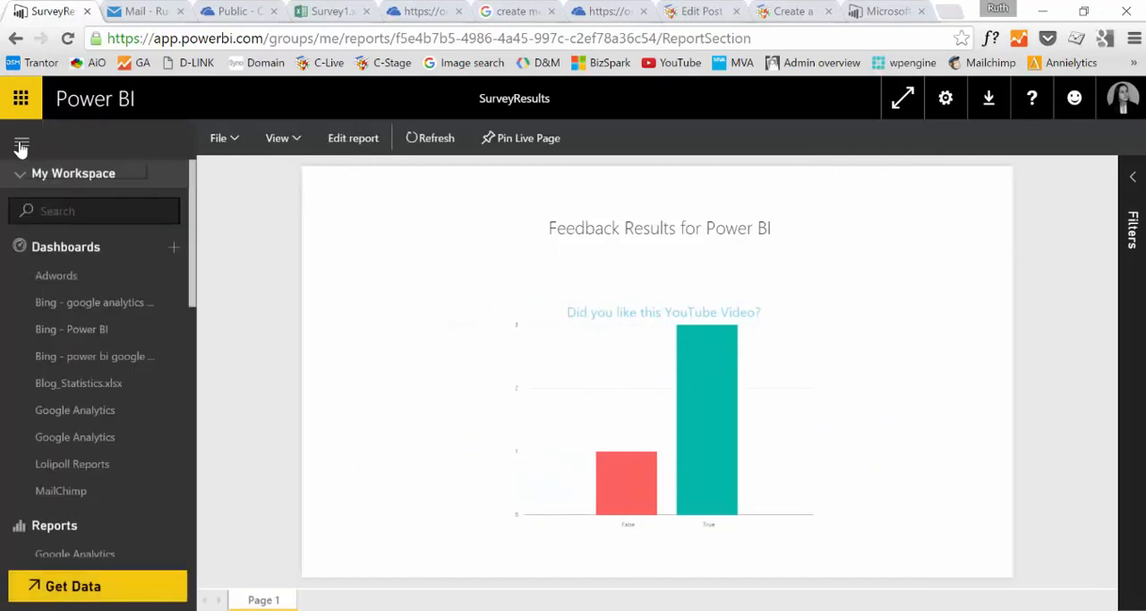
scroll(down, 3)
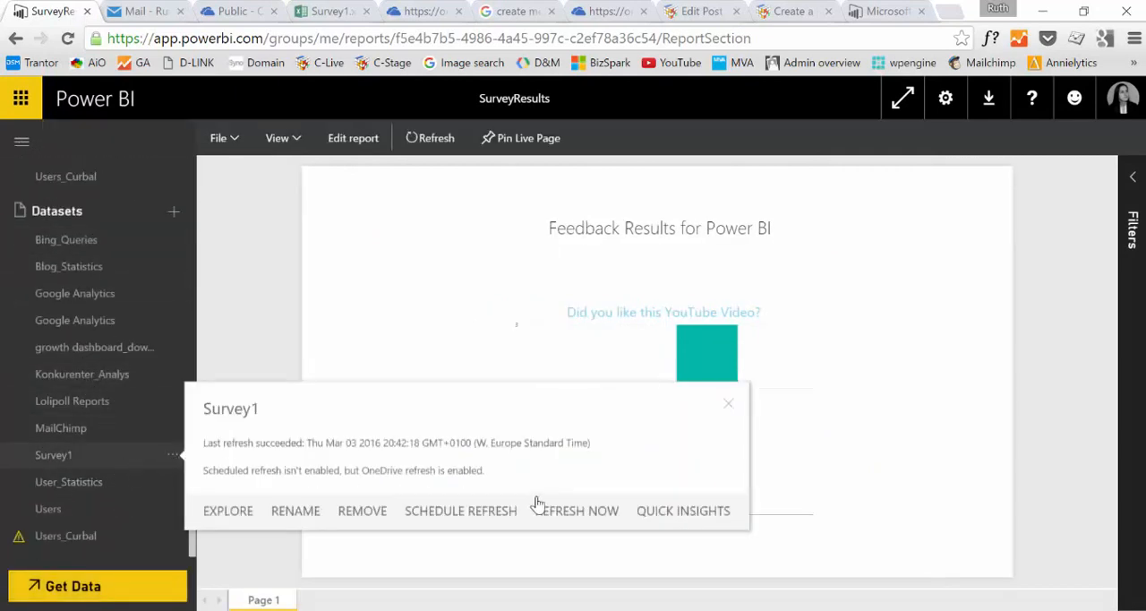
click(729, 403)
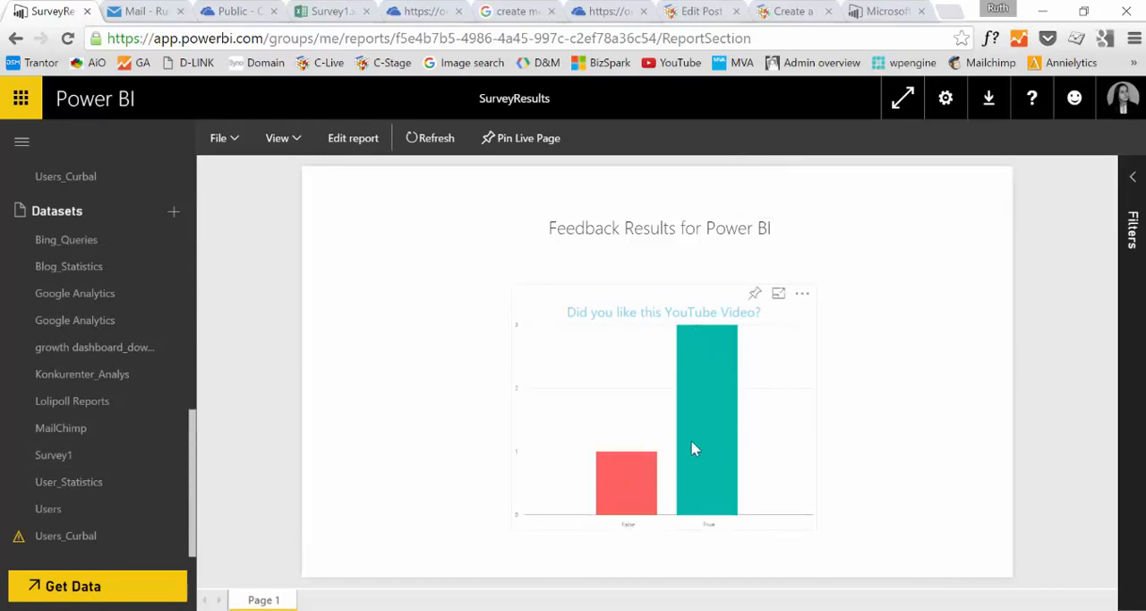
click(789, 10)
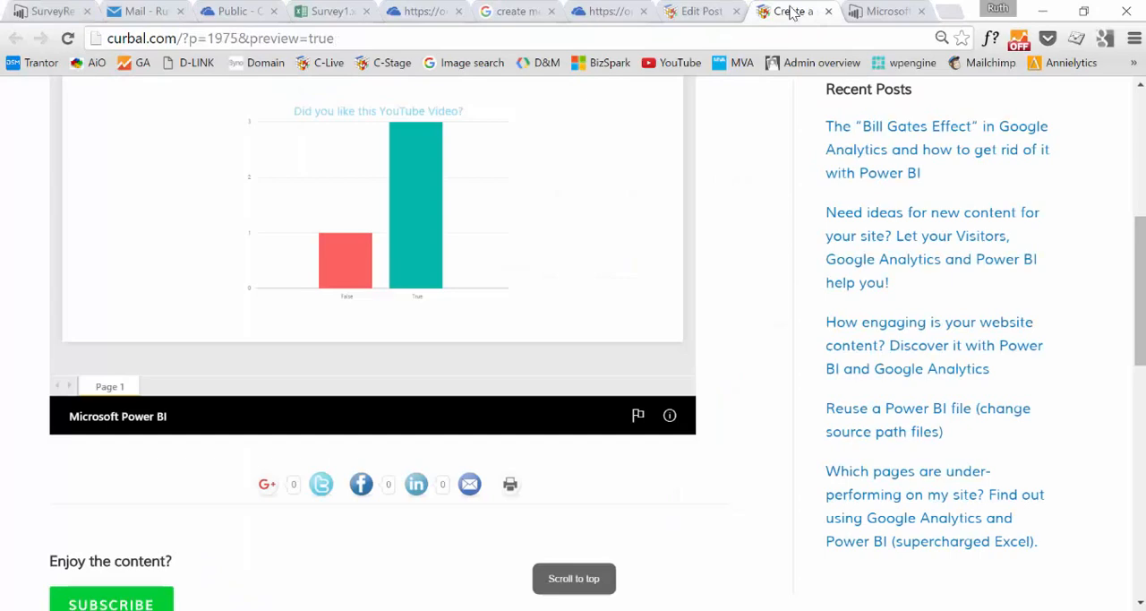
scroll(up, 3)
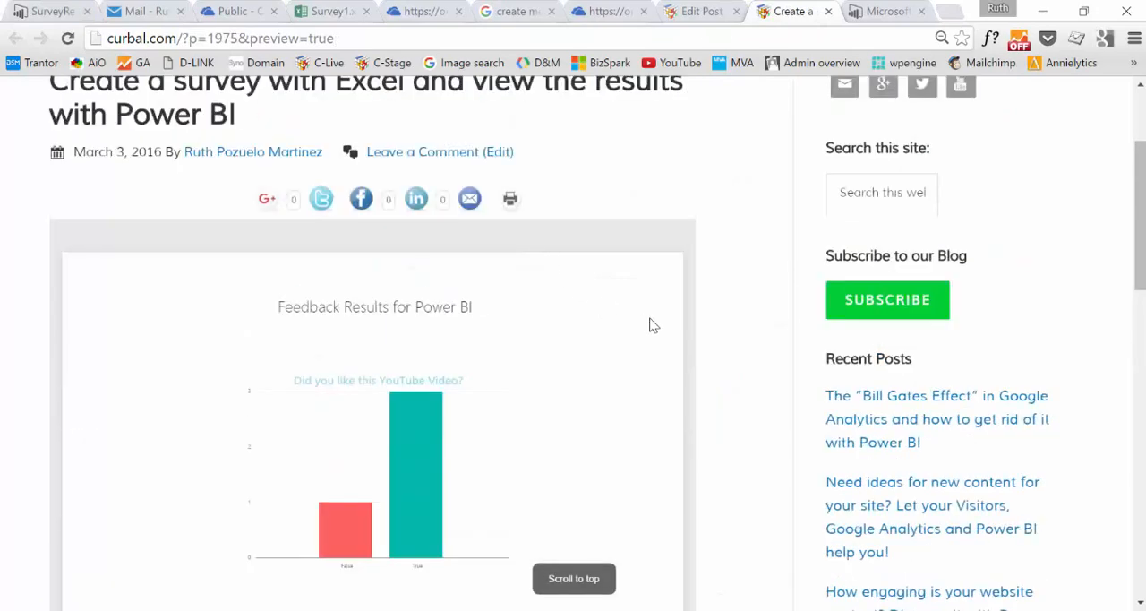